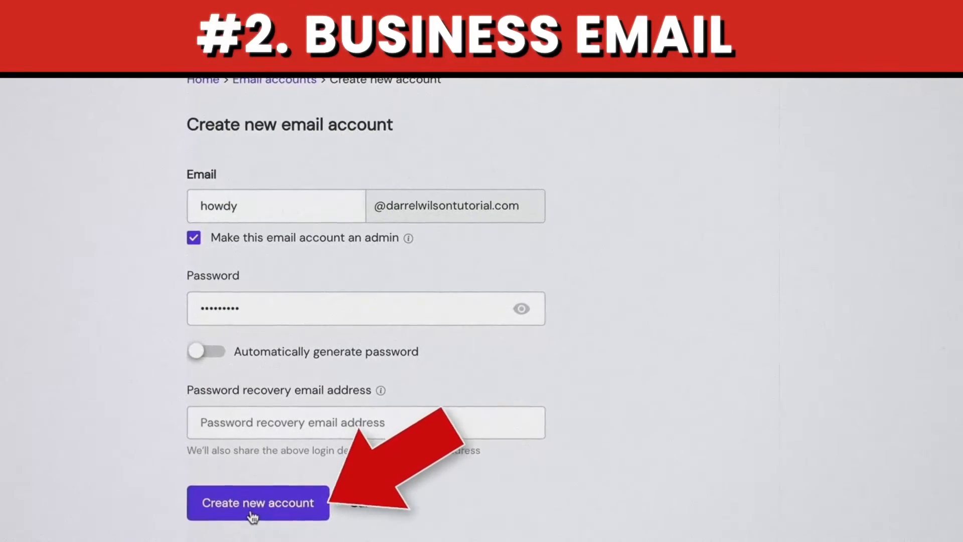
Find WP Mail SMTP by searching 'smtp' in Add New Plugin, then install and activate it
left_click(258, 503)
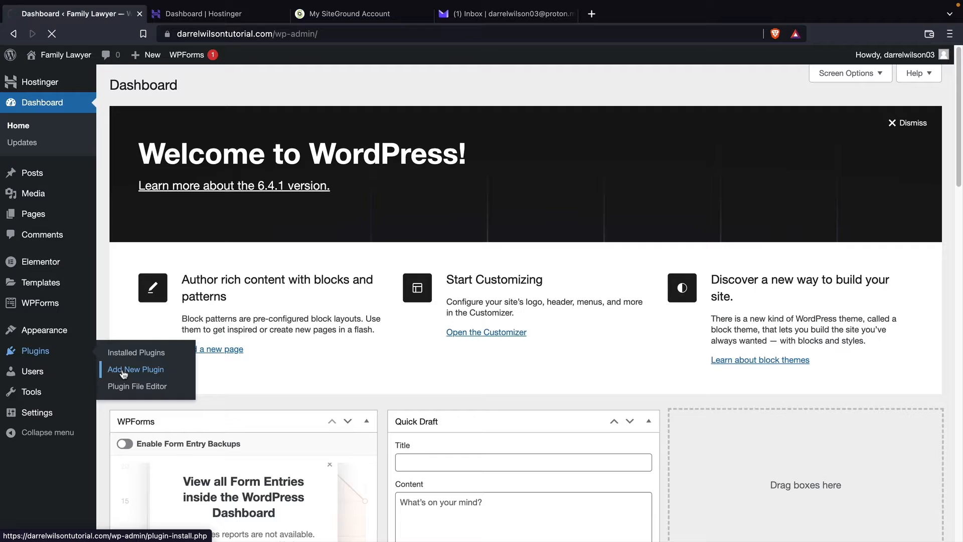
left_click(135, 370)
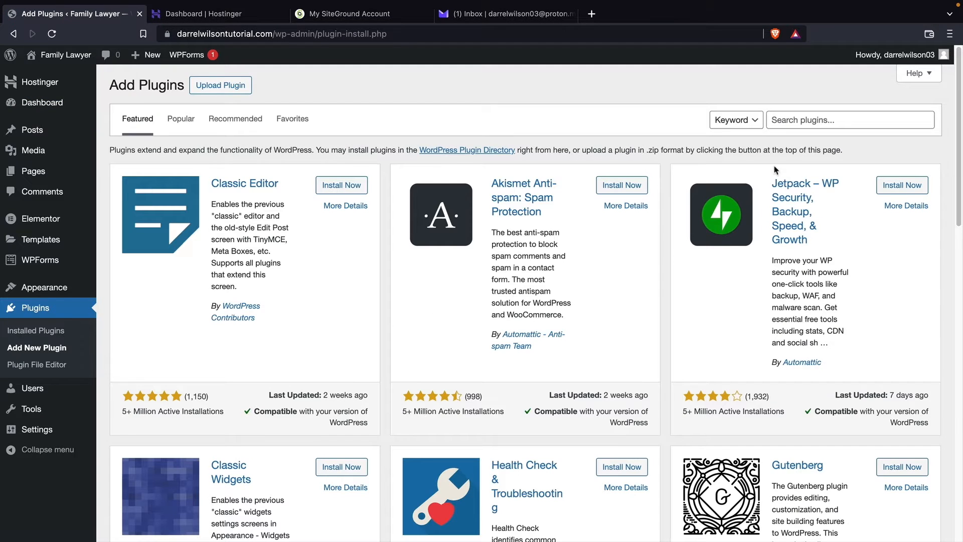
type("s")
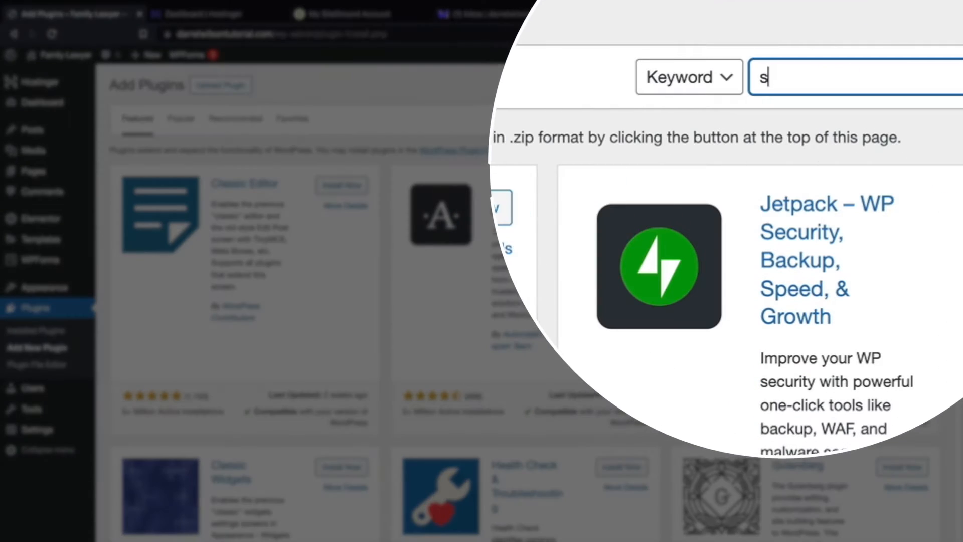
type("smtp")
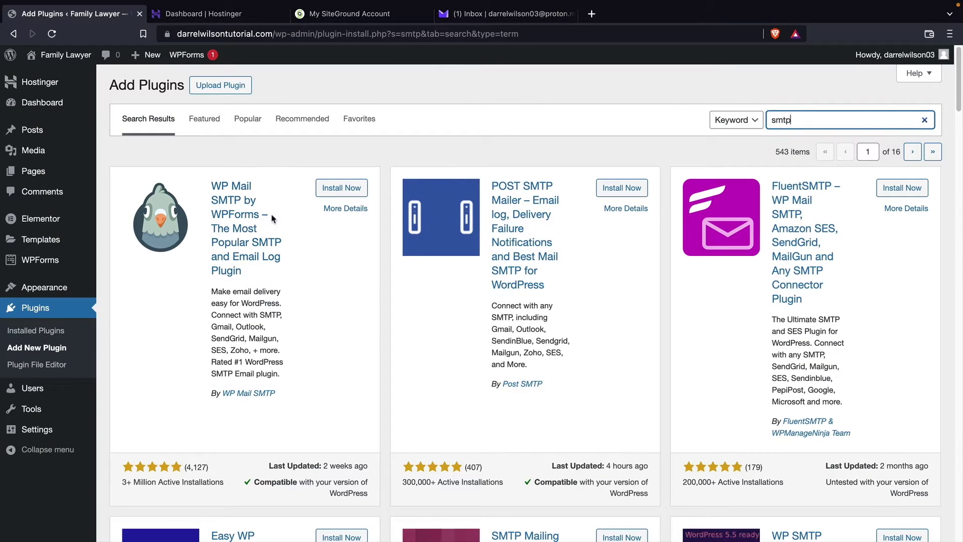
scroll("down", 3)
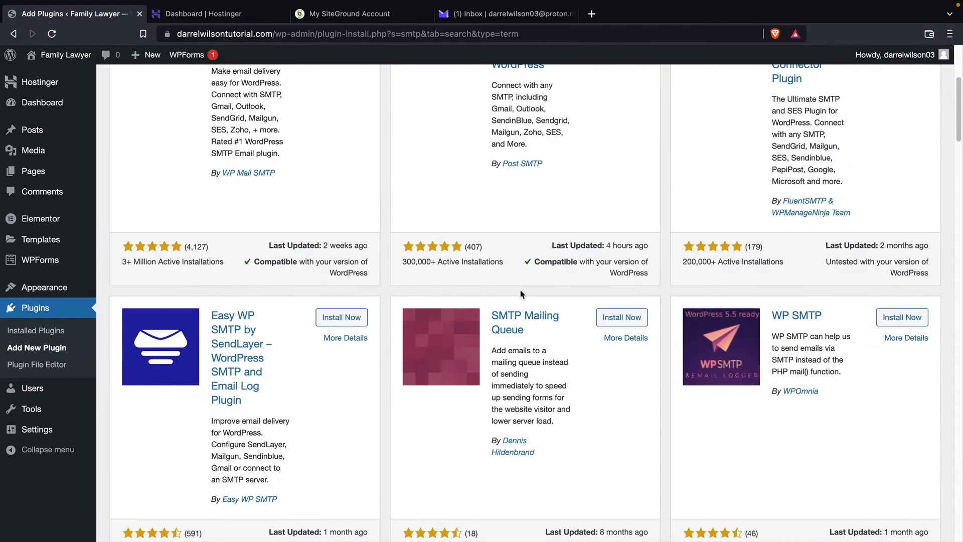
scroll("up", 3)
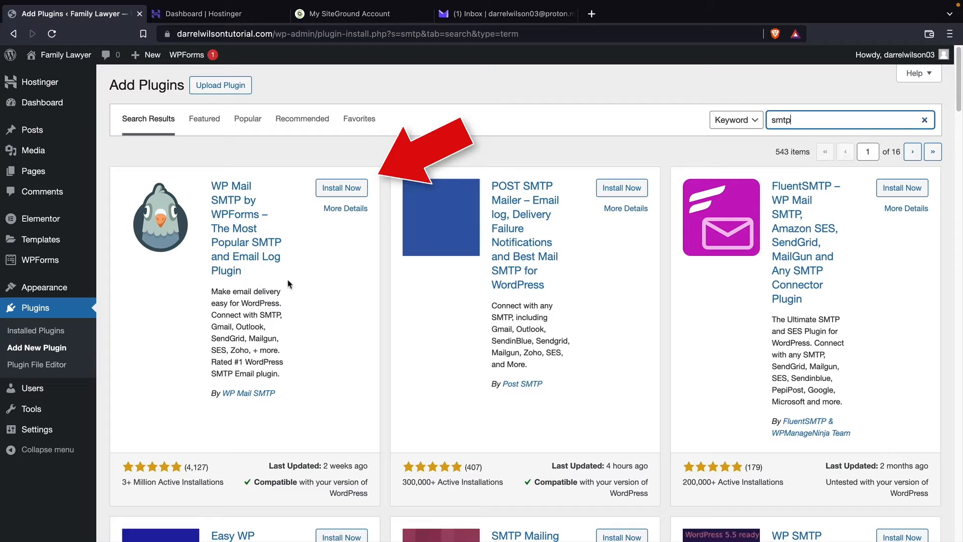
left_click(342, 187)
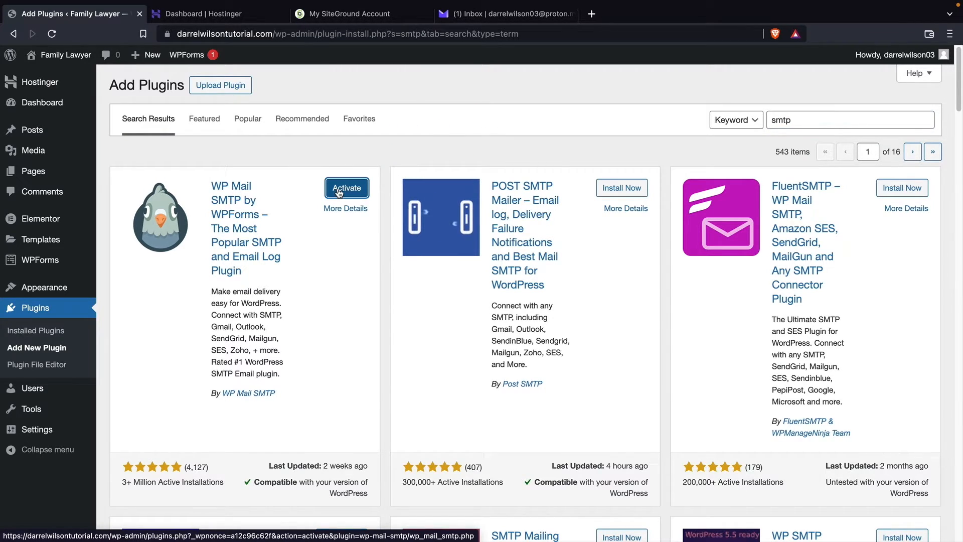
left_click(346, 188)
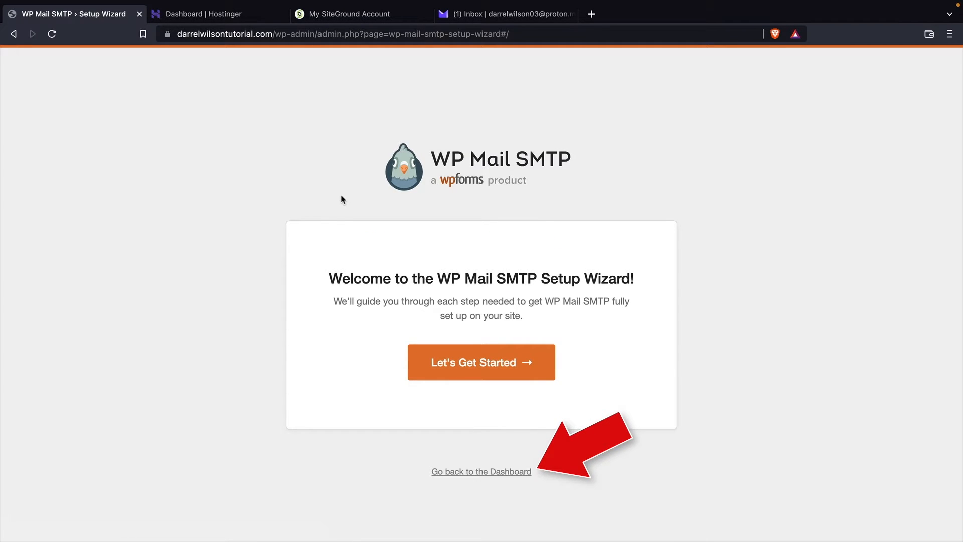
mouse_move(460, 473)
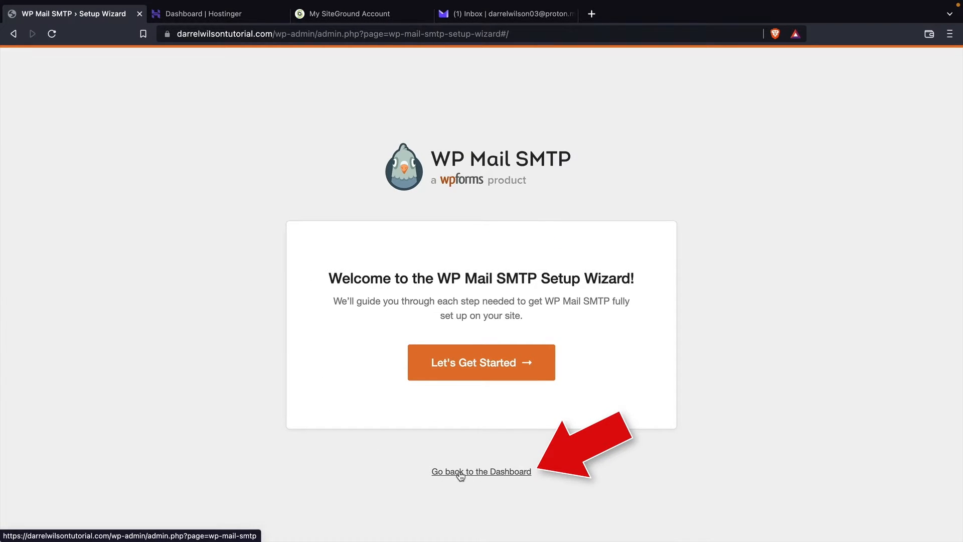
Skip the WP Mail SMTP wizard and switch from SiteGround to the Hostinger hosting tab
left_click(481, 472)
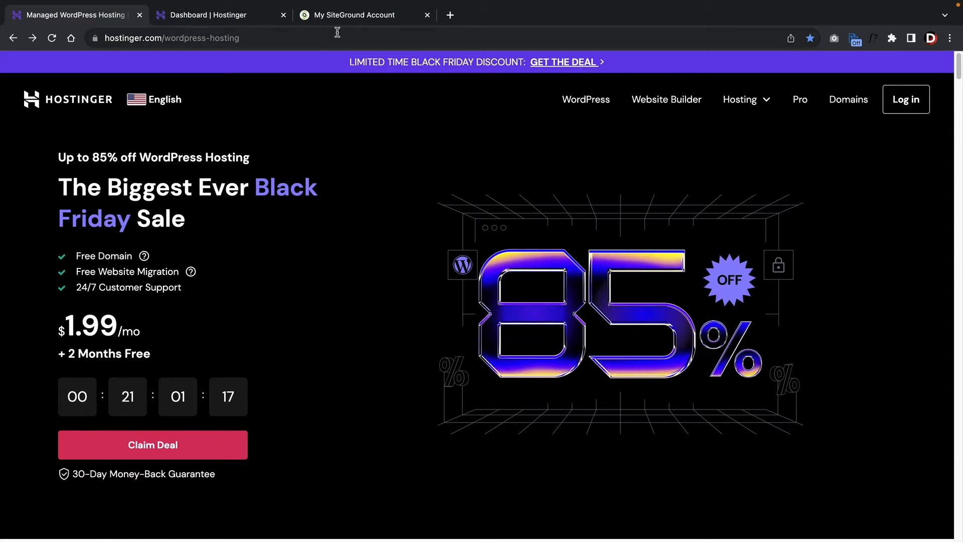
left_click(348, 14)
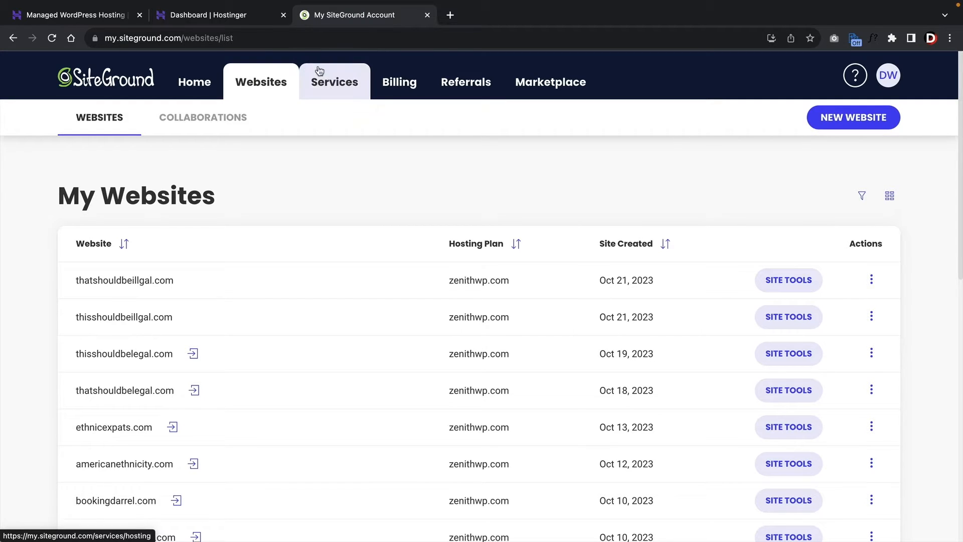
left_click(219, 15)
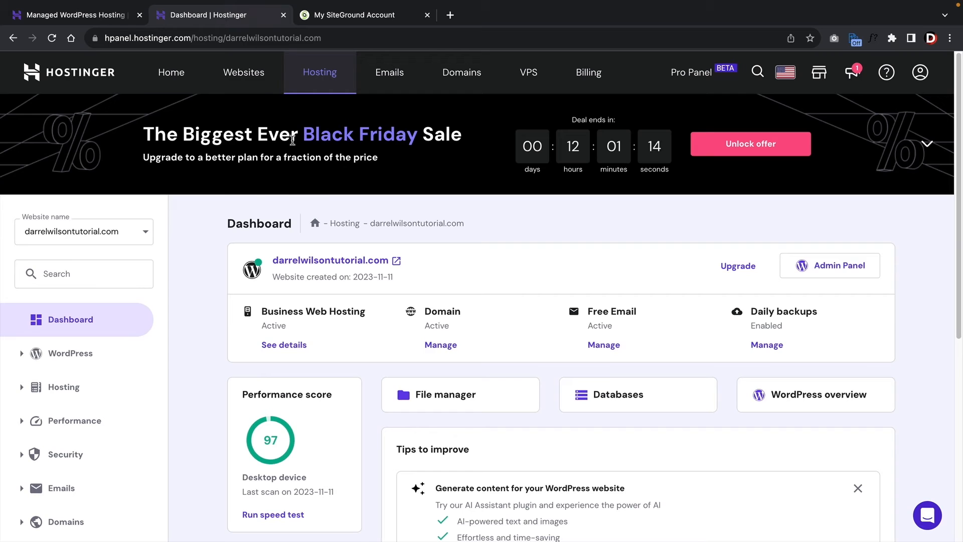
mouse_move(187, 247)
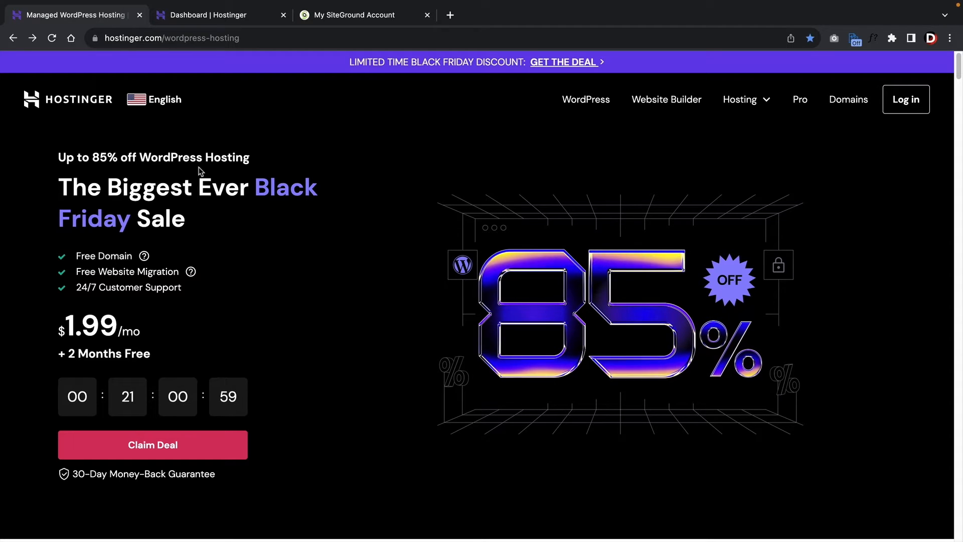
mouse_move(586, 98)
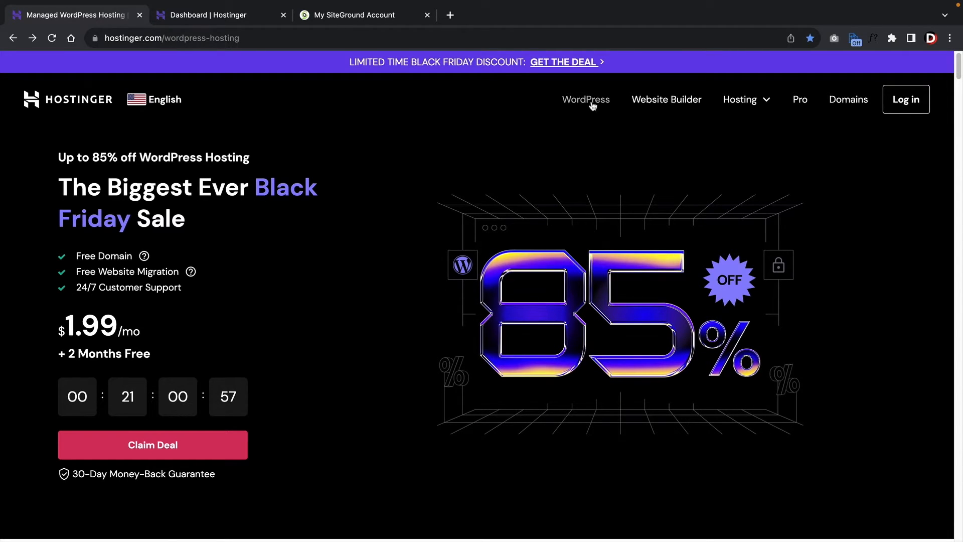
Add the Business Web Hosting plan to the Hostinger cart
left_click(586, 99)
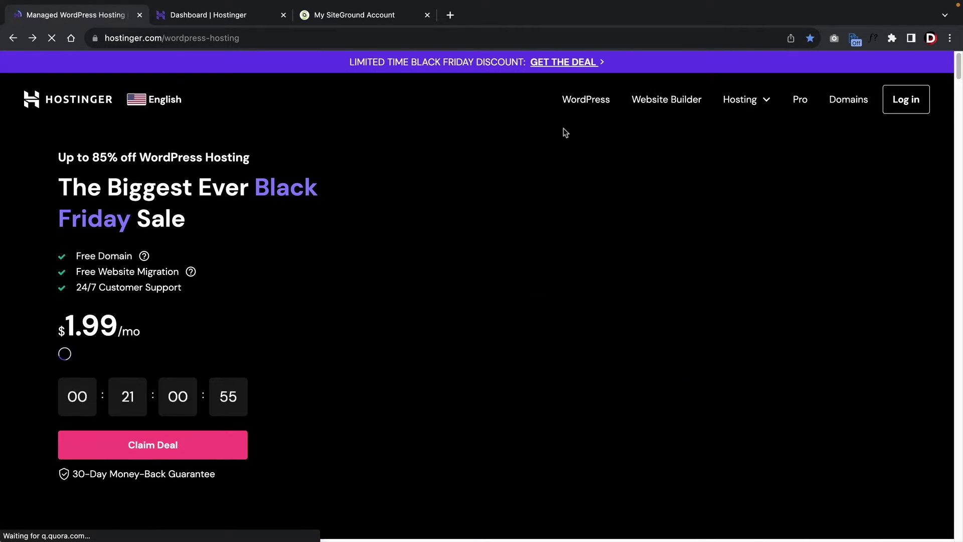
scroll("down", 3)
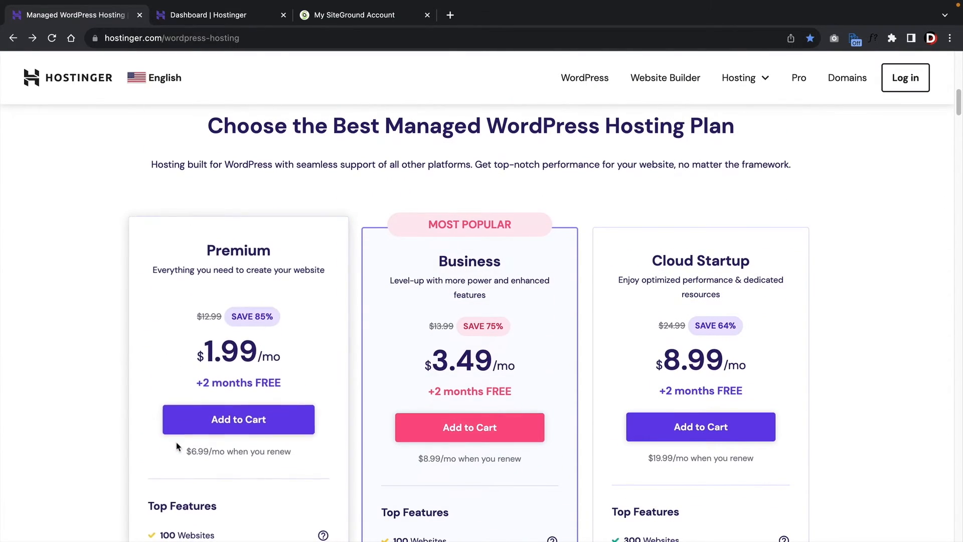
scroll("down", 3)
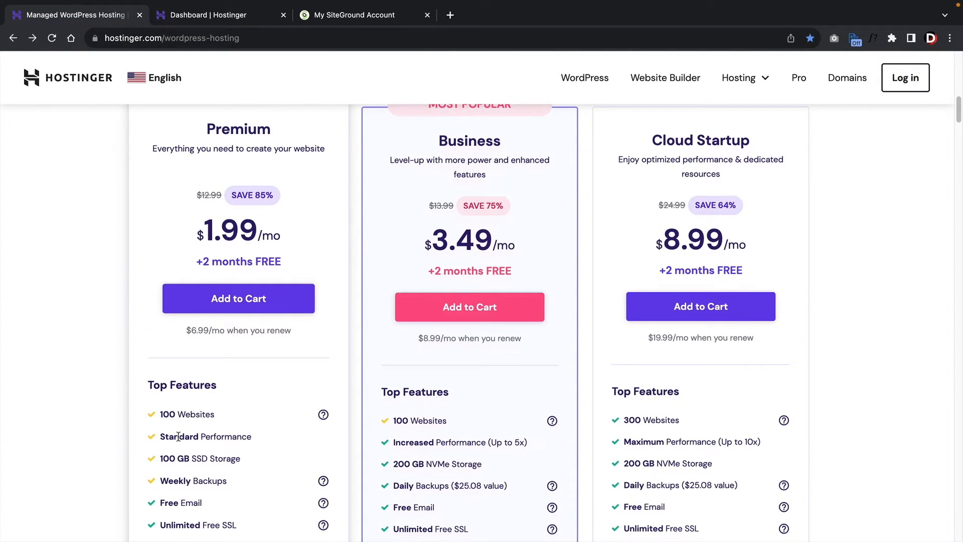
mouse_move(167, 492)
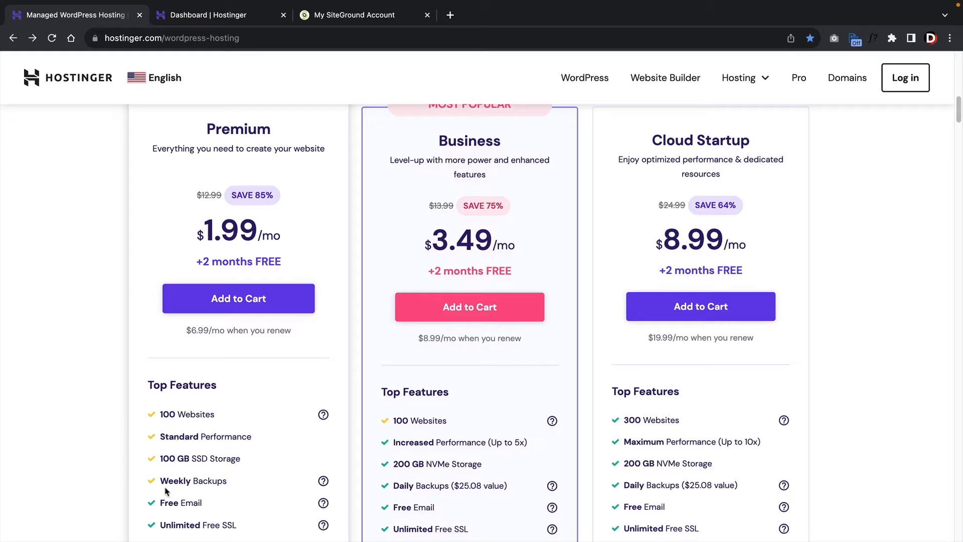
scroll("up", 3)
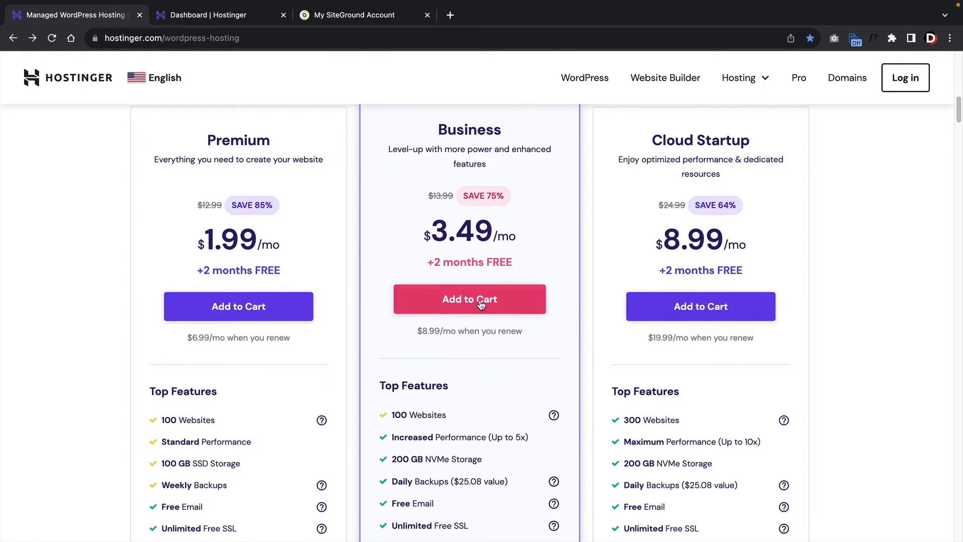
left_click(470, 299)
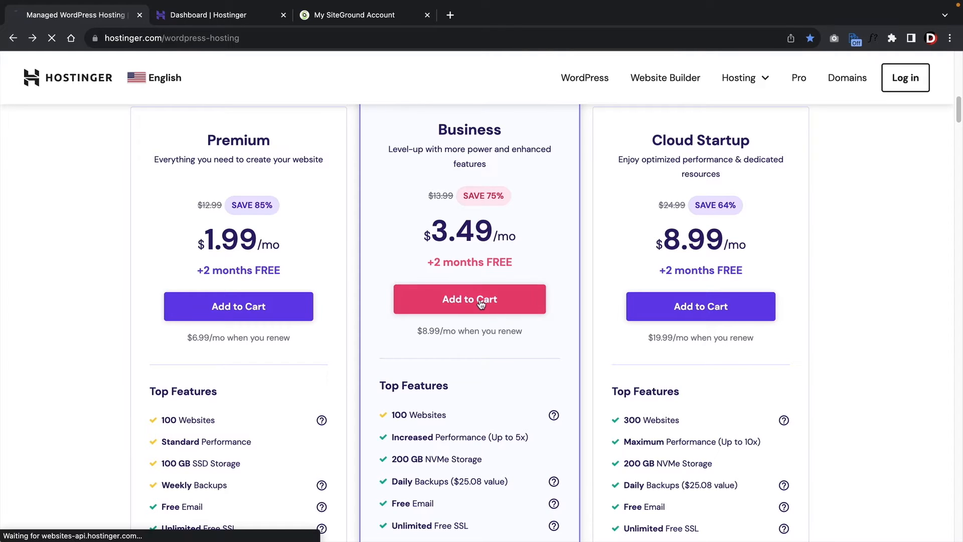
left_click(470, 300)
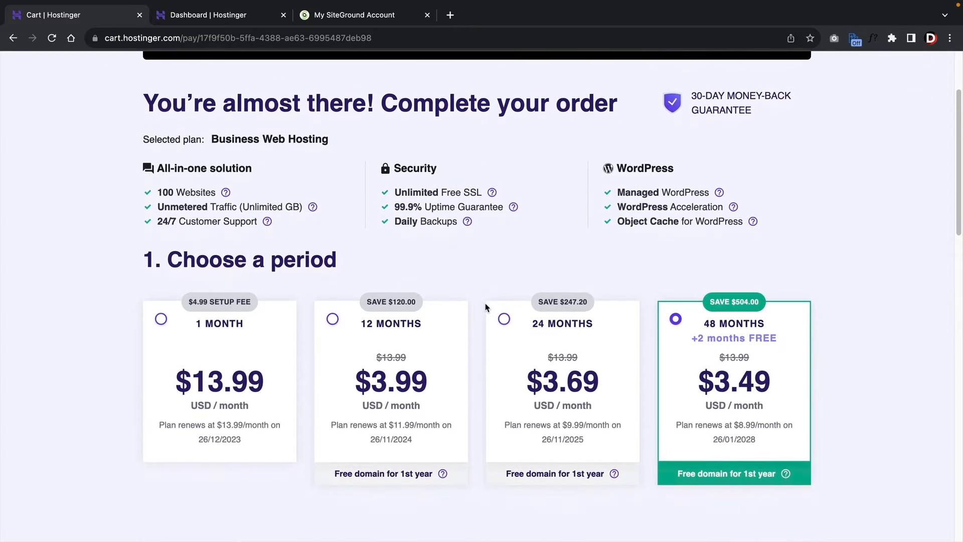
Apply coupon code DARREL10 at checkout, lowering the total to $43.09
scroll("down", 3)
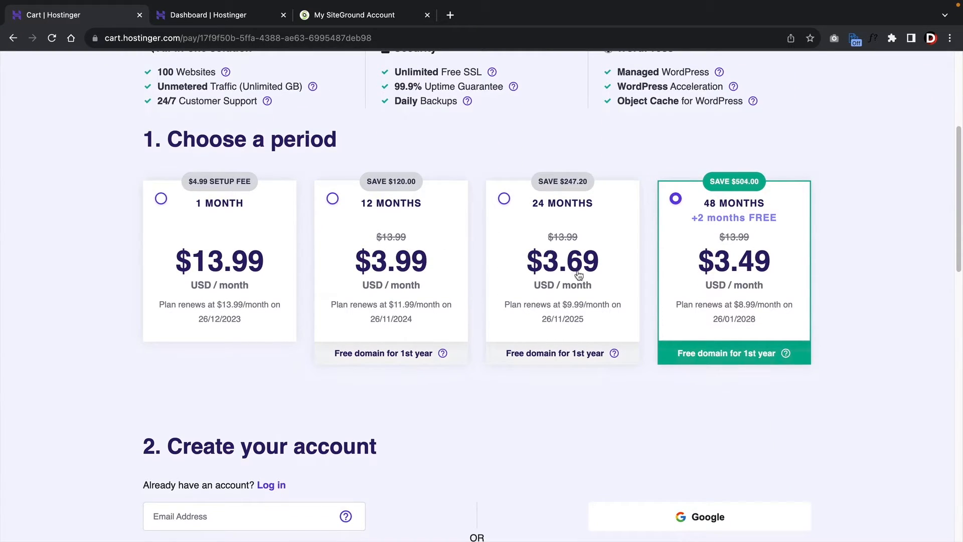
mouse_move(719, 241)
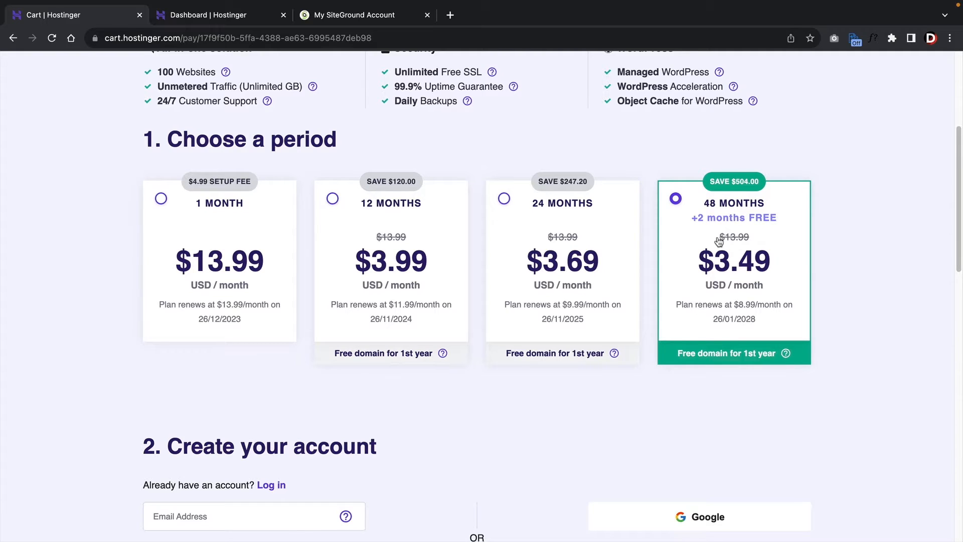
mouse_move(379, 238)
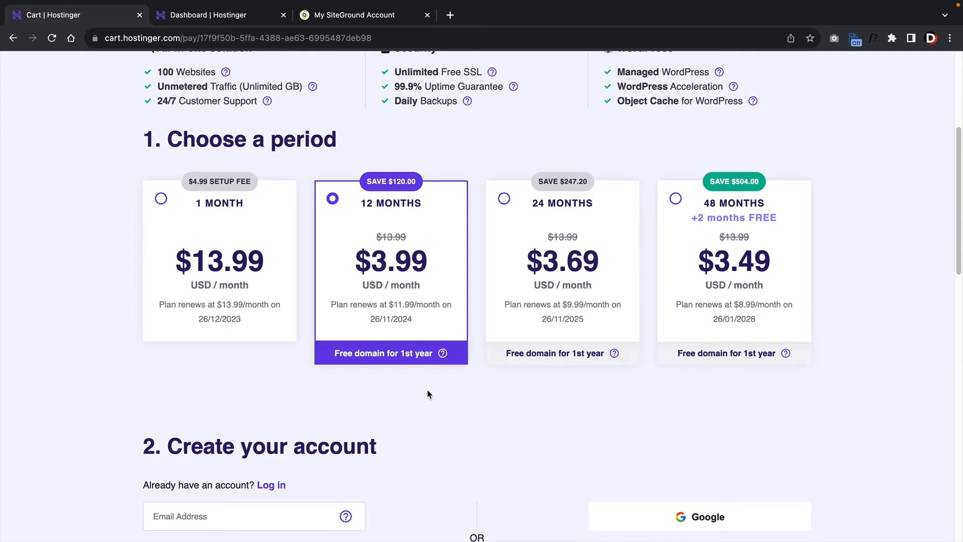
scroll("down", 3)
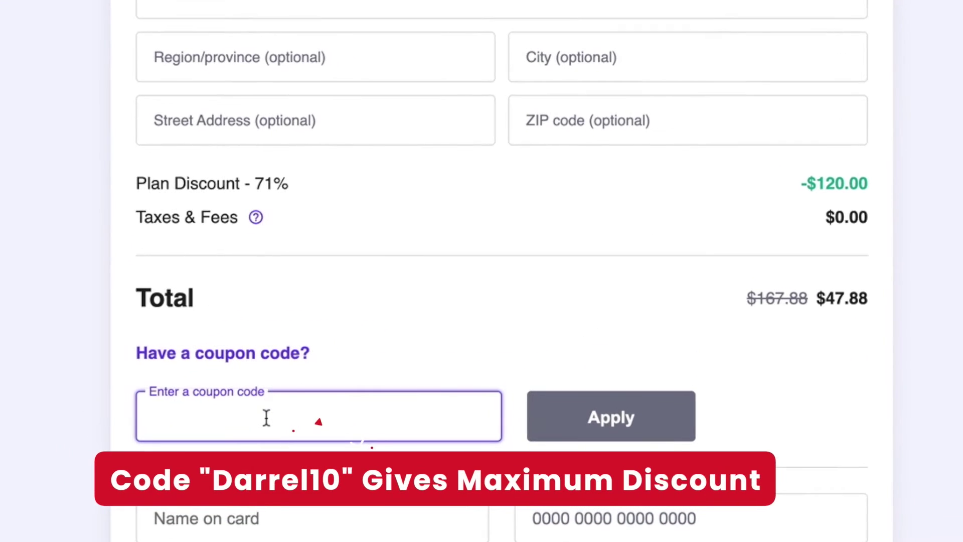
type("DARREL10")
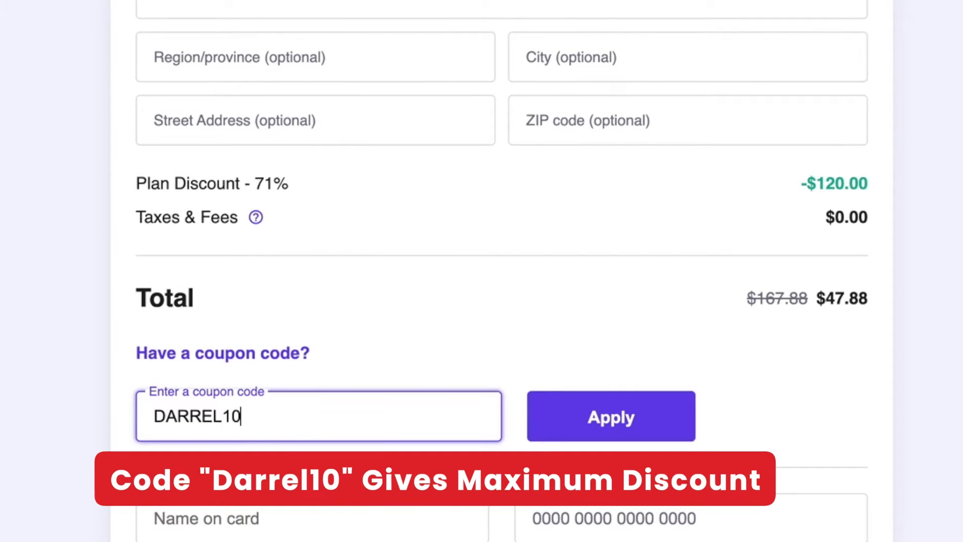
mouse_move(404, 269)
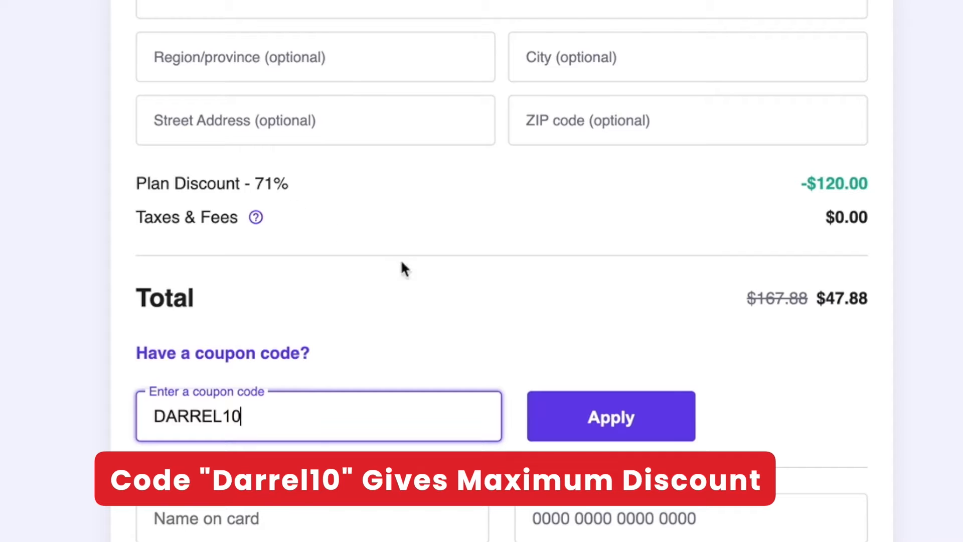
left_click(611, 416)
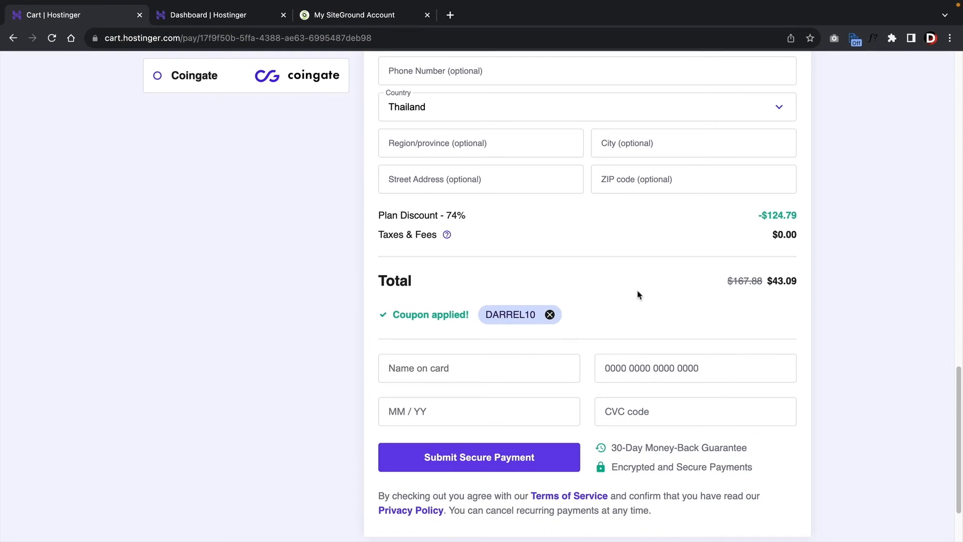
scroll("up", 3)
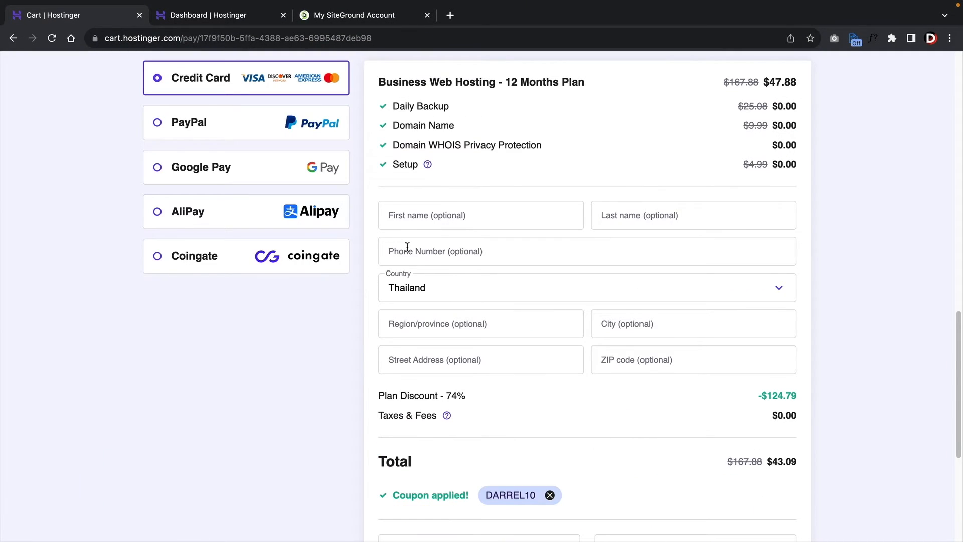
mouse_move(419, 307)
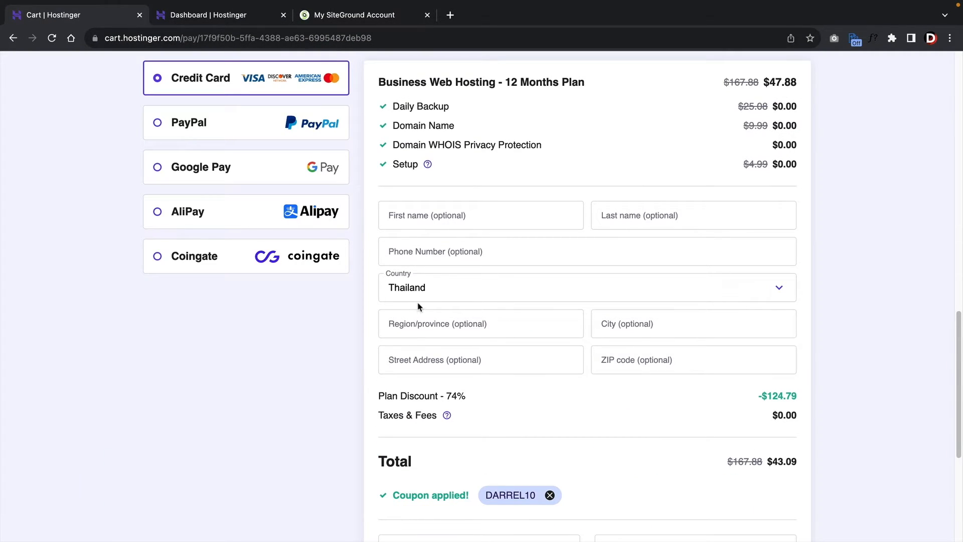
left_click(218, 15)
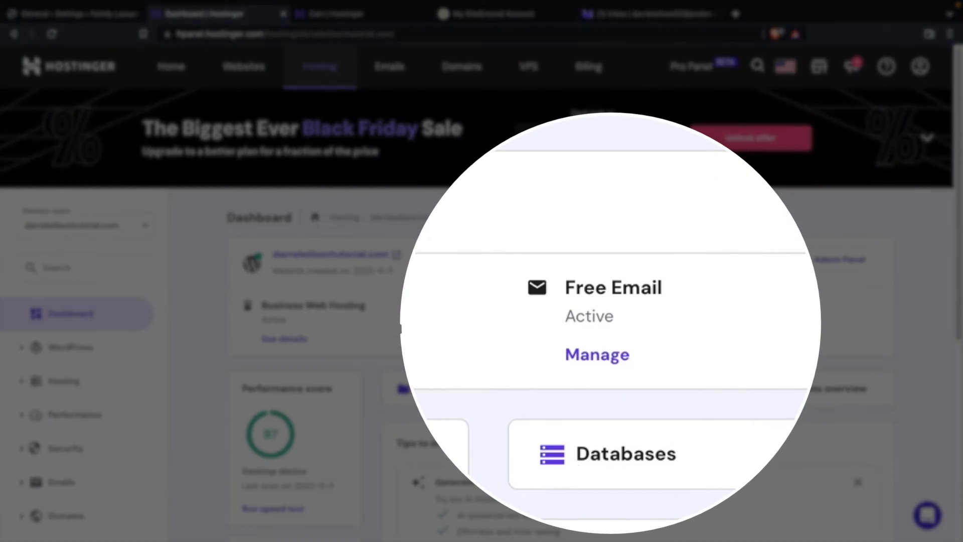
mouse_move(596, 355)
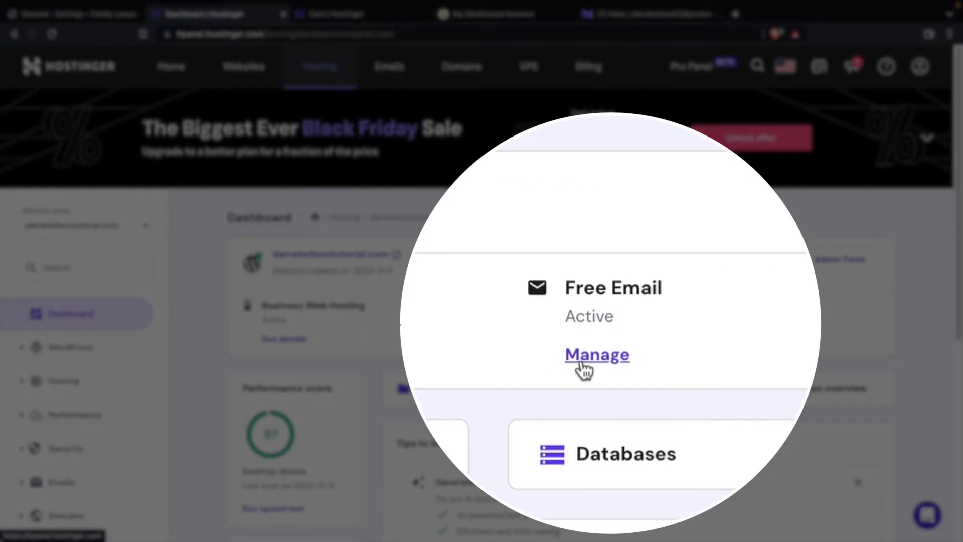
left_click(596, 355)
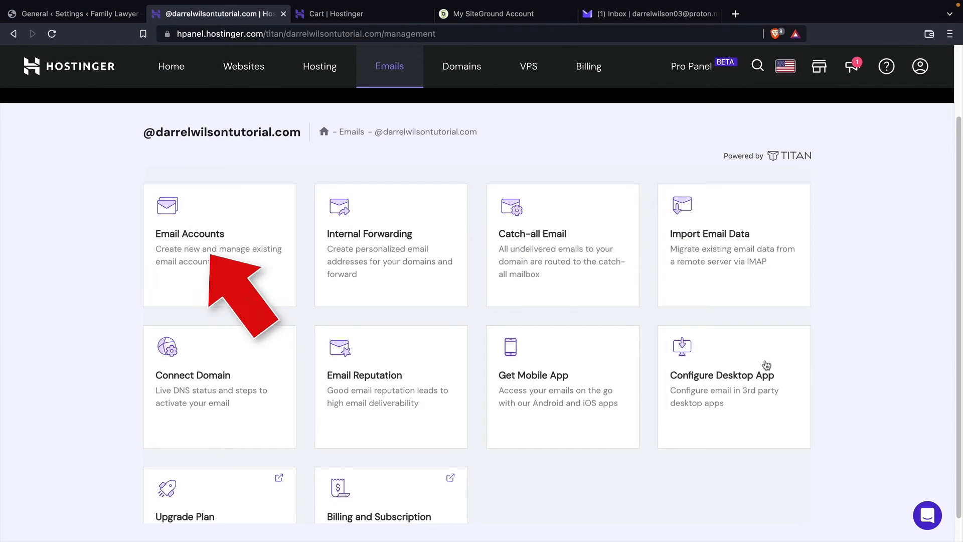
left_click(203, 246)
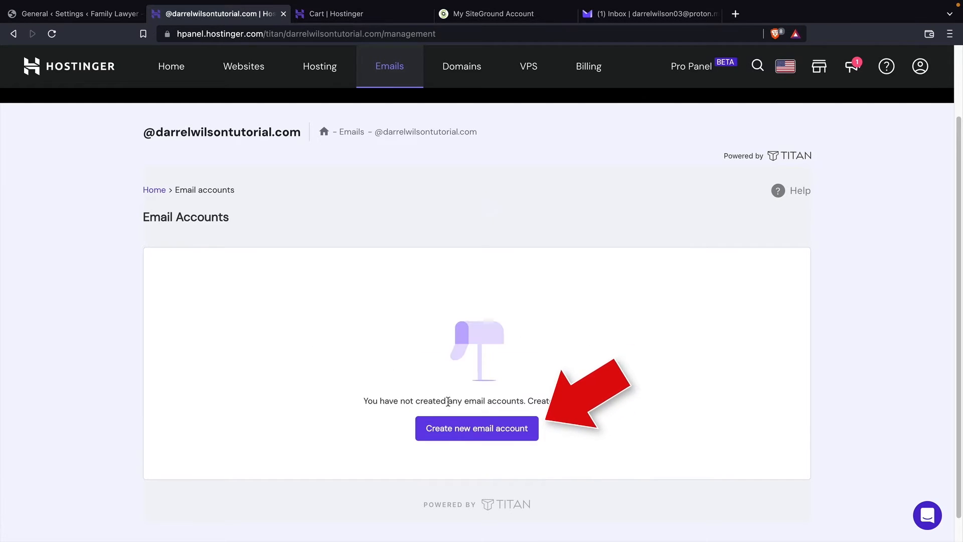
left_click(476, 428)
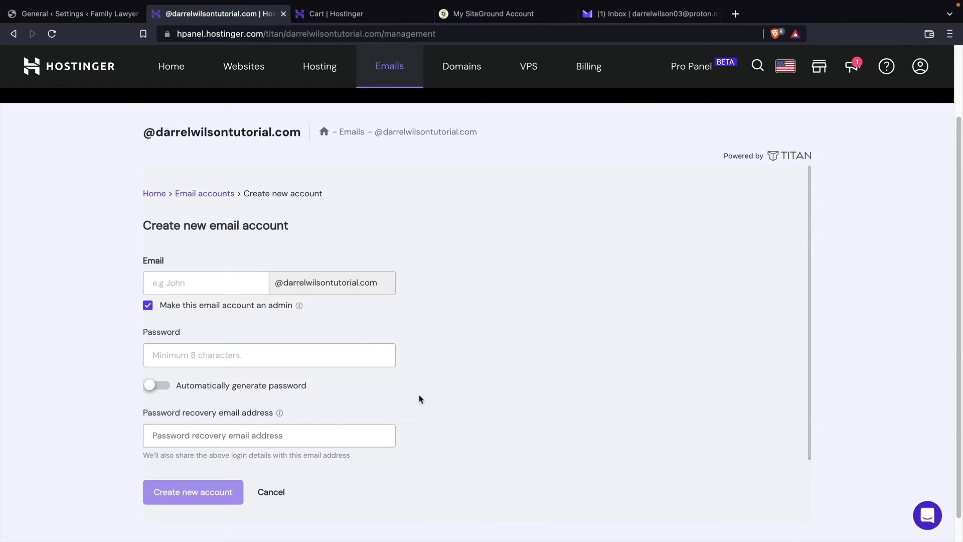
left_click(206, 282)
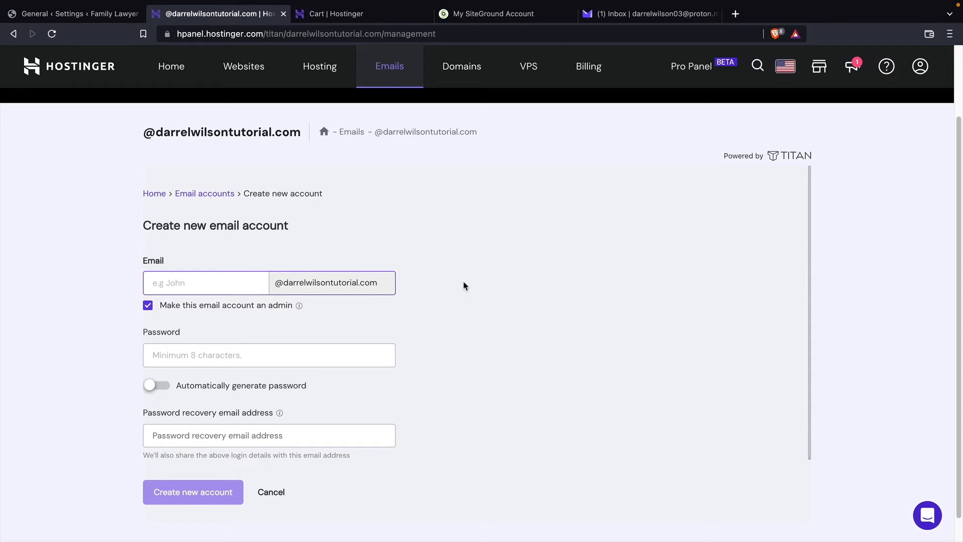
type("howdy")
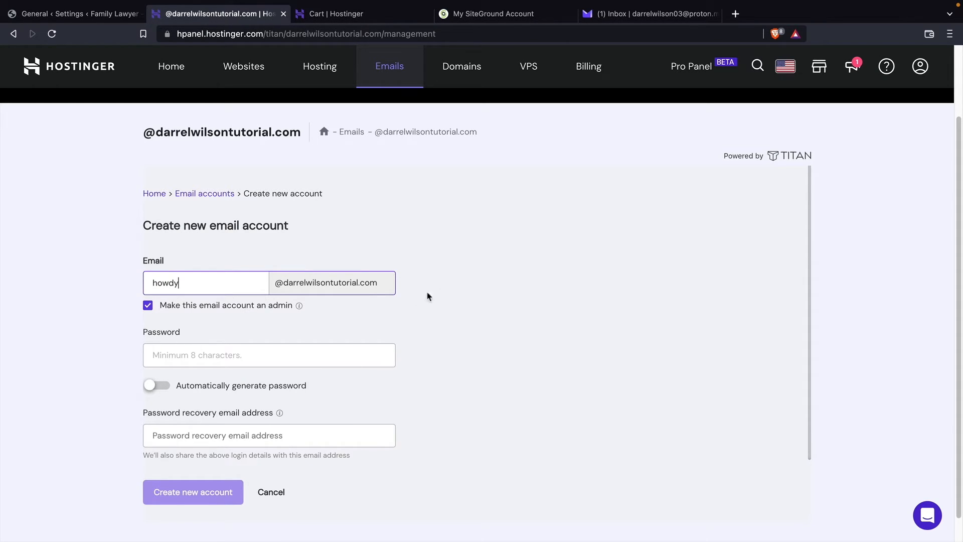
left_click(268, 355)
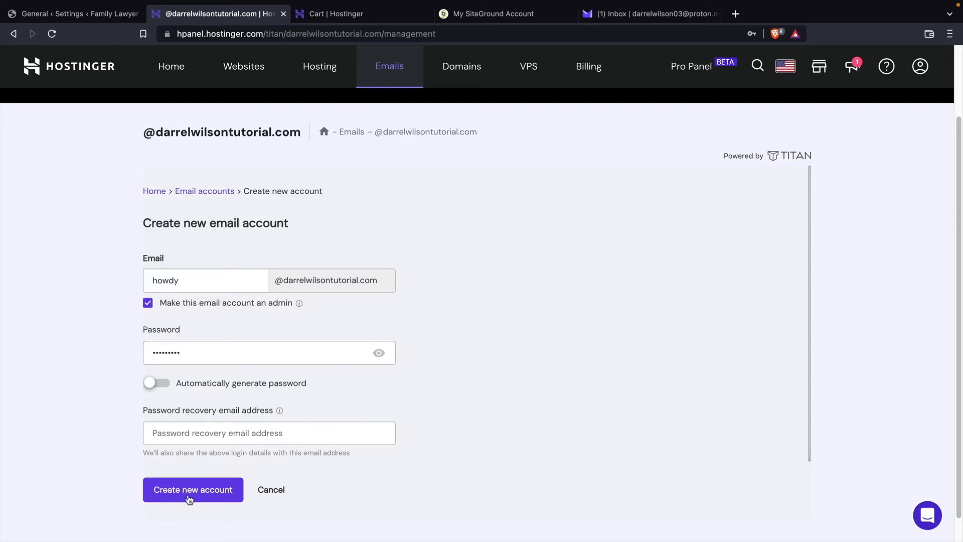
left_click(192, 490)
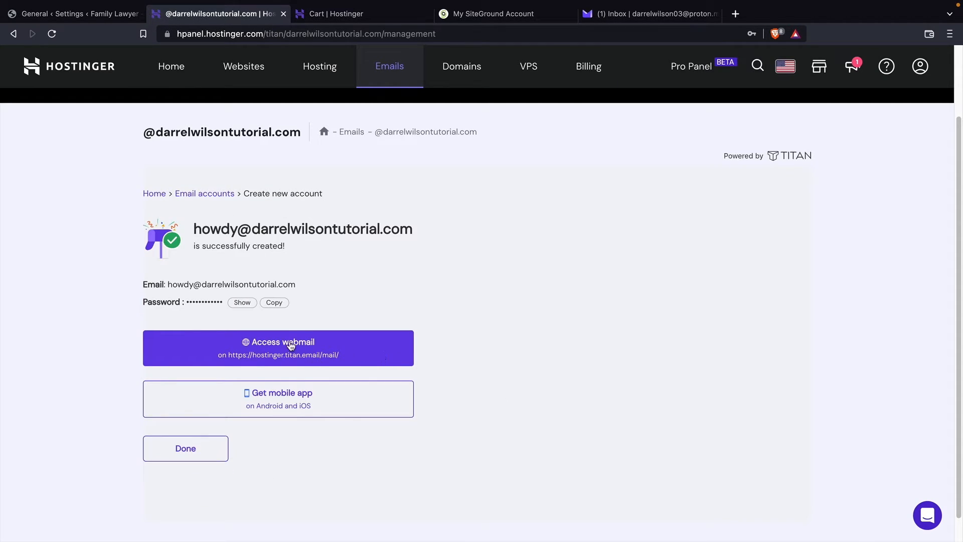
Log in to the howdy mailbox in Titan Webmail, then dismiss hPanel's account-created confirmation
left_click(277, 347)
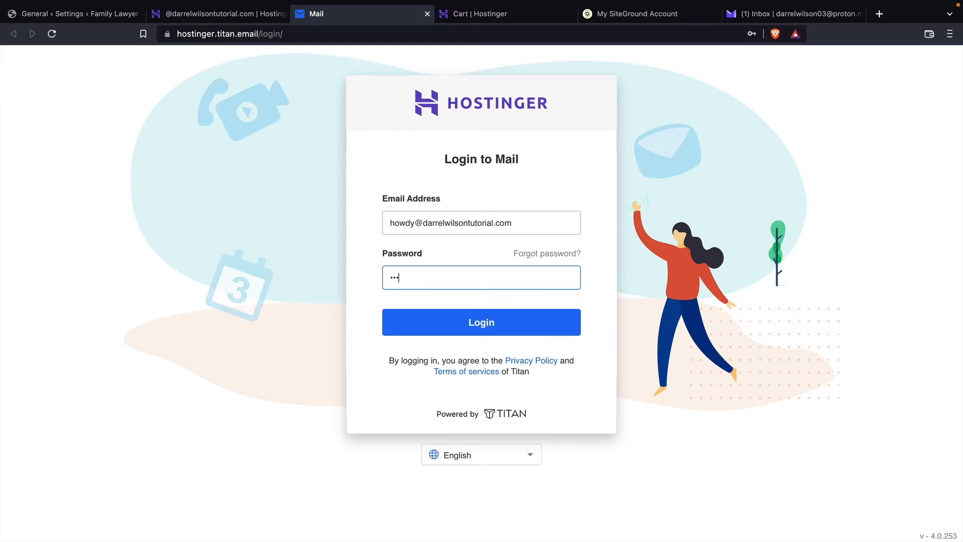
left_click(482, 322)
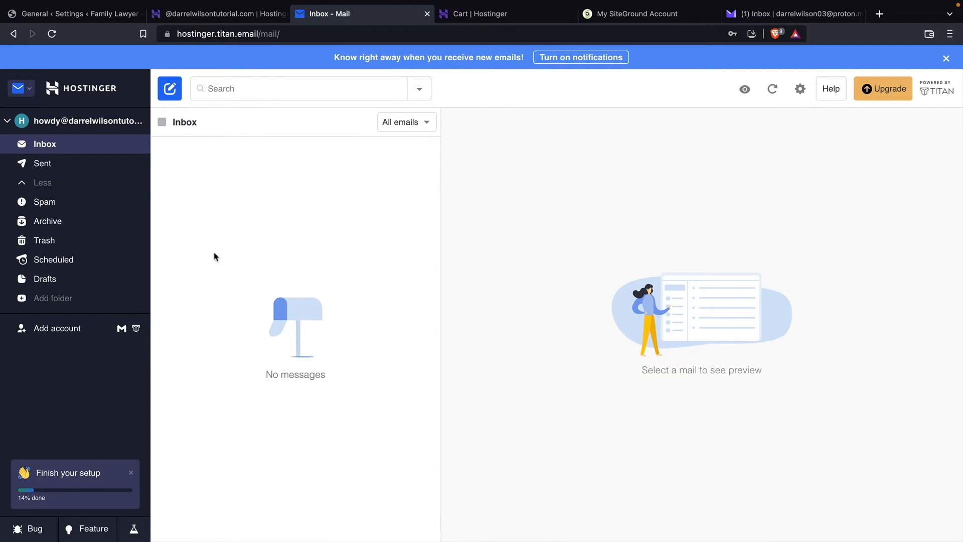
mouse_move(302, 183)
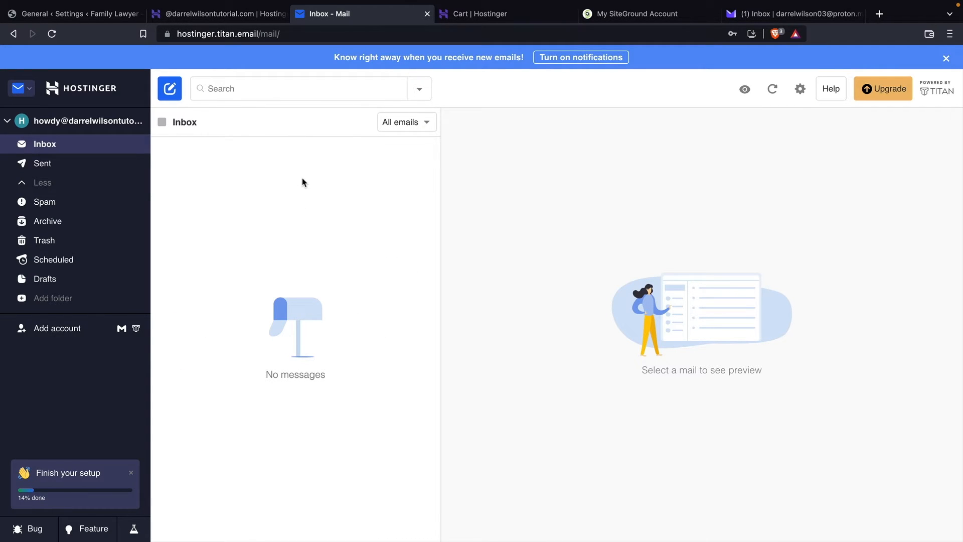
left_click(217, 14)
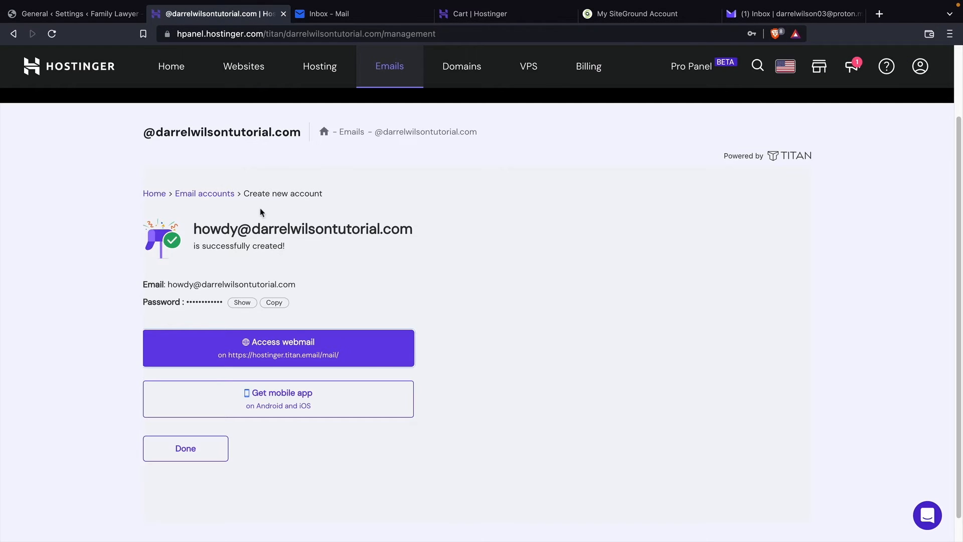
mouse_move(221, 461)
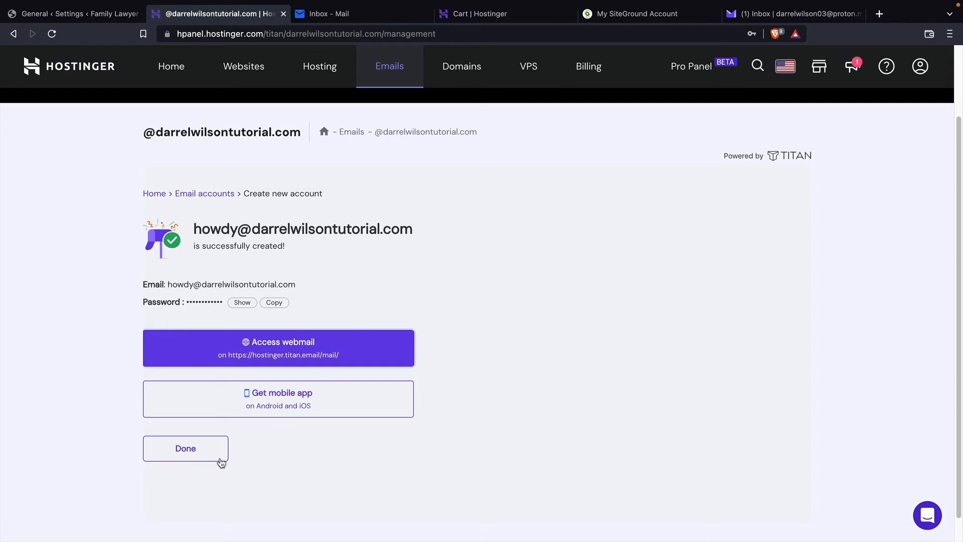
left_click(185, 448)
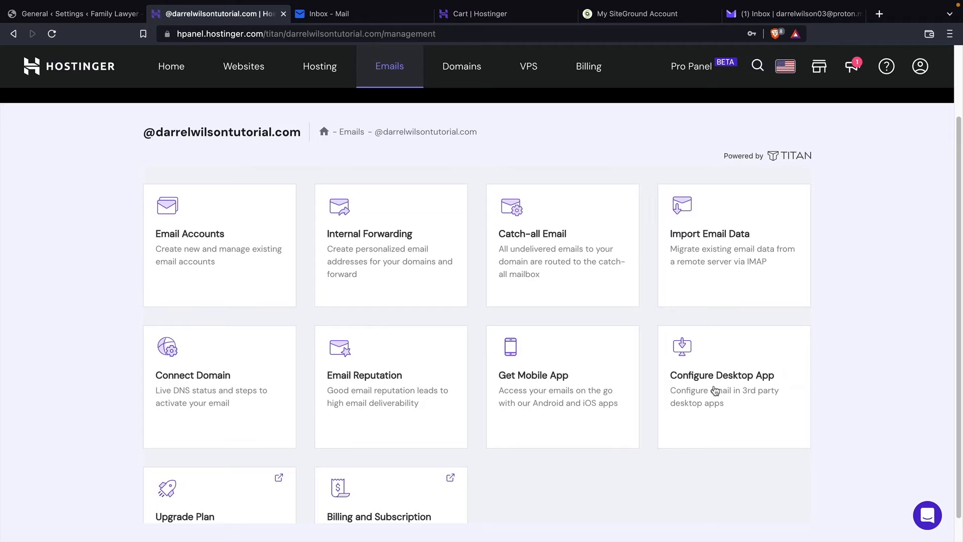
Open the Configure Desktop App page listing Titan's IMAP, POP and SMTP server settings
left_click(721, 375)
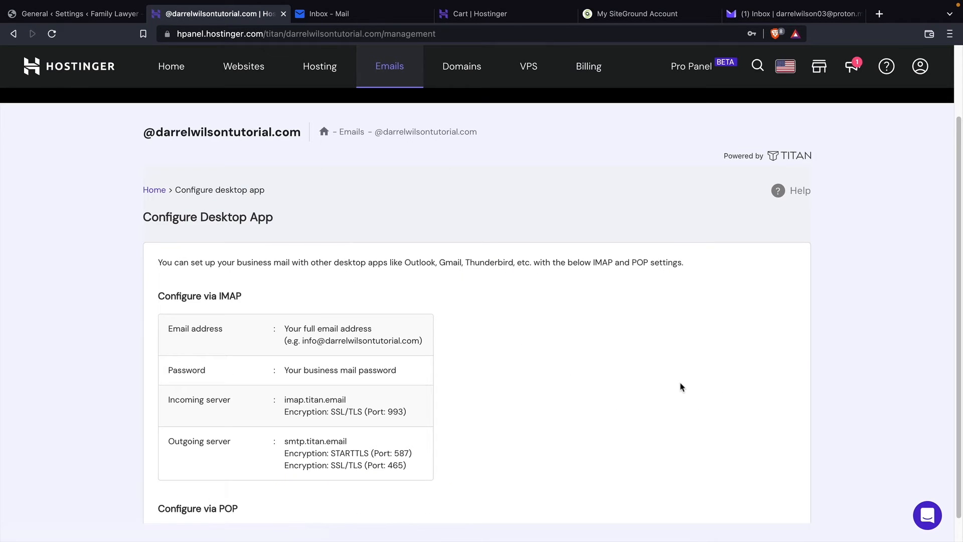
scroll("down", 3)
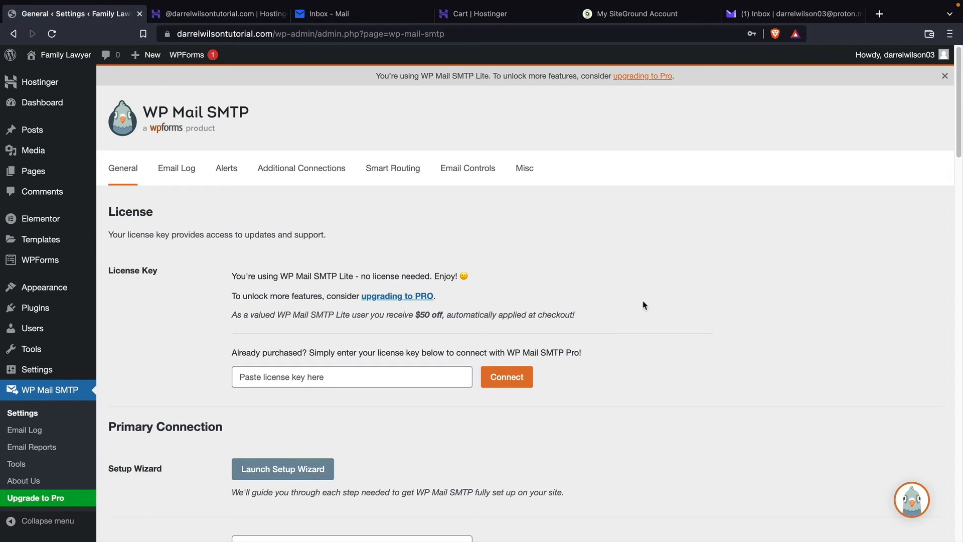
Paste the howdy address into From Email and type 'Darrel Wil' as the From Name
scroll("down", 3)
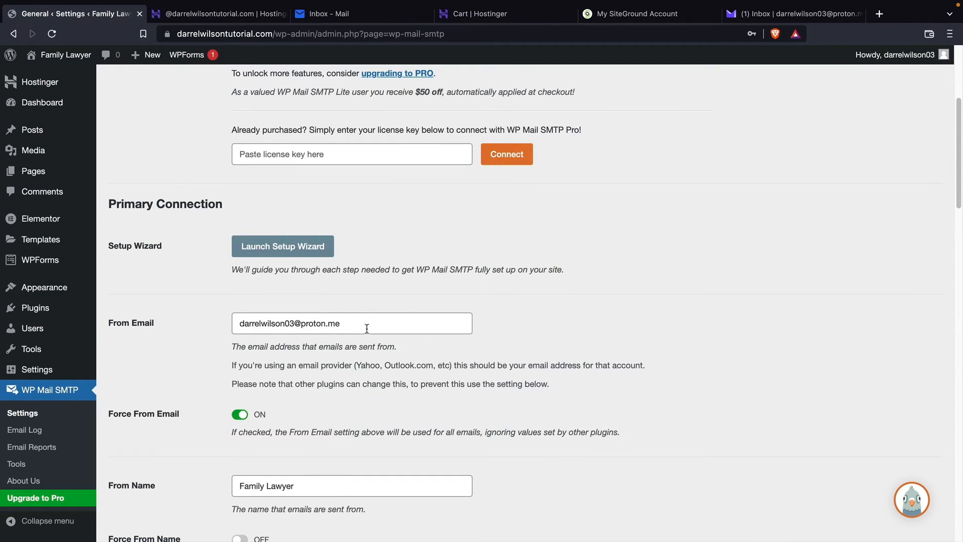
right_click(352, 323)
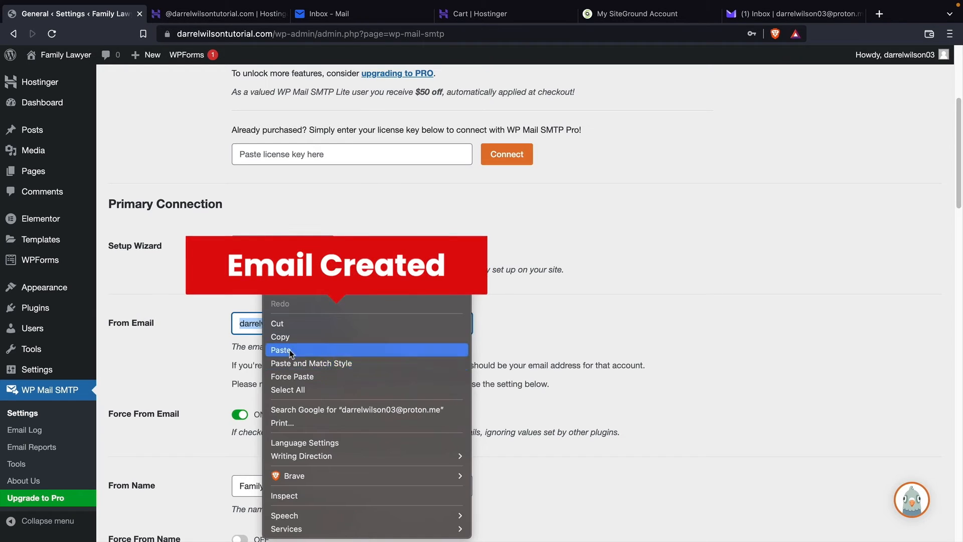
left_click(281, 349)
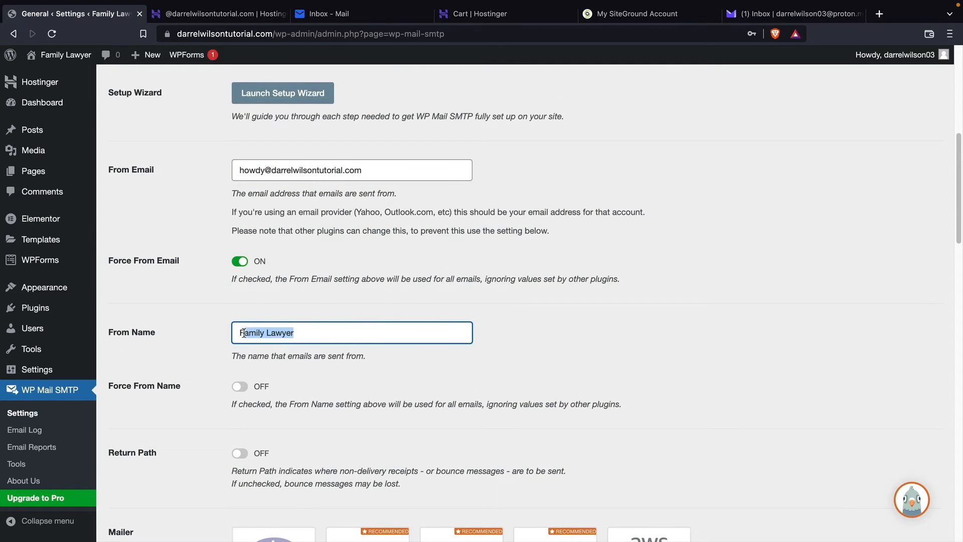
type("Darrel Wilson")
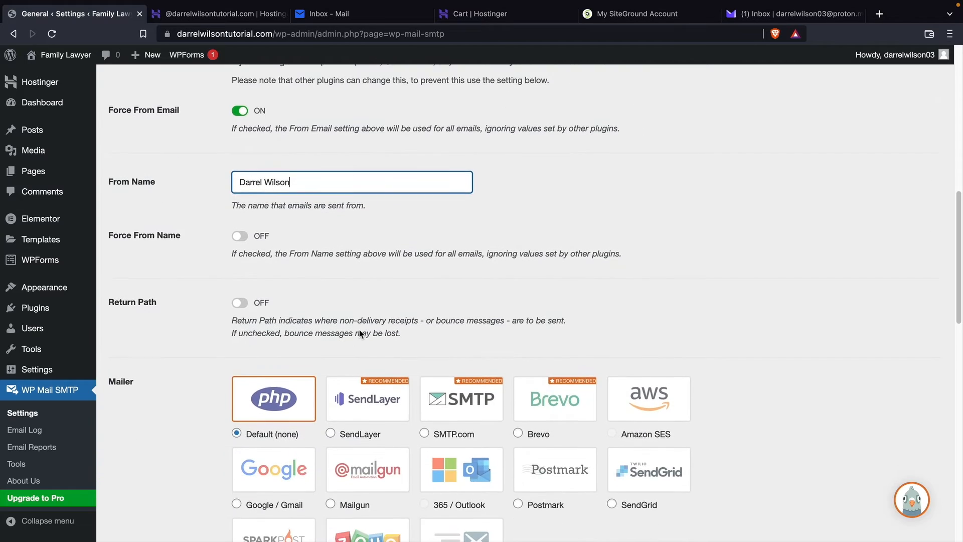
Select Other SMTP as the WP Mail SMTP mailer
scroll("down", 3)
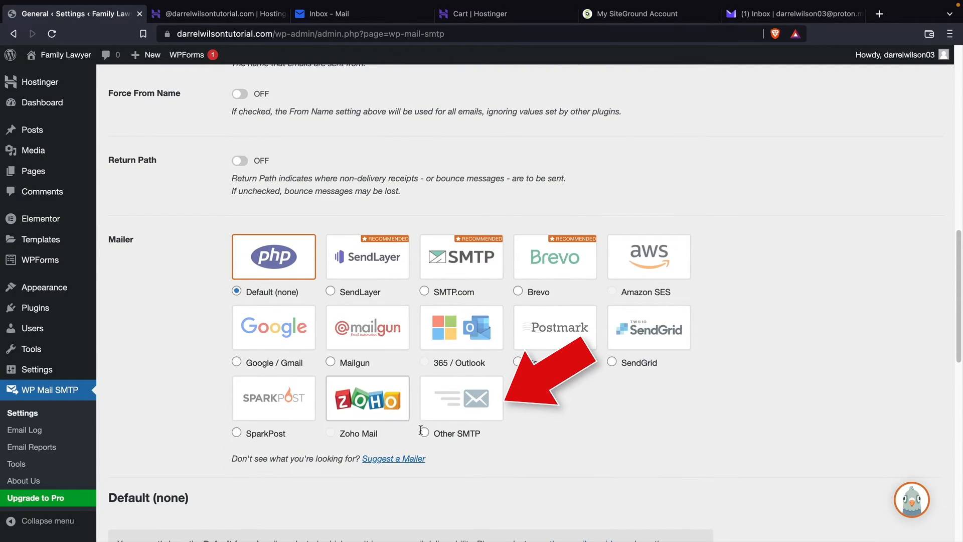
left_click(461, 398)
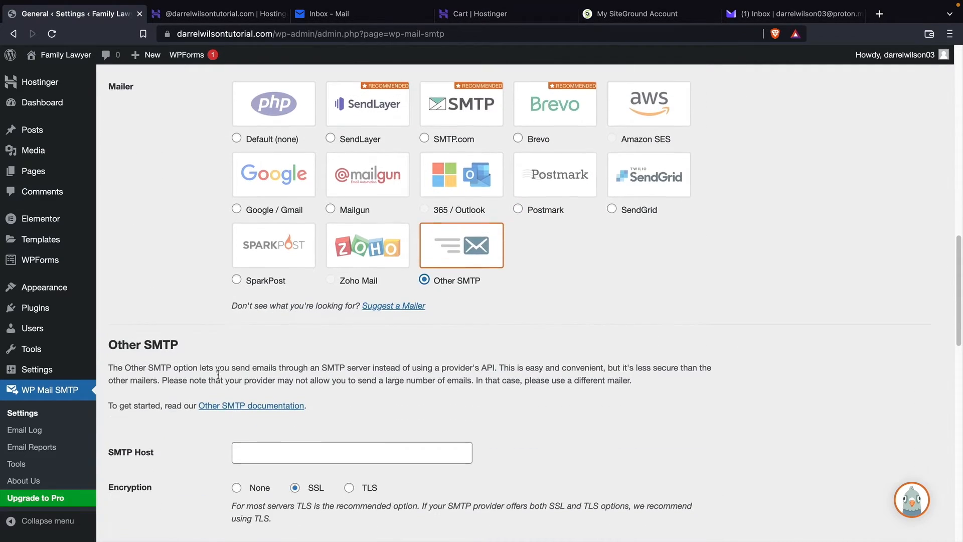
scroll("down", 3)
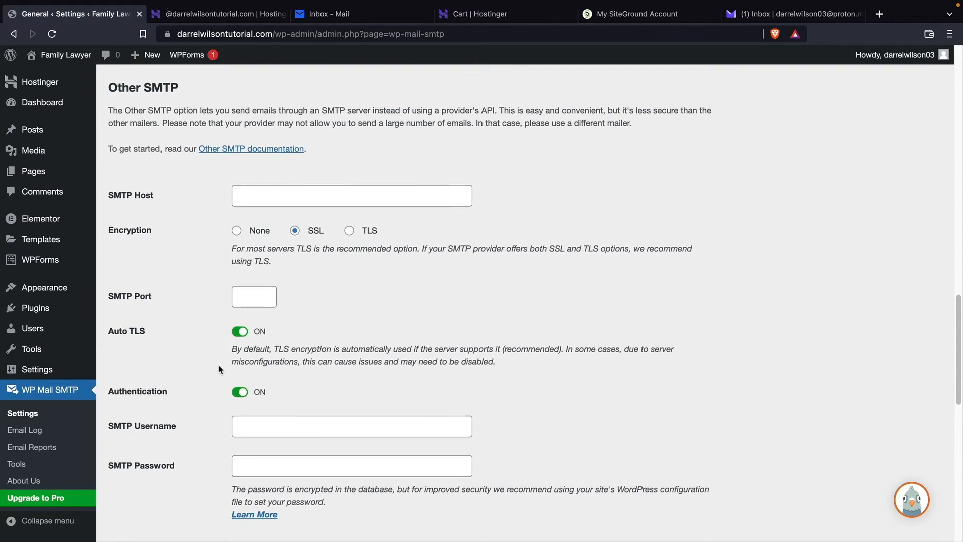
scroll("down", 3)
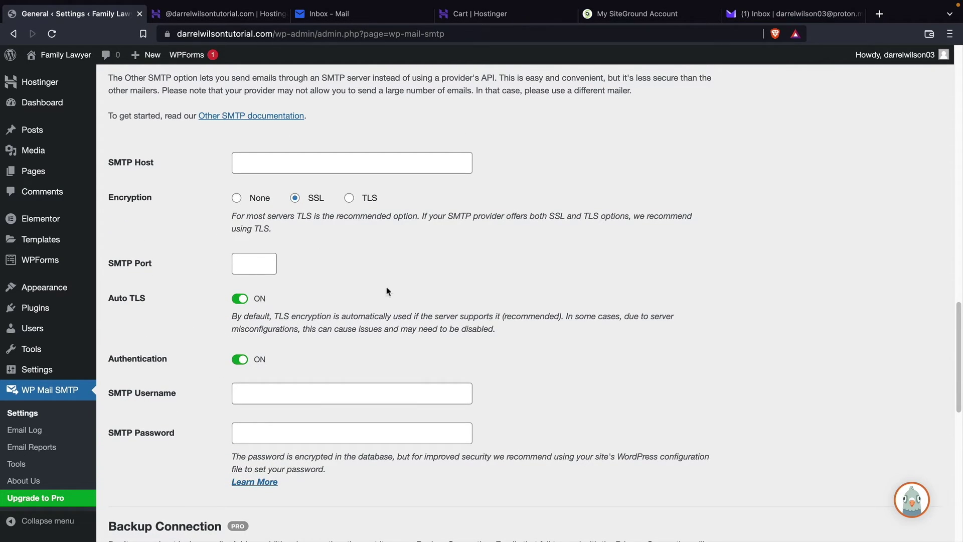
Set SMTP Host to smtp.titan.email, copied from hPanel, and SMTP Port to 465
left_click(215, 13)
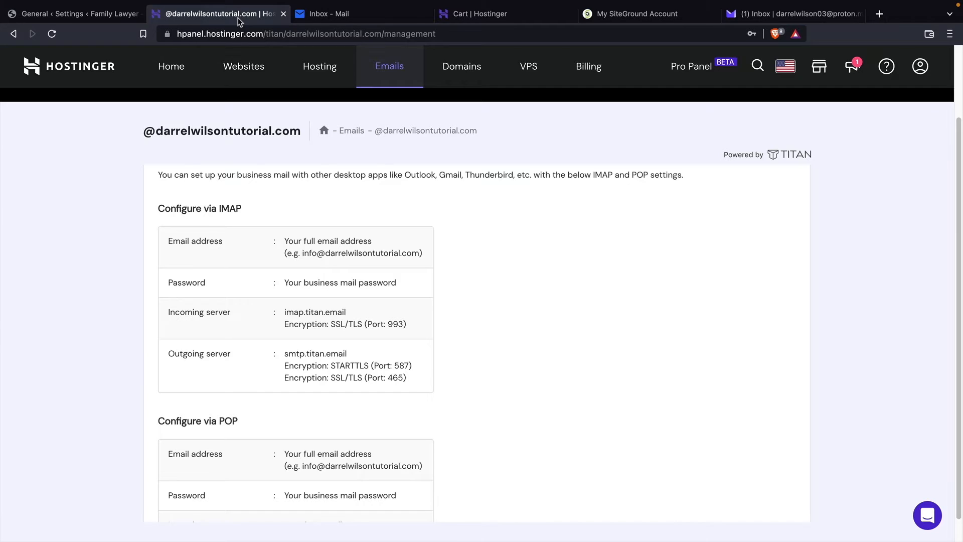
double_click(321, 354)
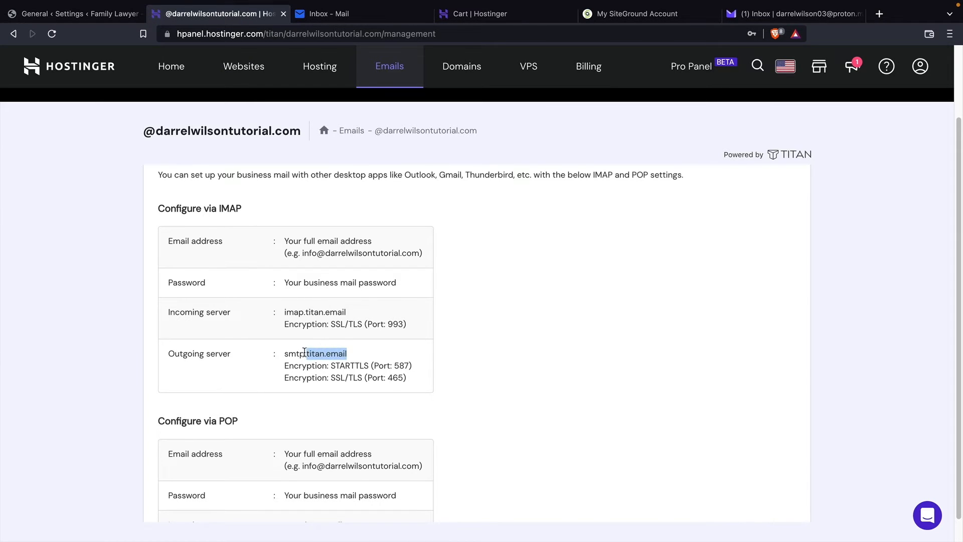
right_click(316, 353)
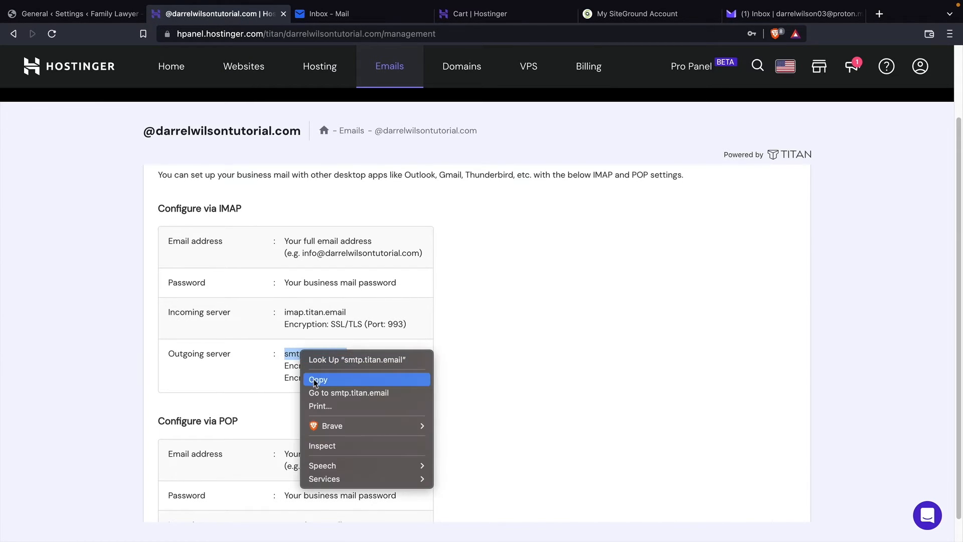
left_click(68, 13)
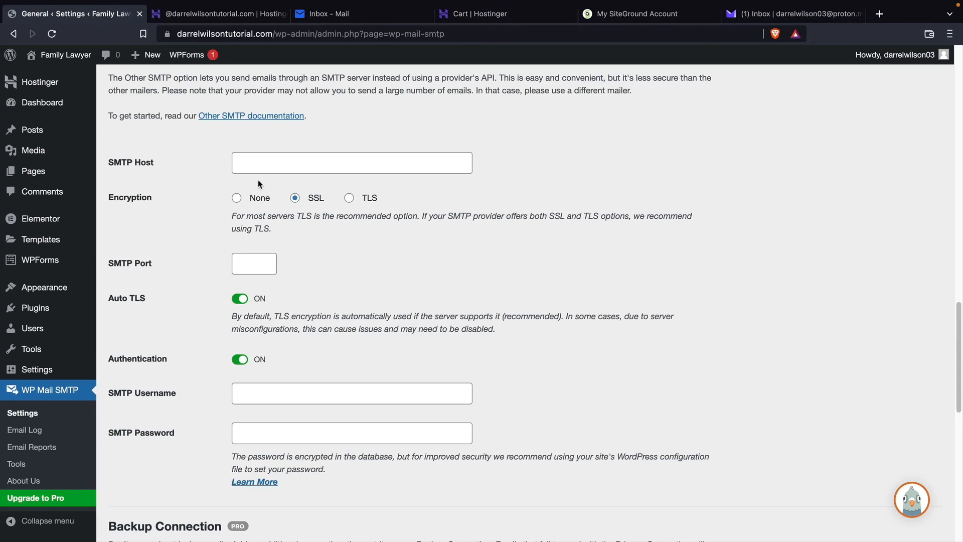
type("smtp.titan.email")
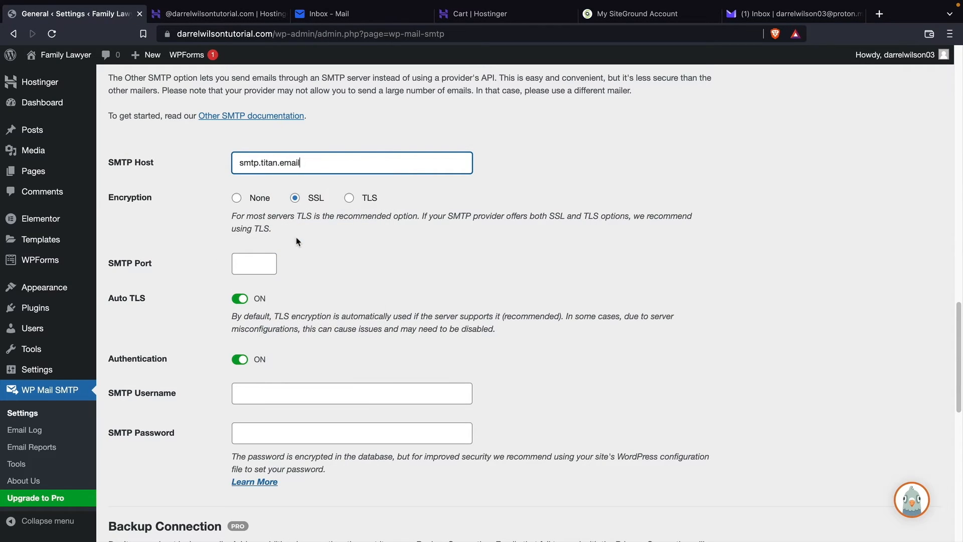
left_click(254, 263)
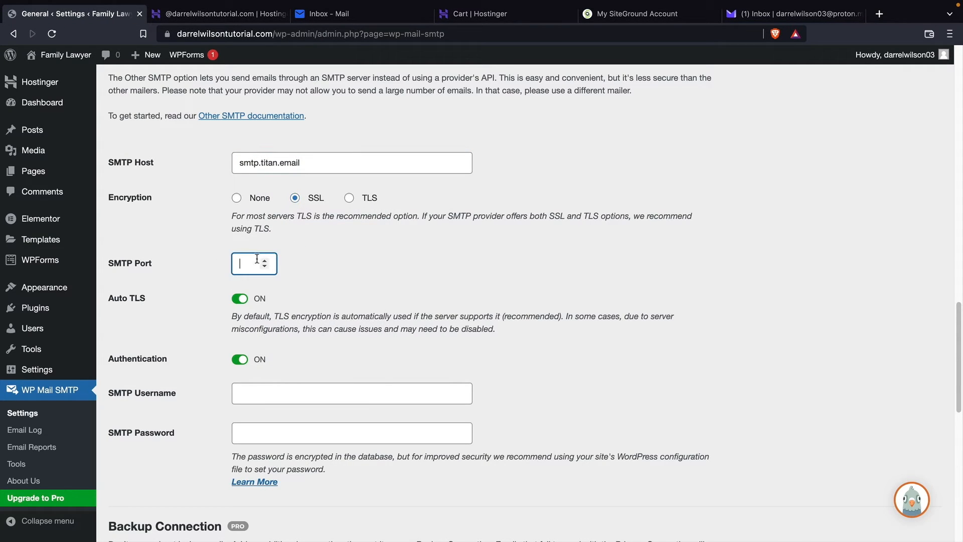
type("465")
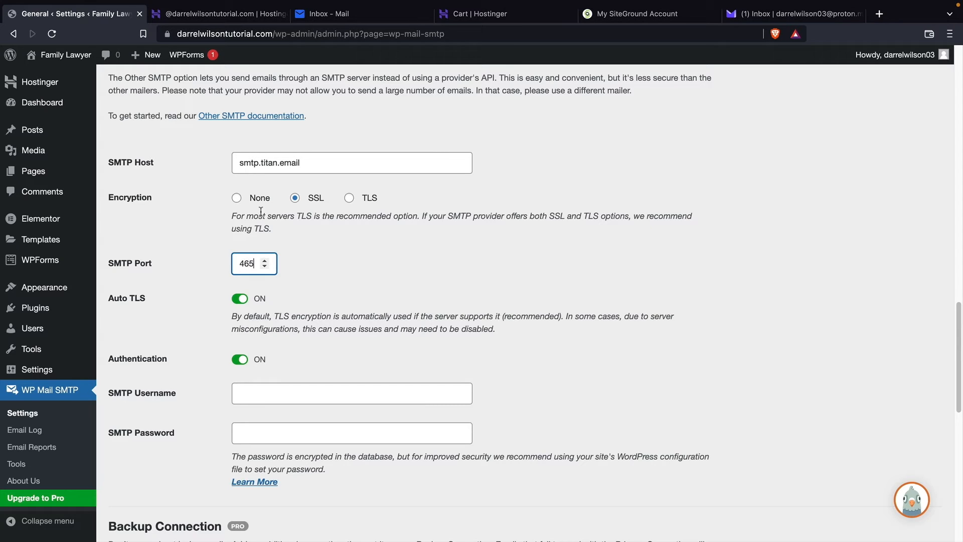
left_click(216, 14)
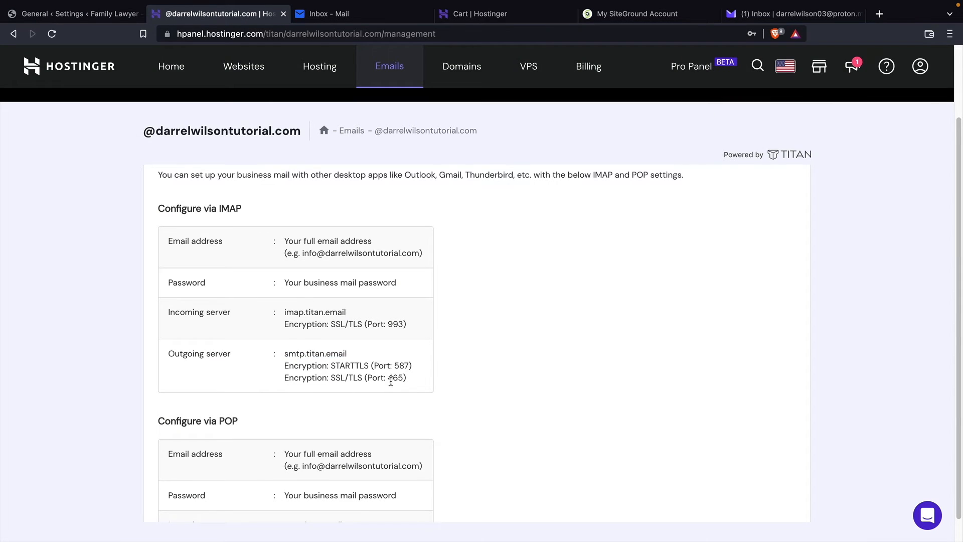
mouse_move(257, 174)
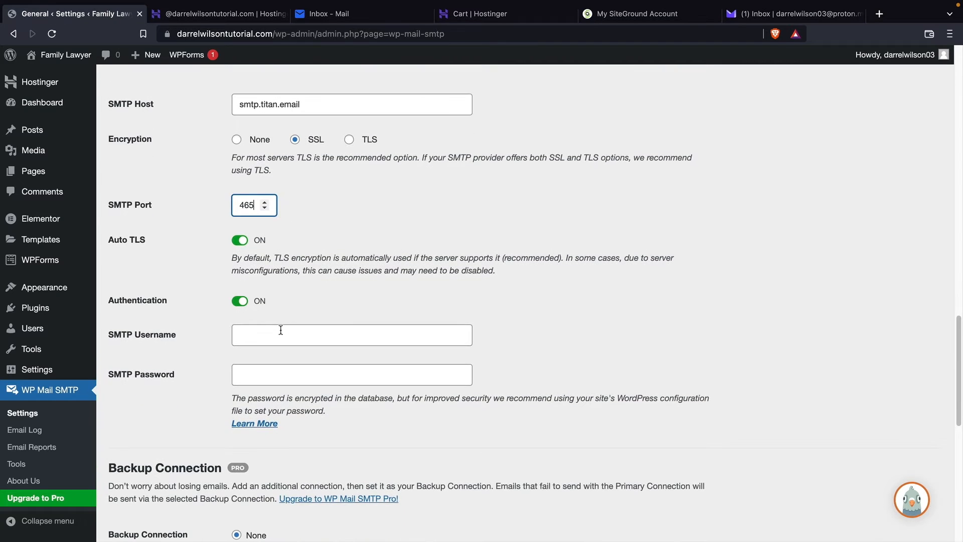
left_click(351, 334)
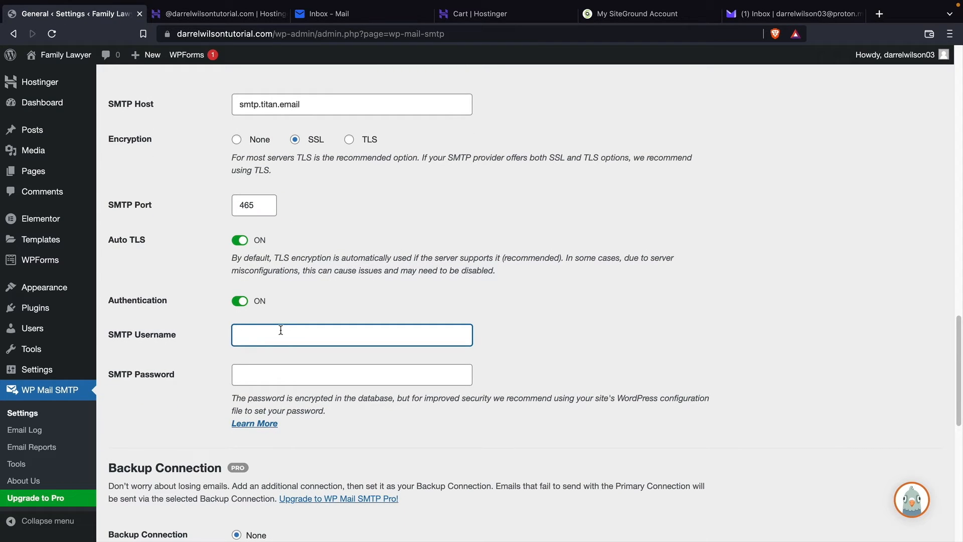
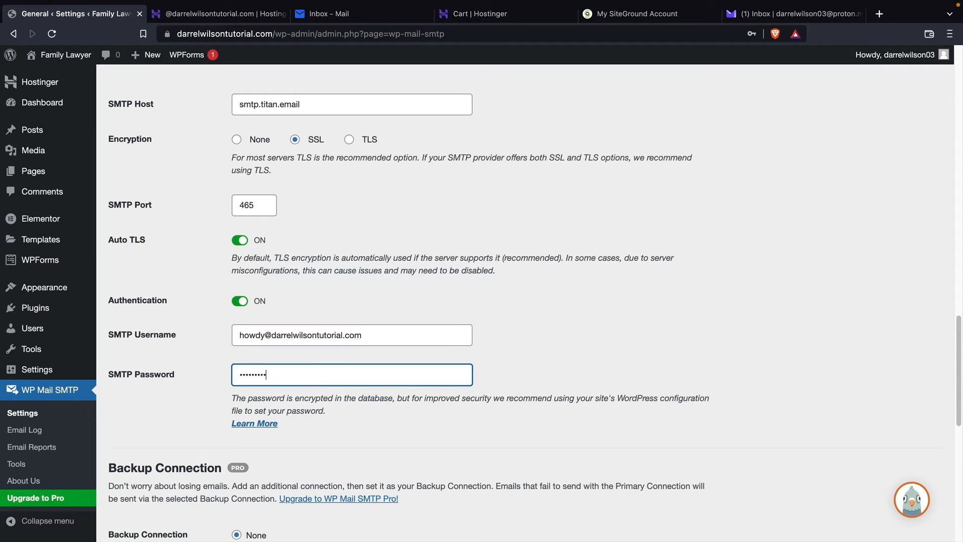
scroll("down", 3)
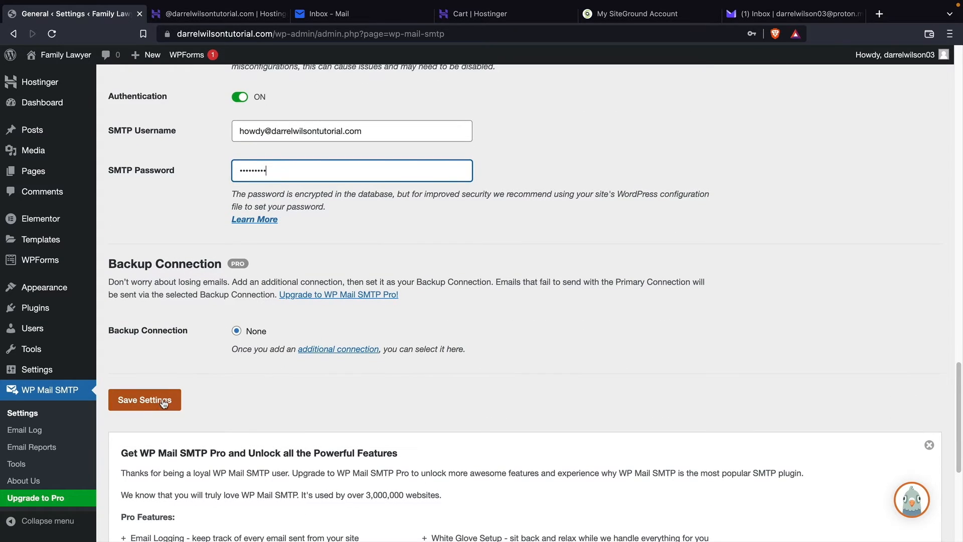
Save the SMTP settings and send a test email from Tools to the Proton Mail address
left_click(145, 400)
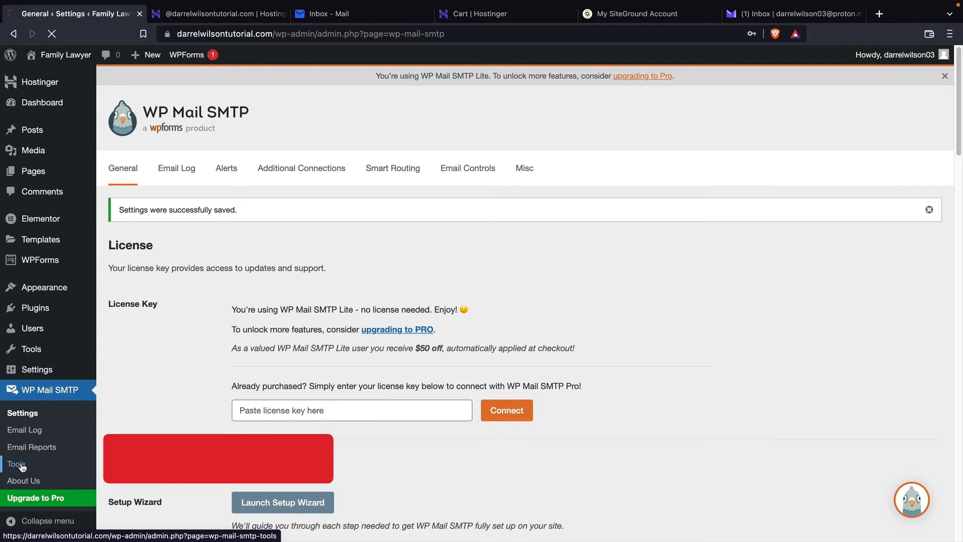
left_click(17, 464)
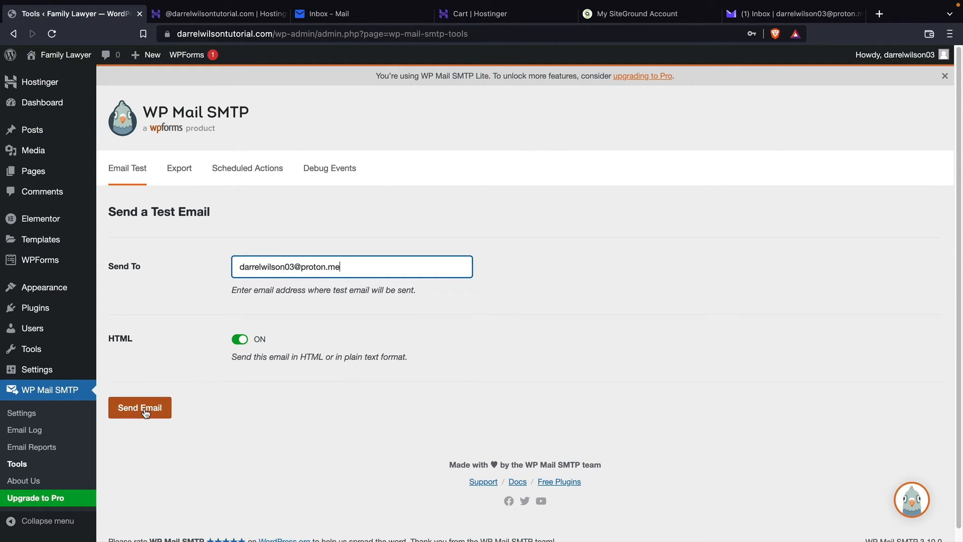
left_click(139, 407)
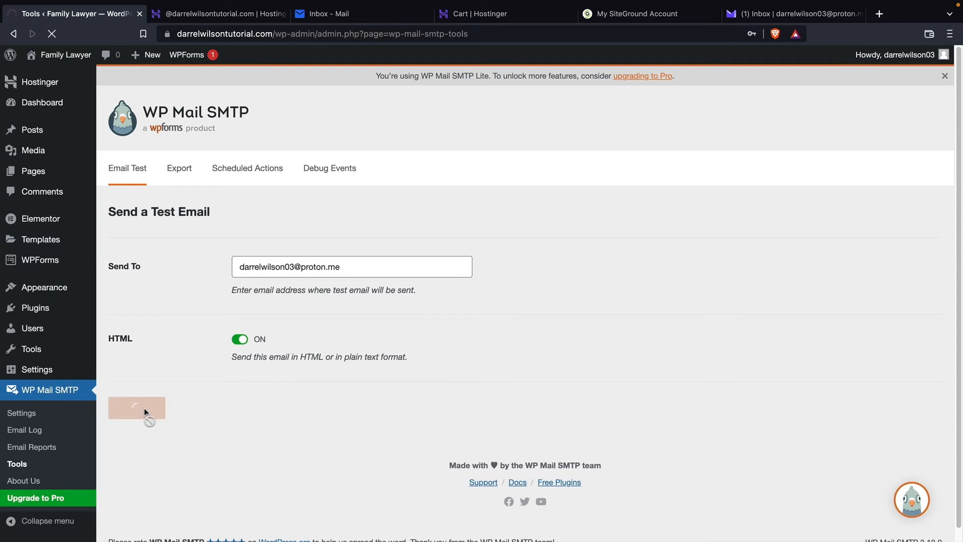
left_click(136, 408)
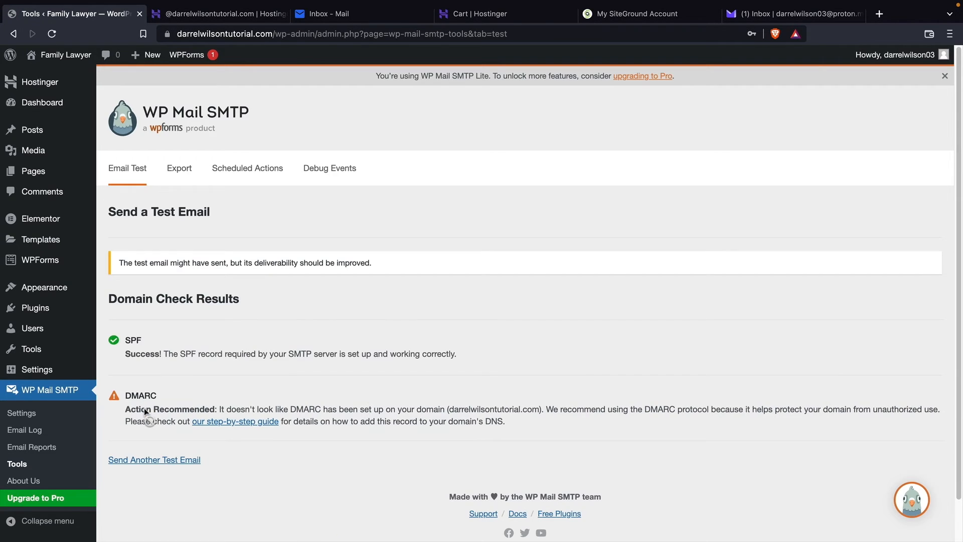
mouse_move(163, 370)
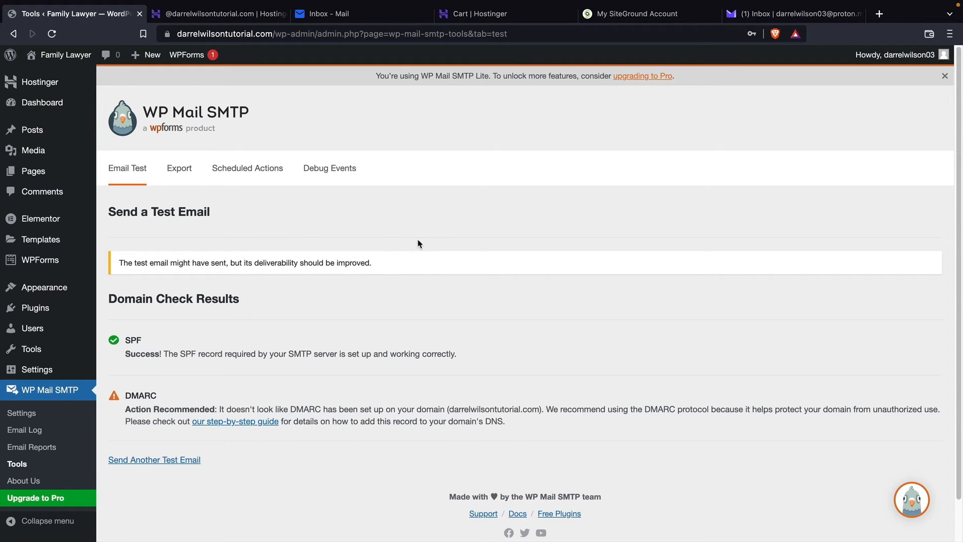
Read the WP Mail SMTP test email in Proton Mail, then return to the WordPress settings
left_click(793, 14)
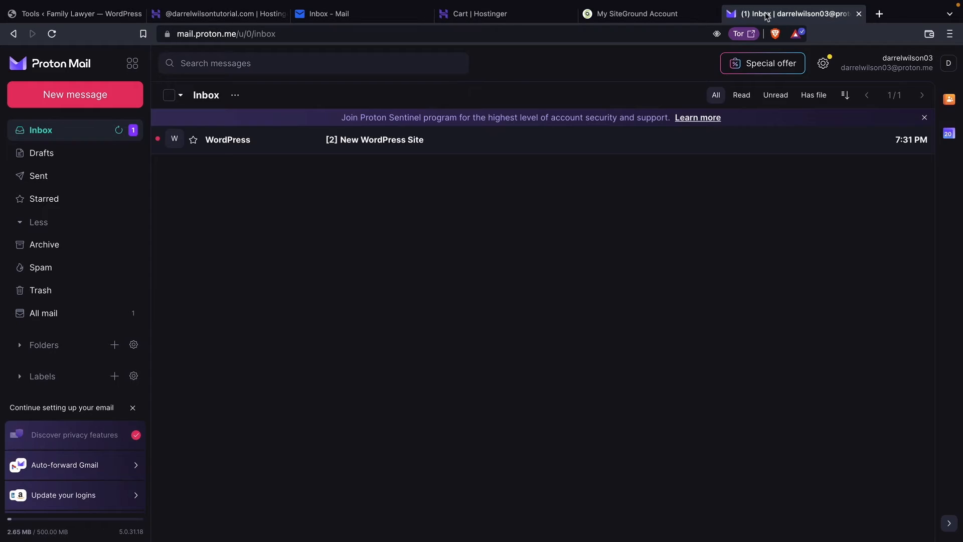
mouse_move(73, 134)
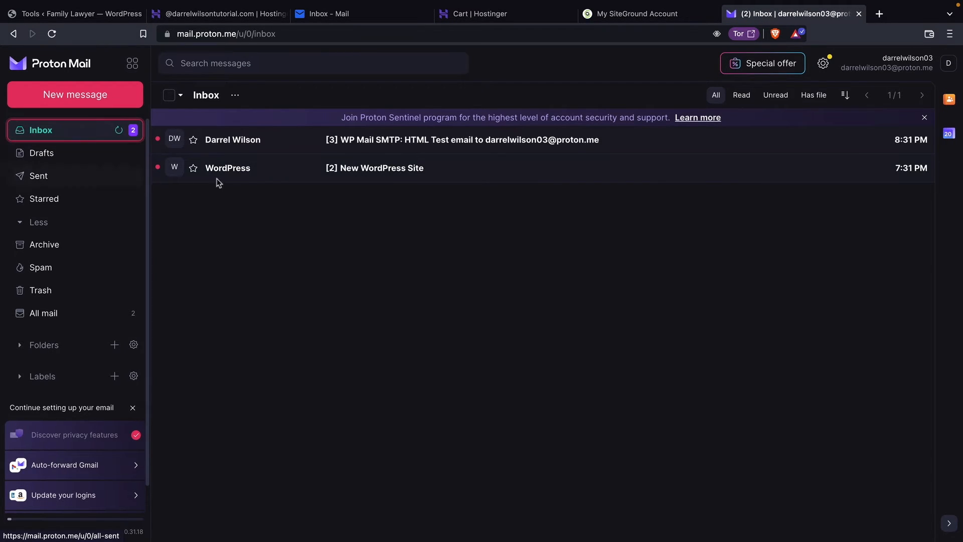
left_click(461, 139)
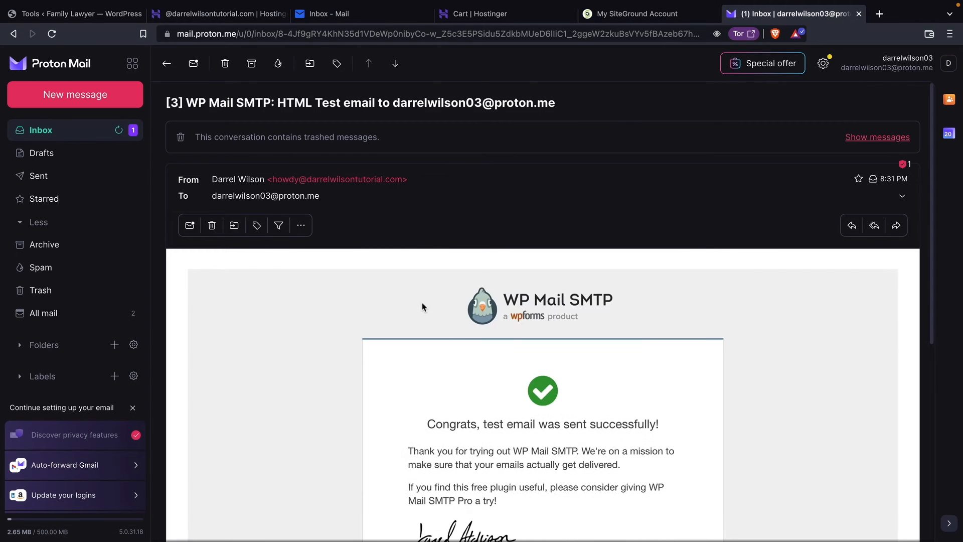
scroll("down", 3)
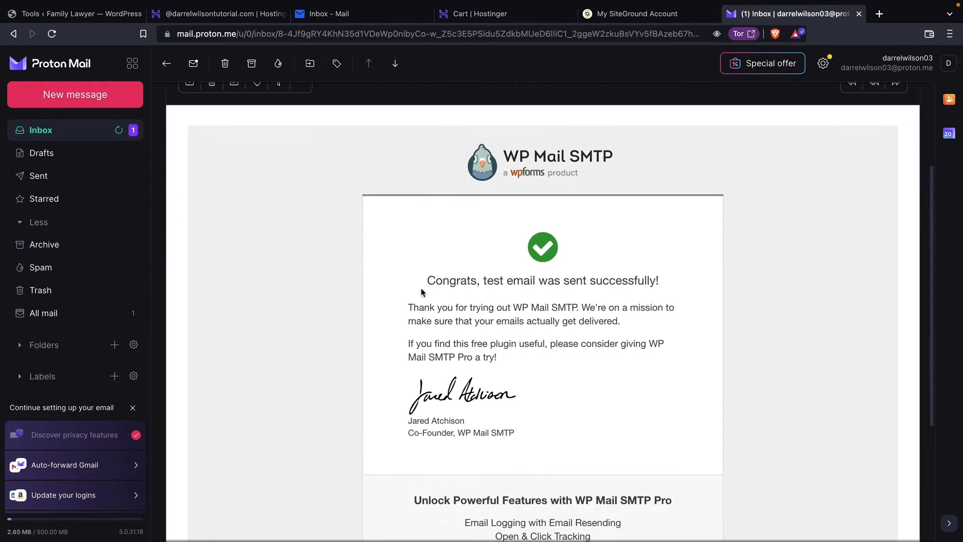
mouse_move(497, 293)
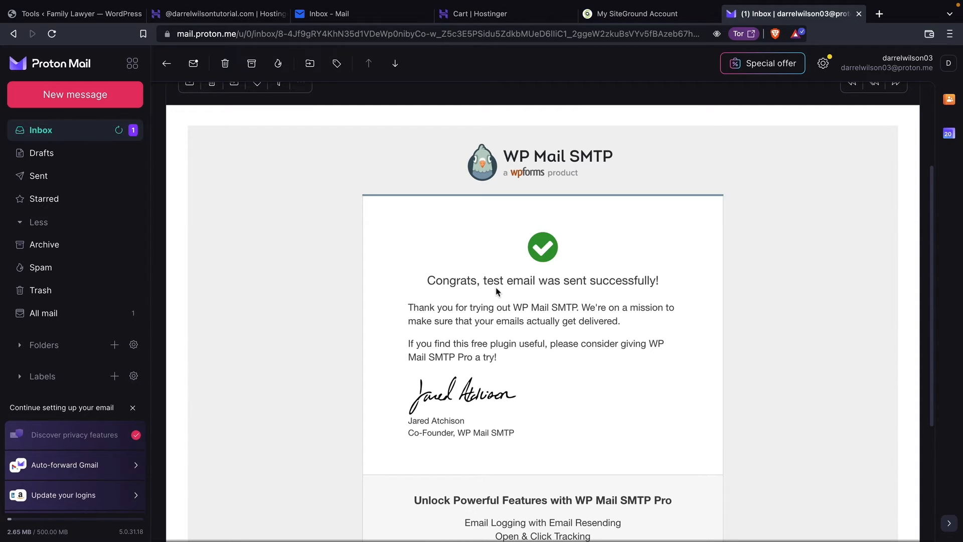
left_click(68, 13)
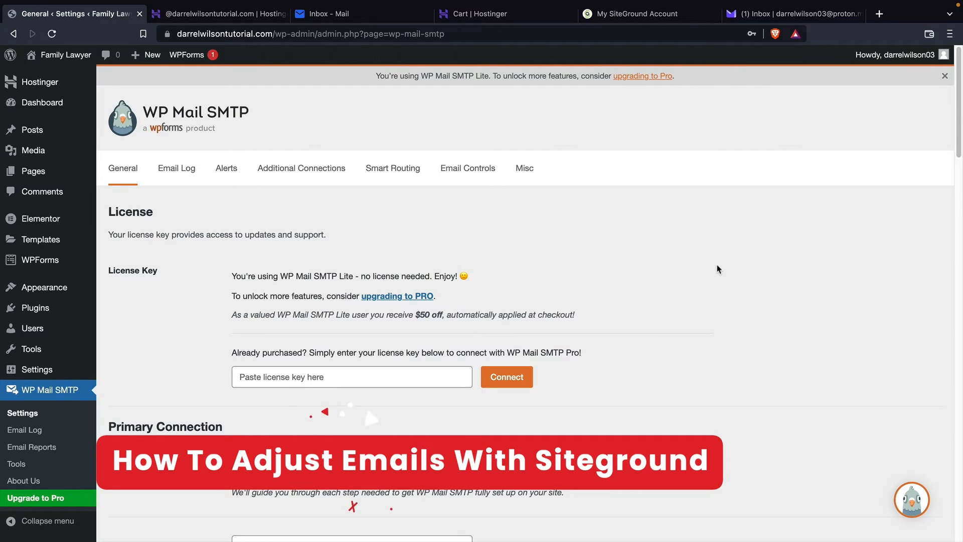
scroll("down", 3)
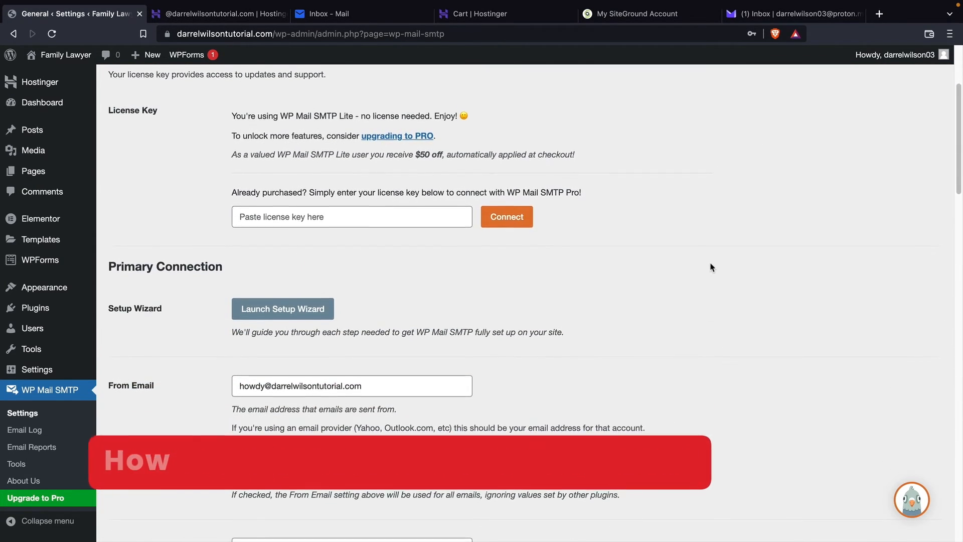
scroll("down", 3)
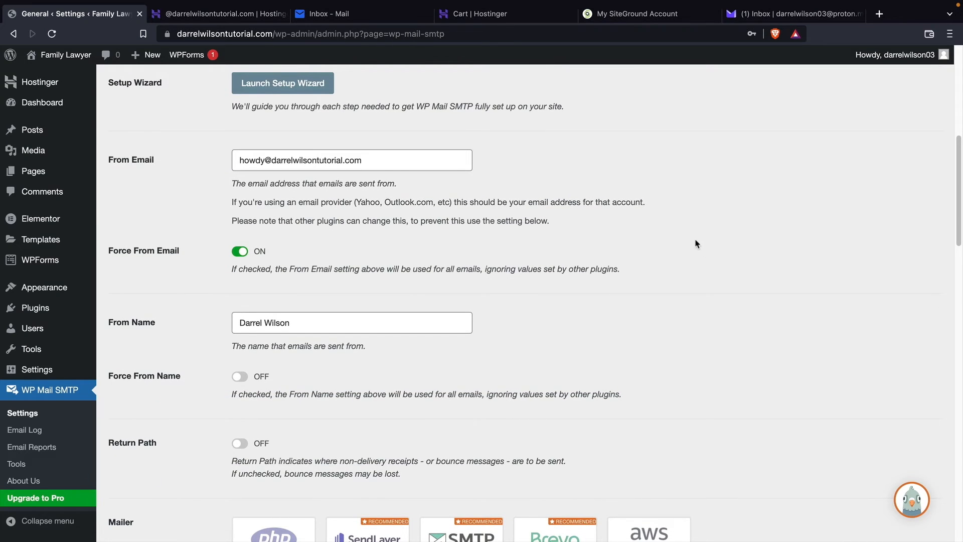
left_click(639, 13)
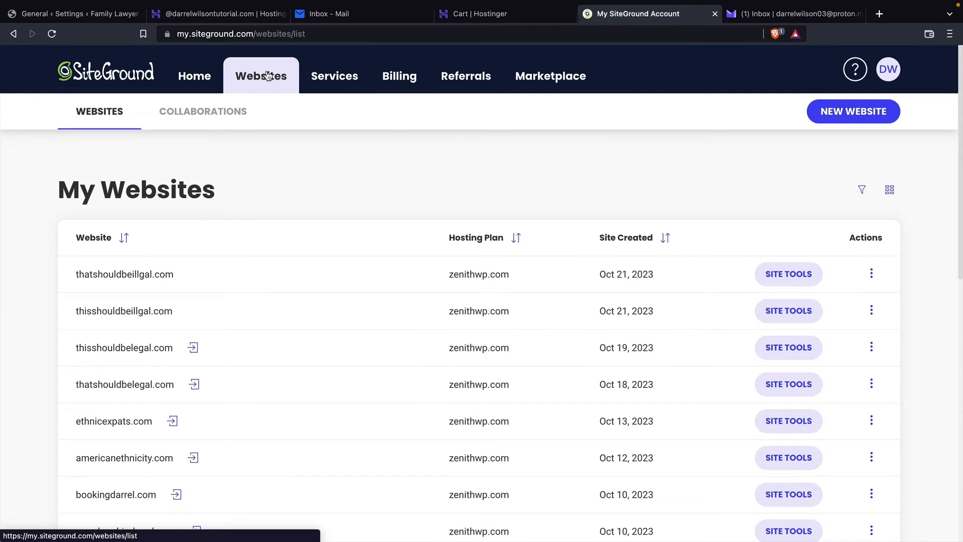
mouse_move(312, 230)
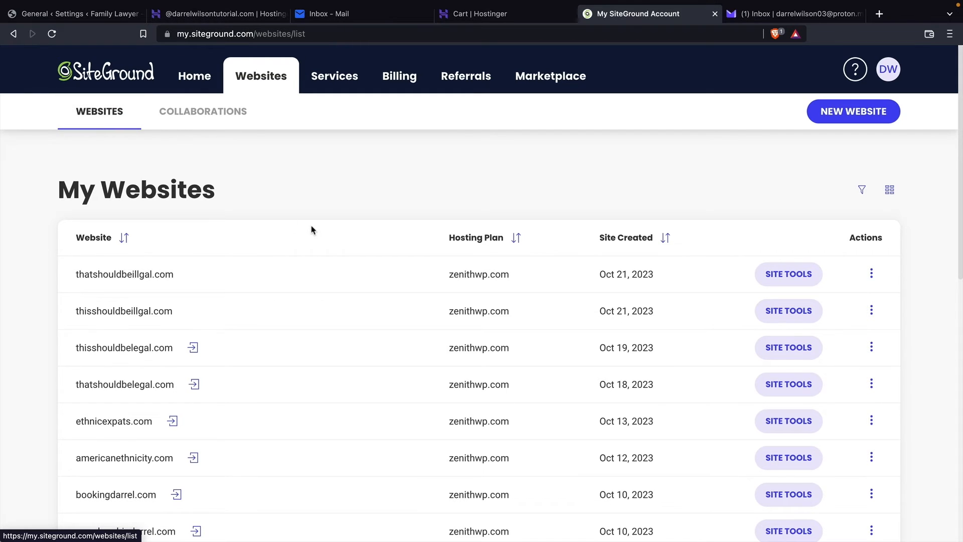
scroll("down", 3)
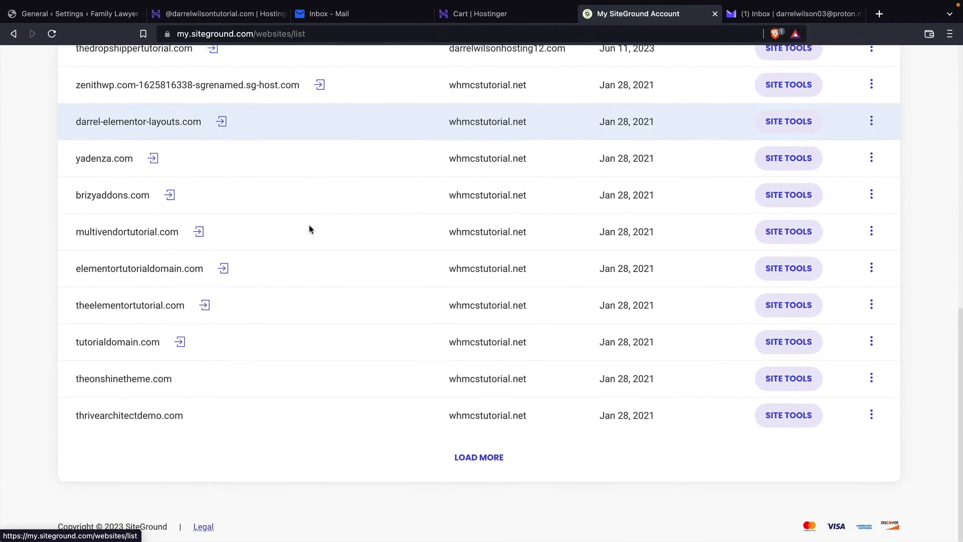
mouse_move(449, 342)
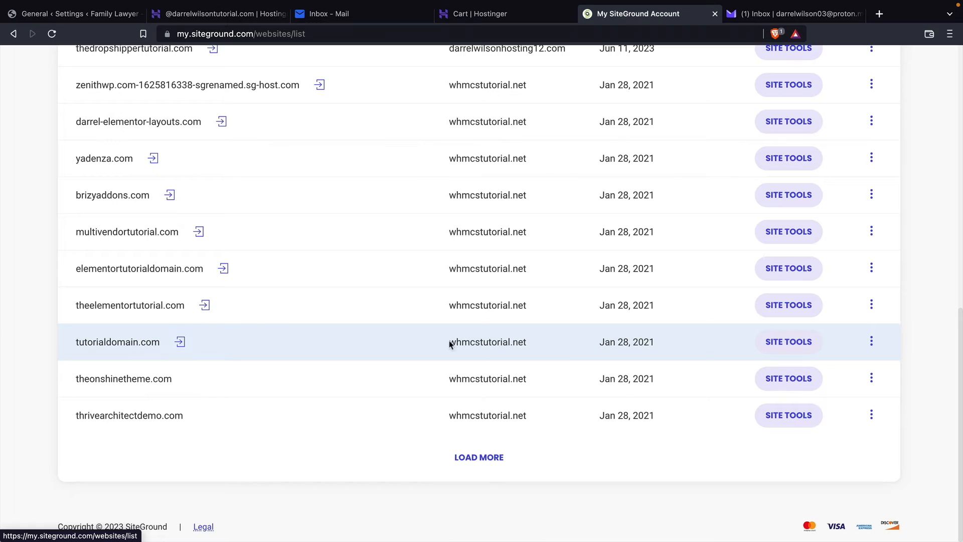
left_click(788, 342)
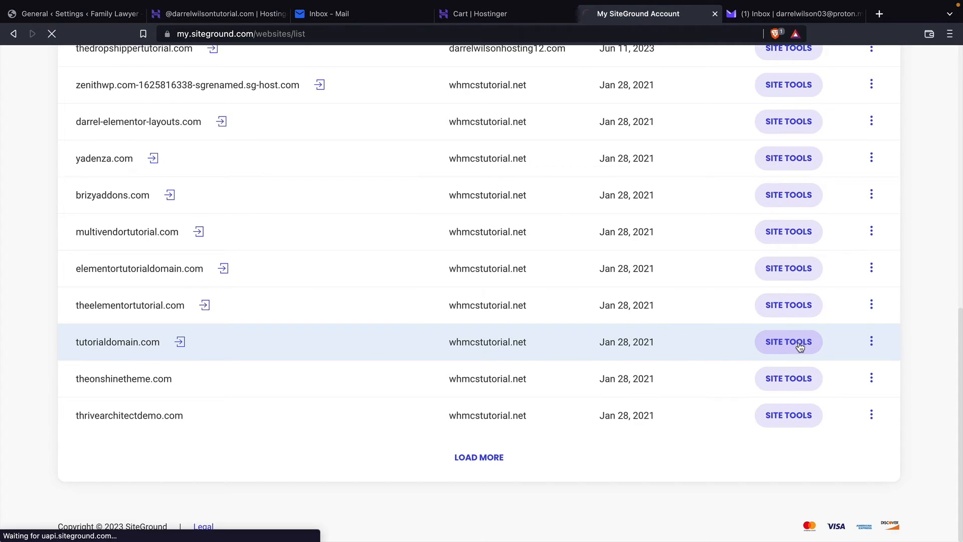
left_click(788, 342)
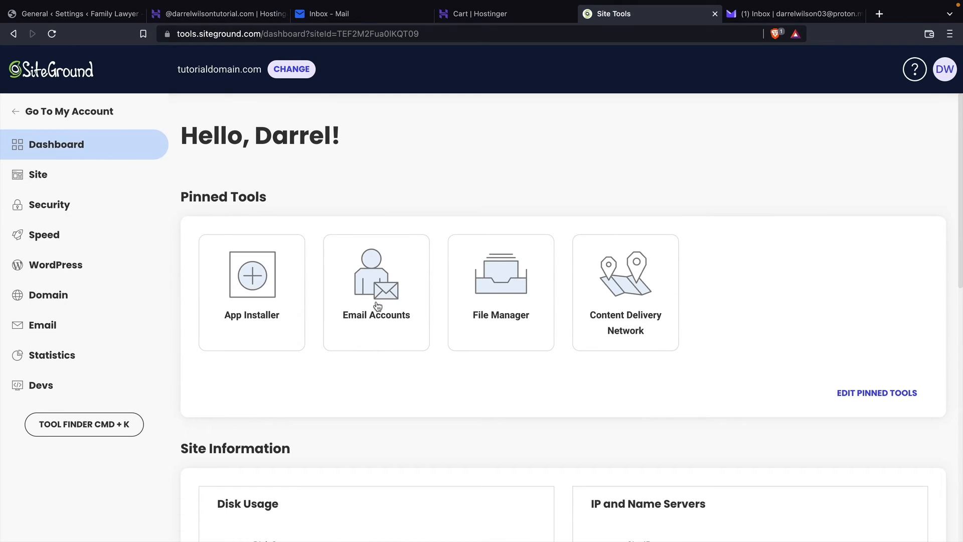
left_click(376, 282)
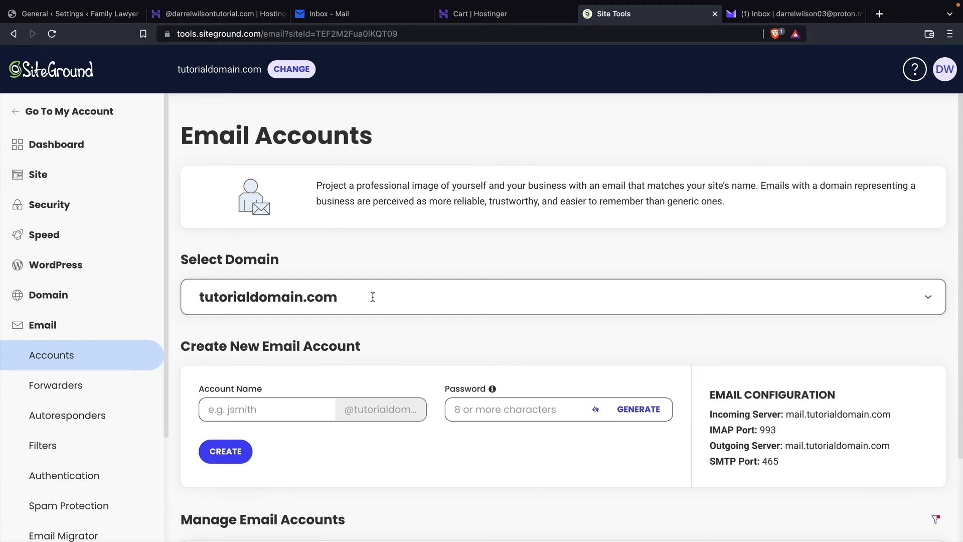
scroll("down", 3)
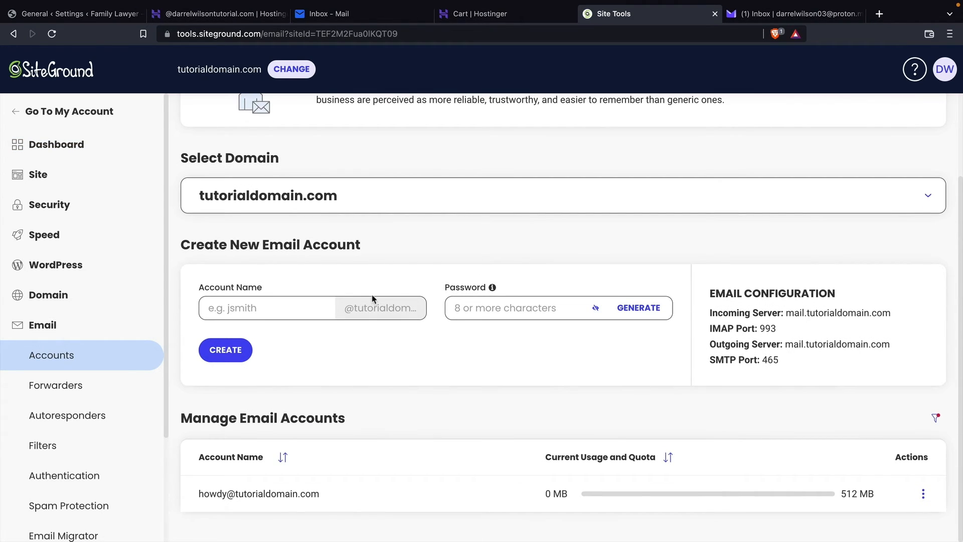
left_click(267, 308)
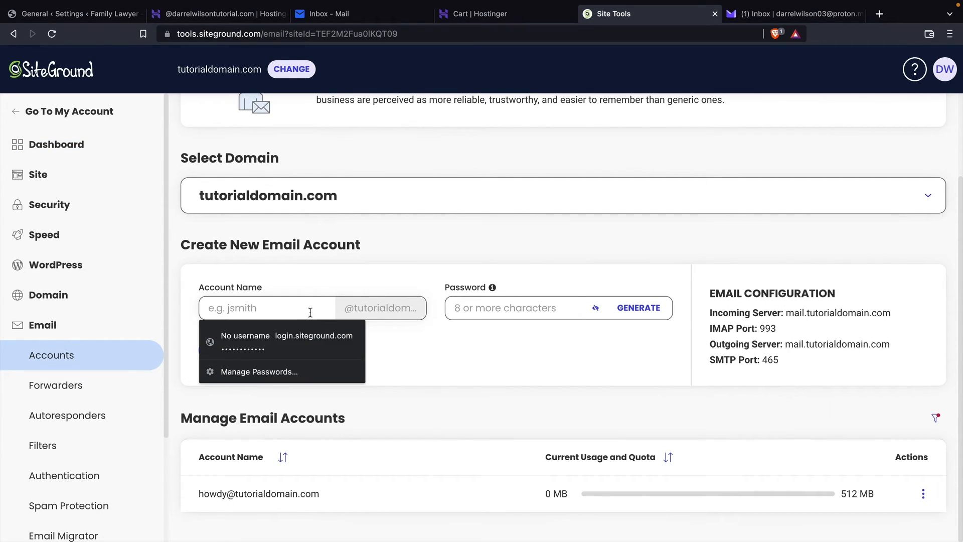
type("hello")
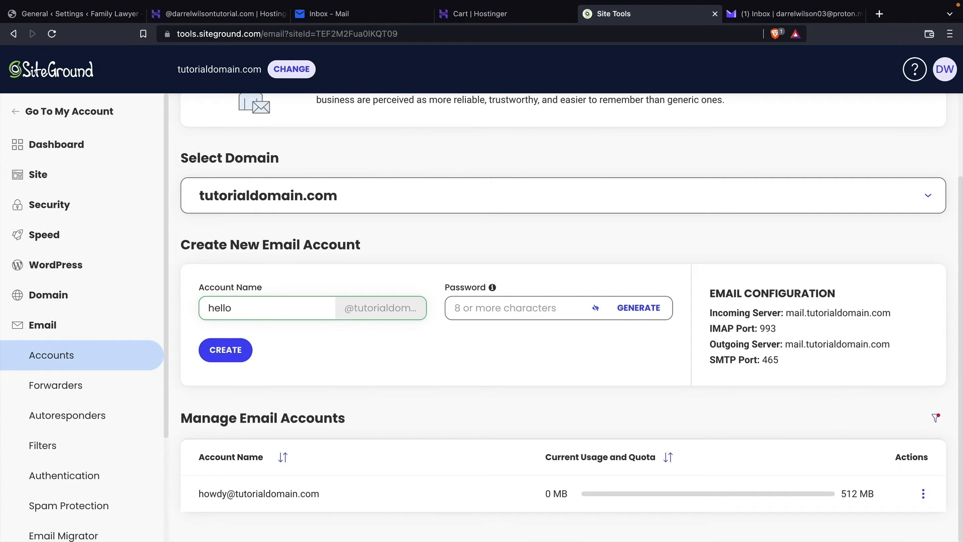
type("password")
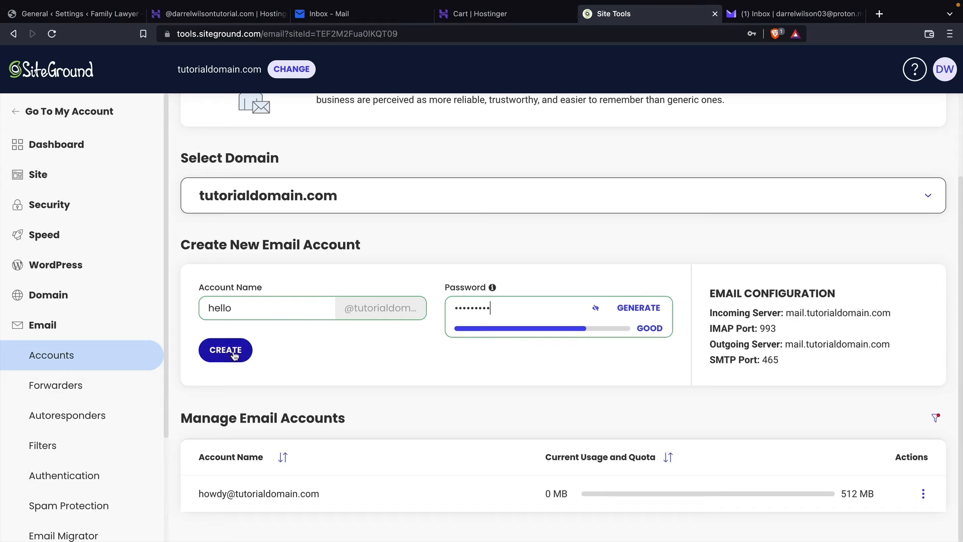
left_click(225, 350)
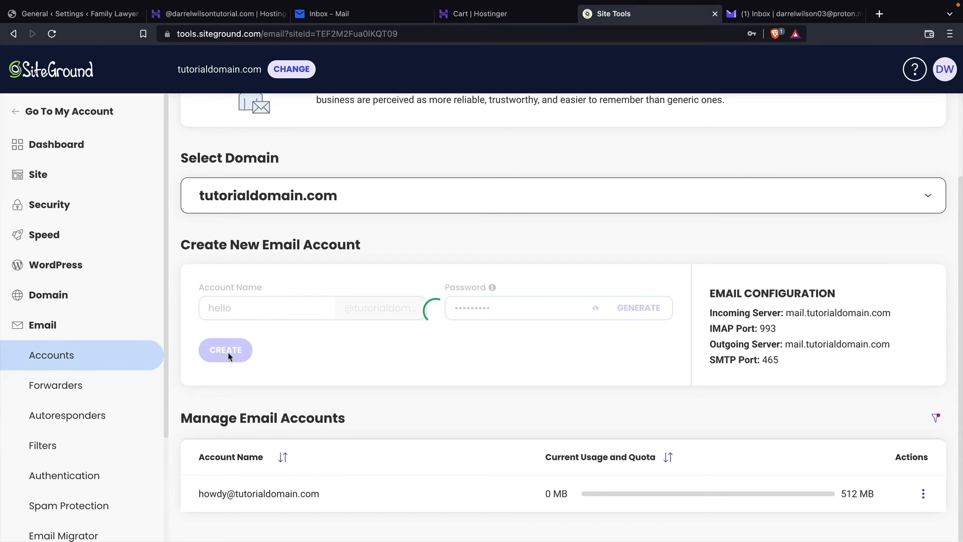
mouse_move(667, 415)
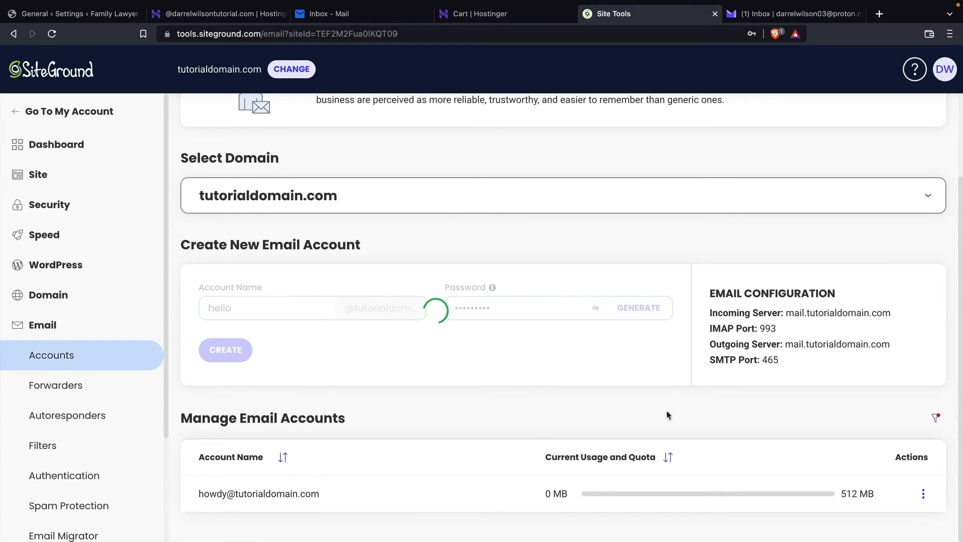
left_click(225, 350)
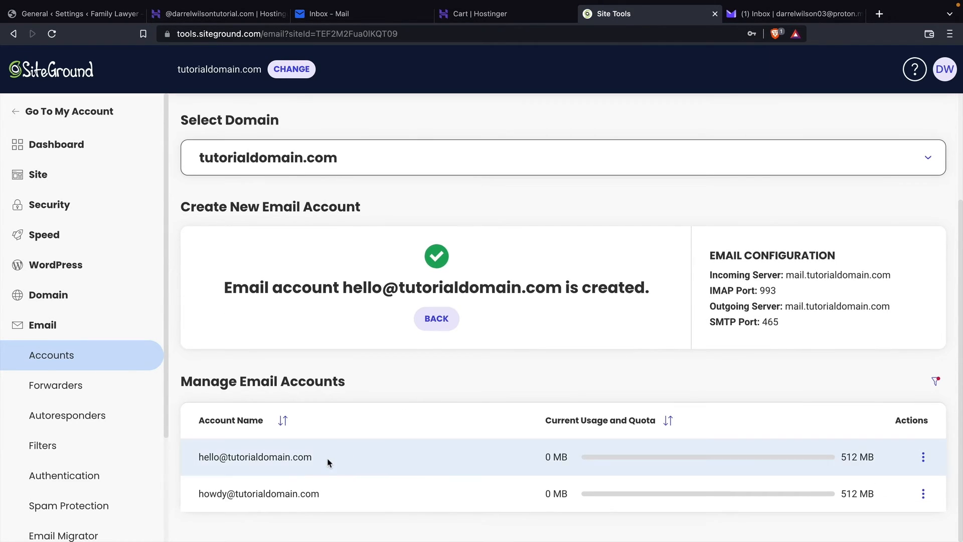
mouse_move(527, 459)
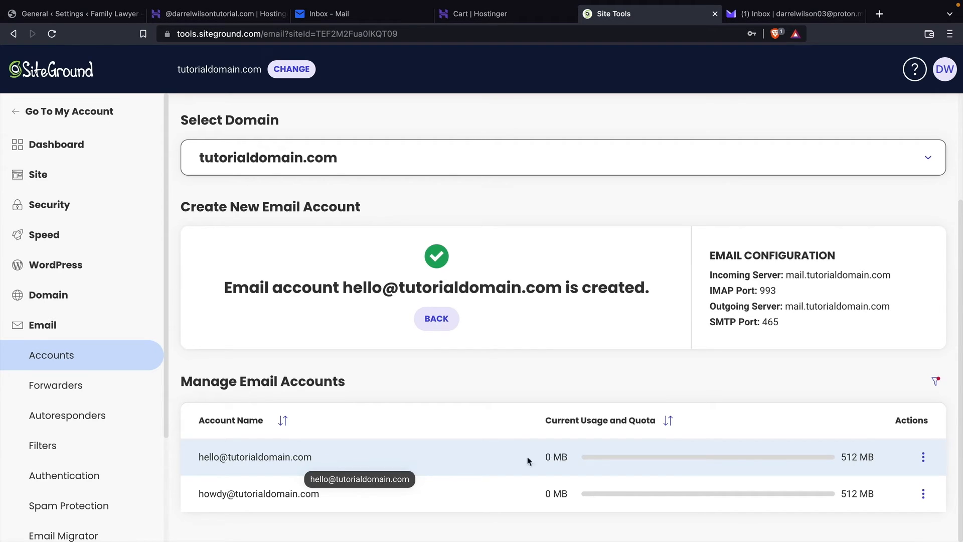
Show the Manual Settings mail configuration for the hello account
left_click(923, 457)
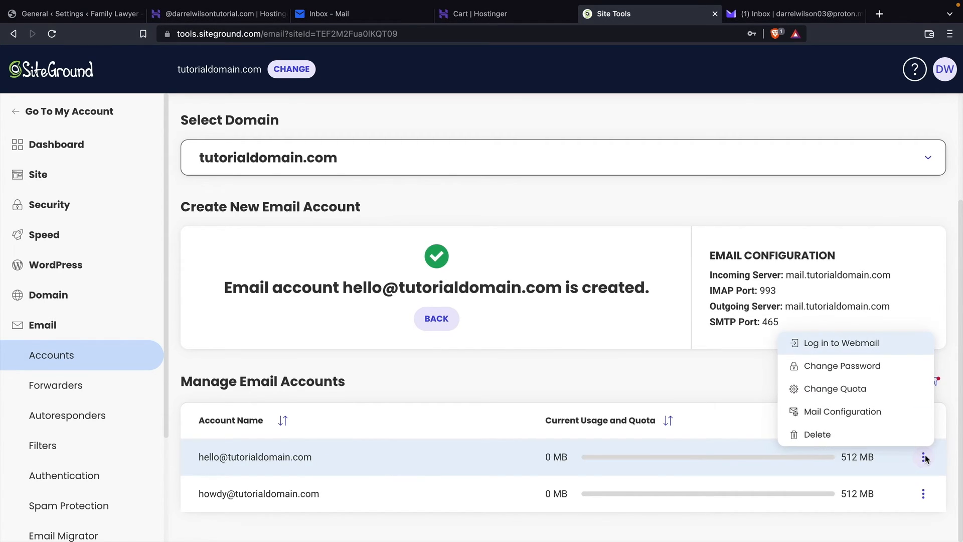
left_click(842, 411)
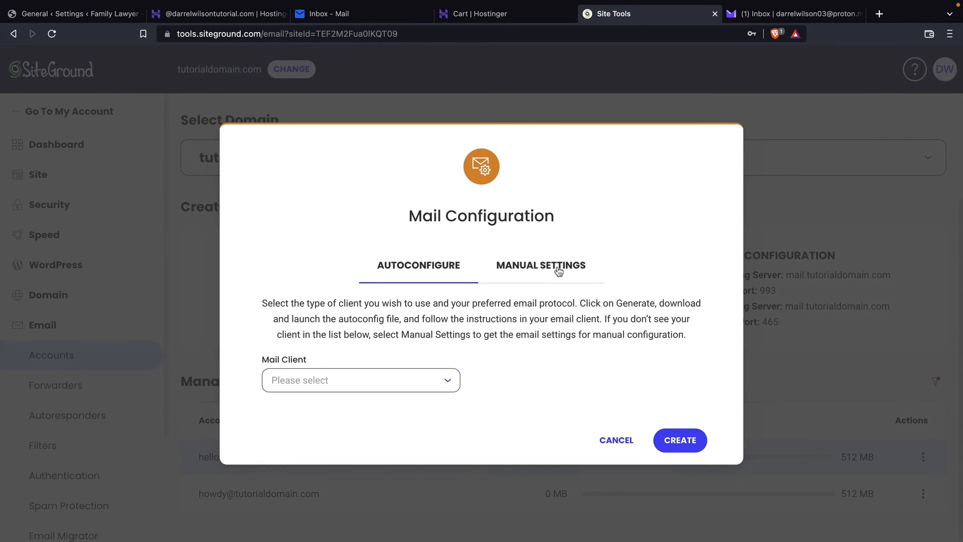
left_click(539, 265)
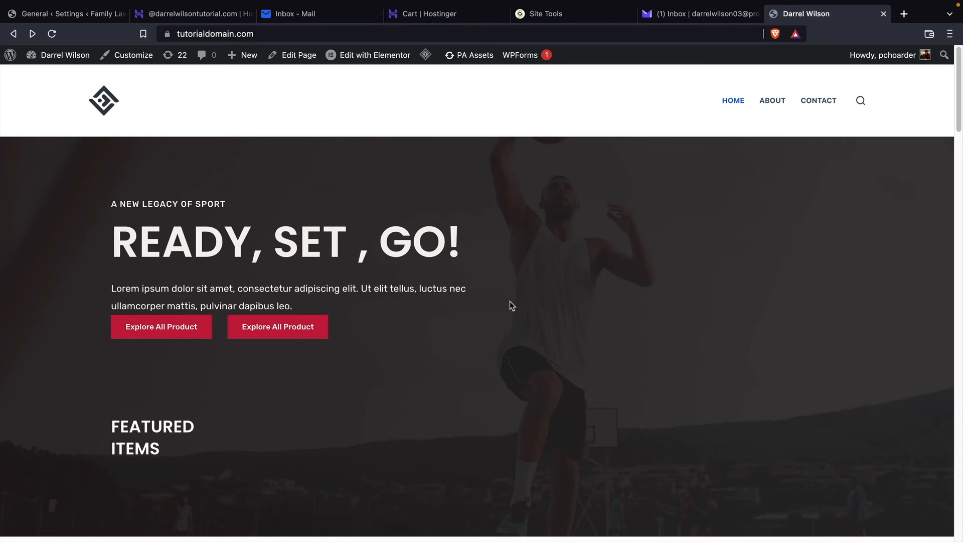
mouse_move(65, 54)
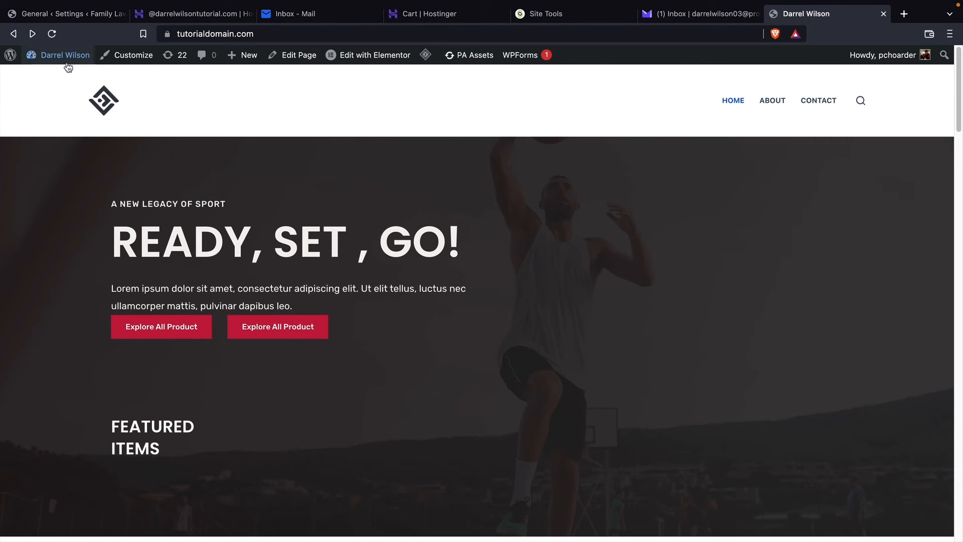
left_click(65, 55)
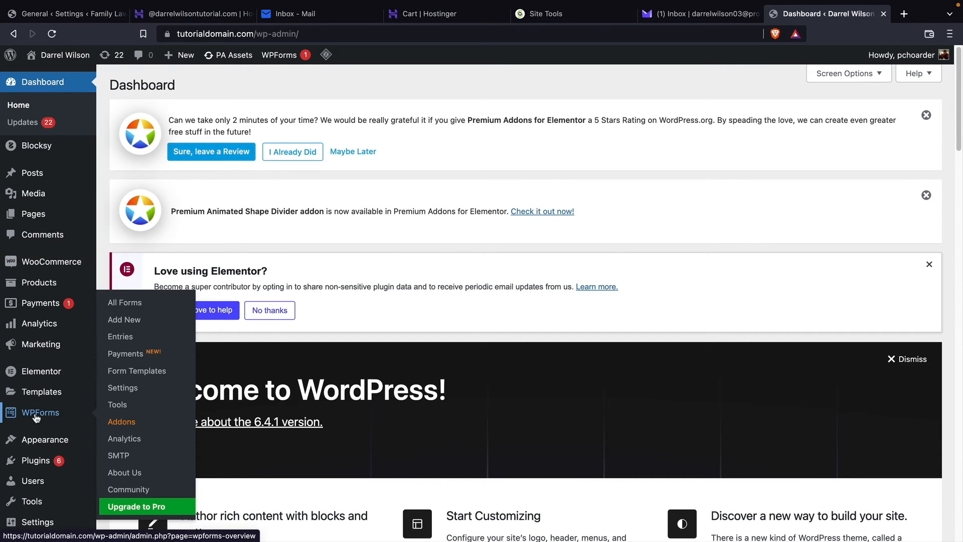
scroll("down", 3)
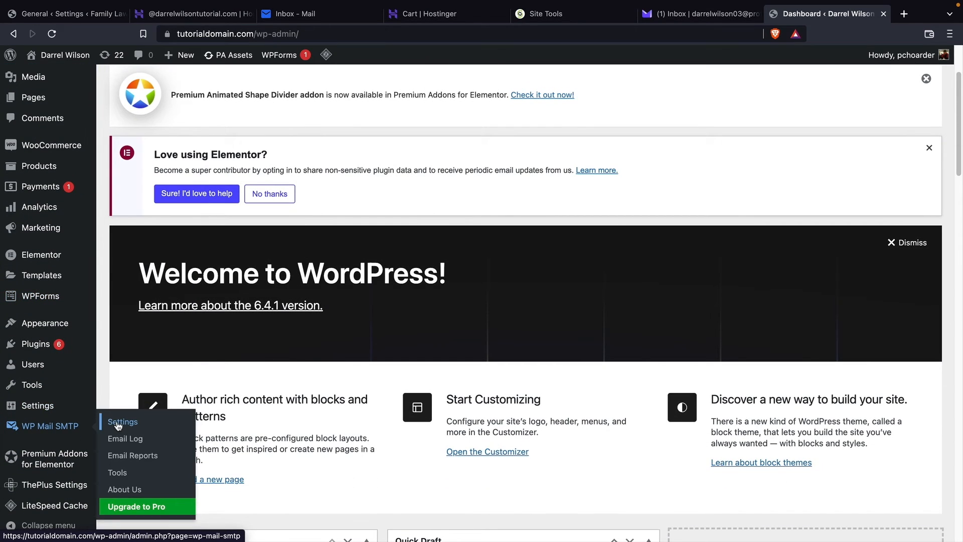
left_click(123, 421)
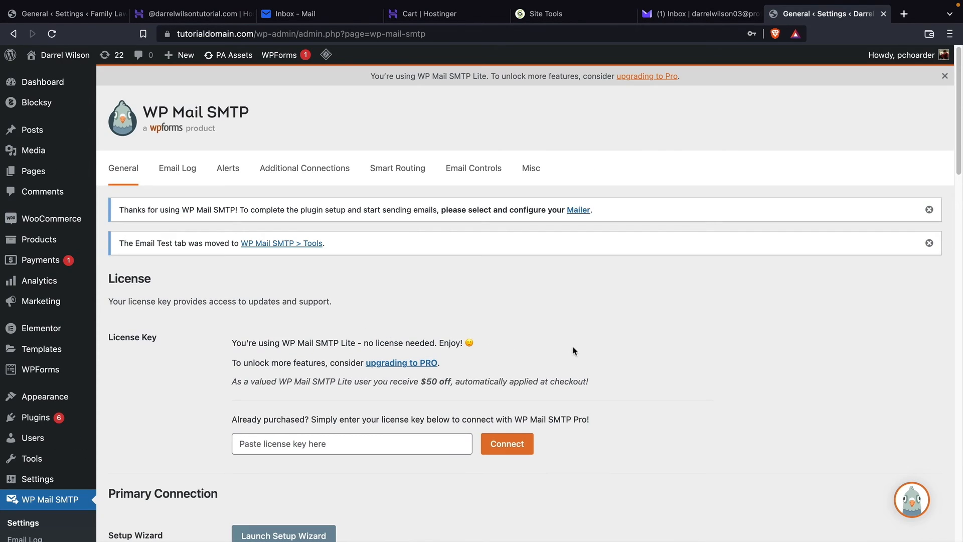
scroll("down", 3)
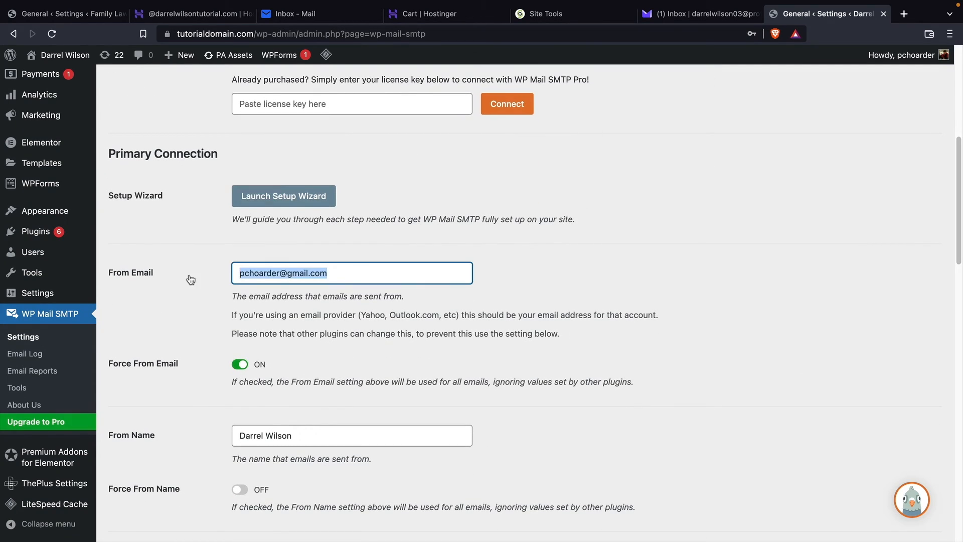
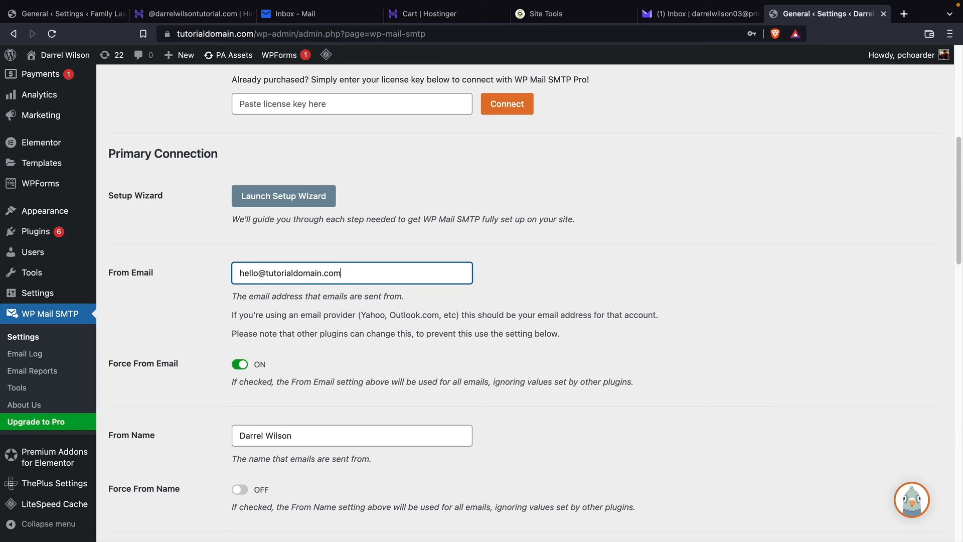
Select Other SMTP as the mailer and scroll to its section
scroll("down", 3)
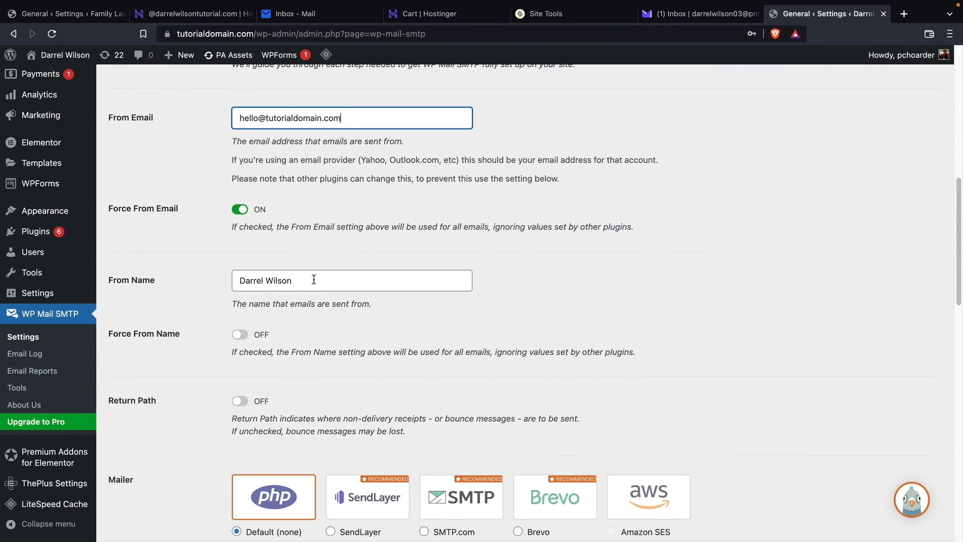
scroll("down", 3)
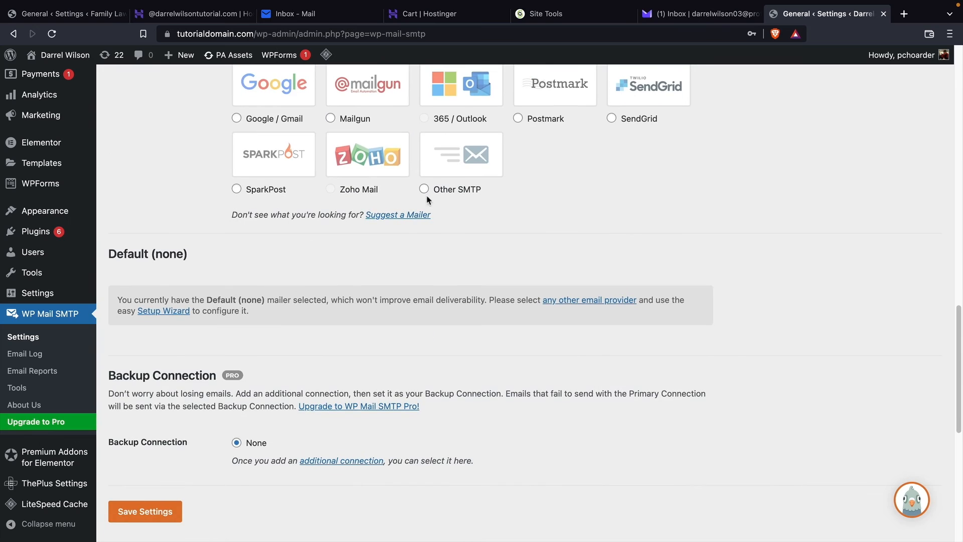
left_click(424, 189)
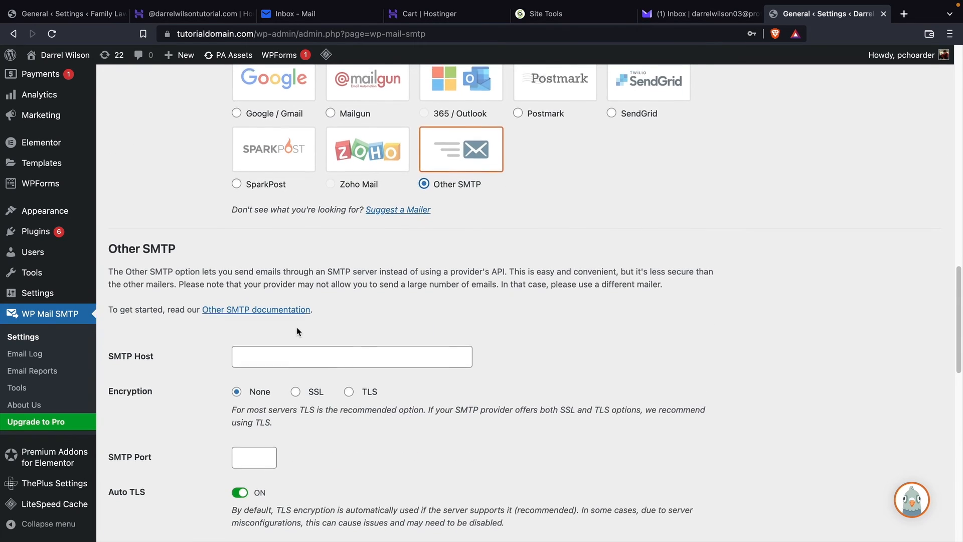
scroll("down", 3)
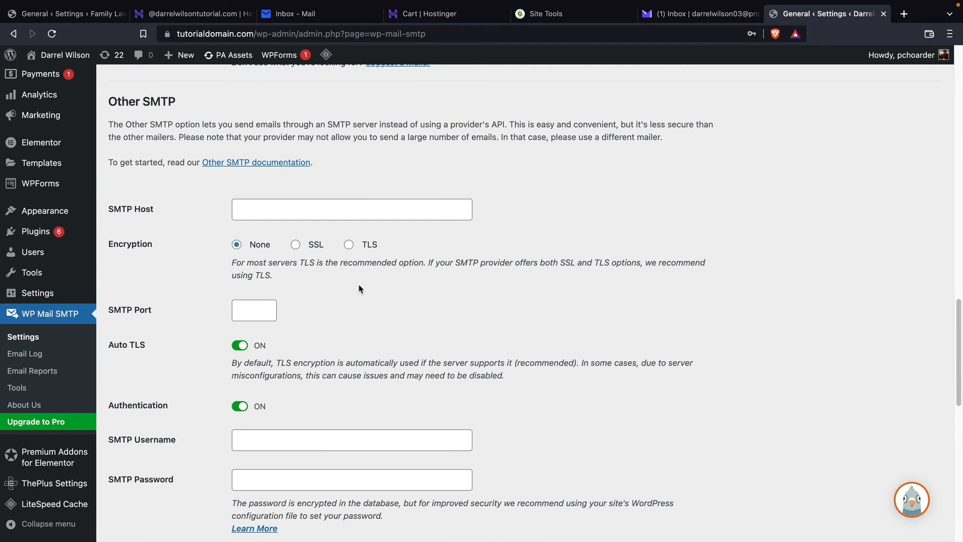
Configure Other SMTP with SSL, host mail.tutorialdomain.com, port 465 and hello login, then save
left_click(295, 243)
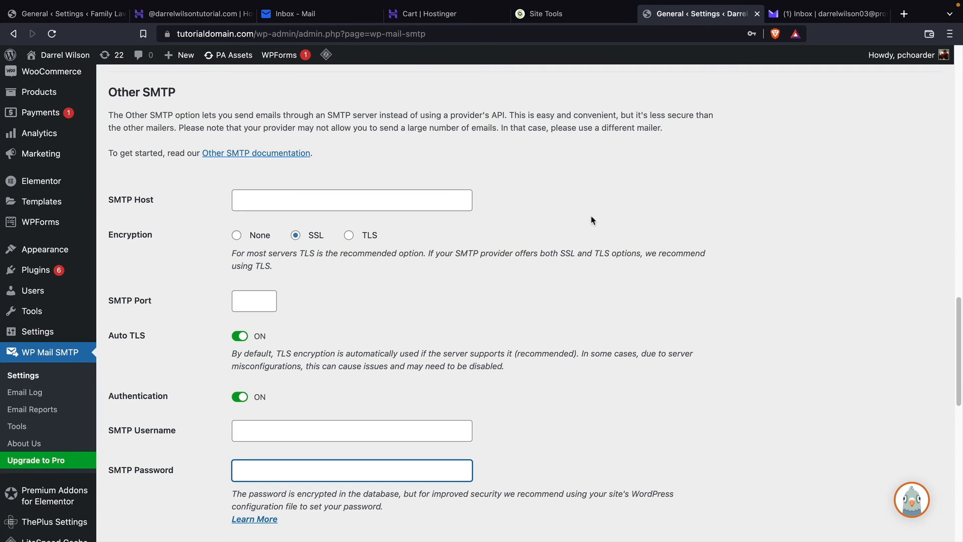
left_click(573, 14)
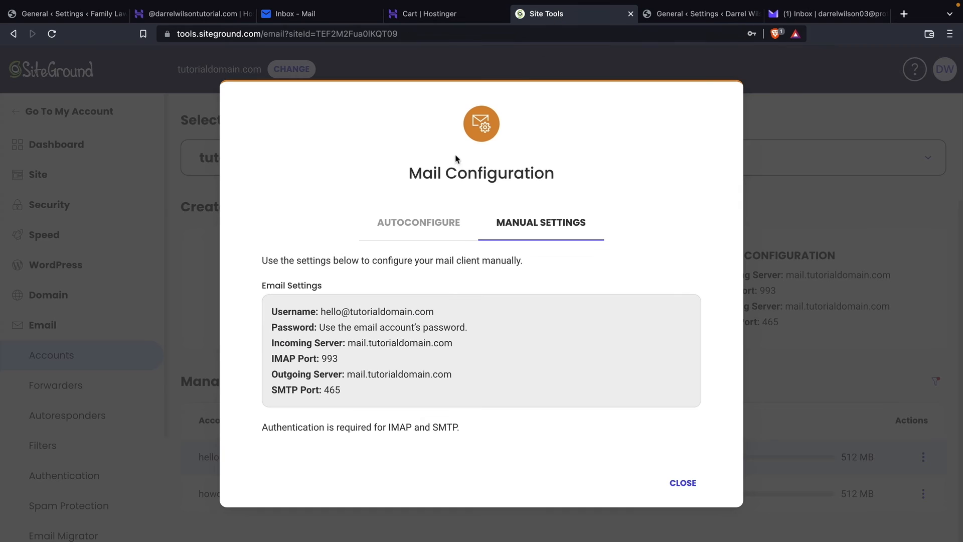
double_click(398, 374)
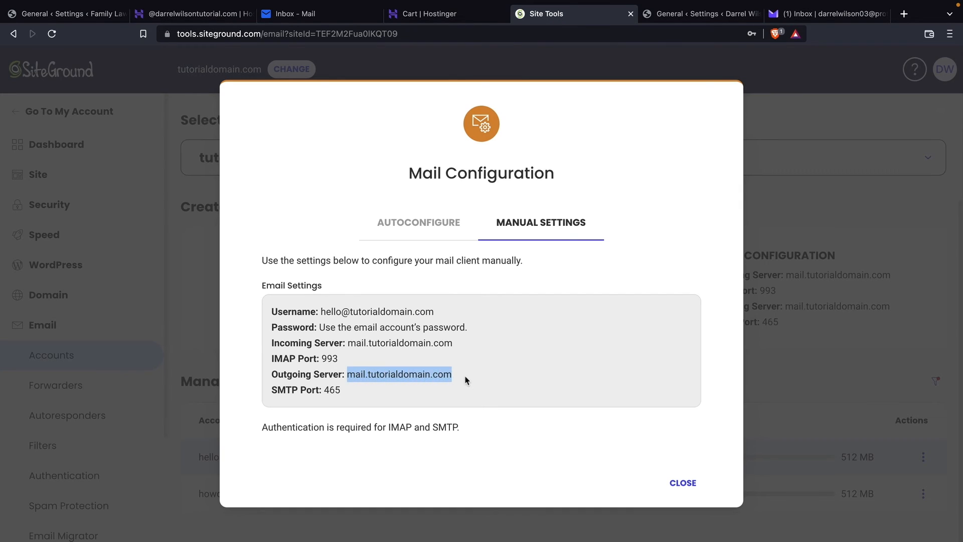
left_click(699, 13)
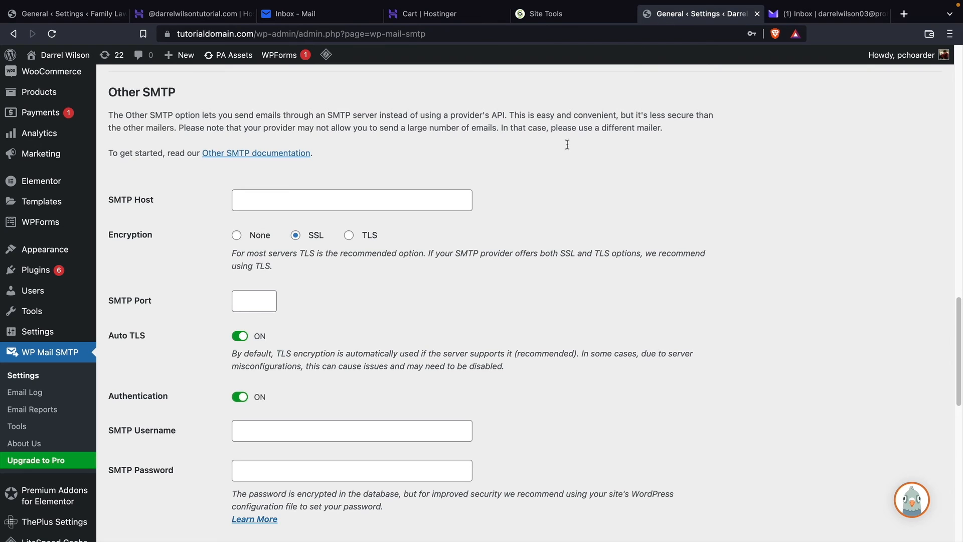
type("mail.tutorialdomain.com")
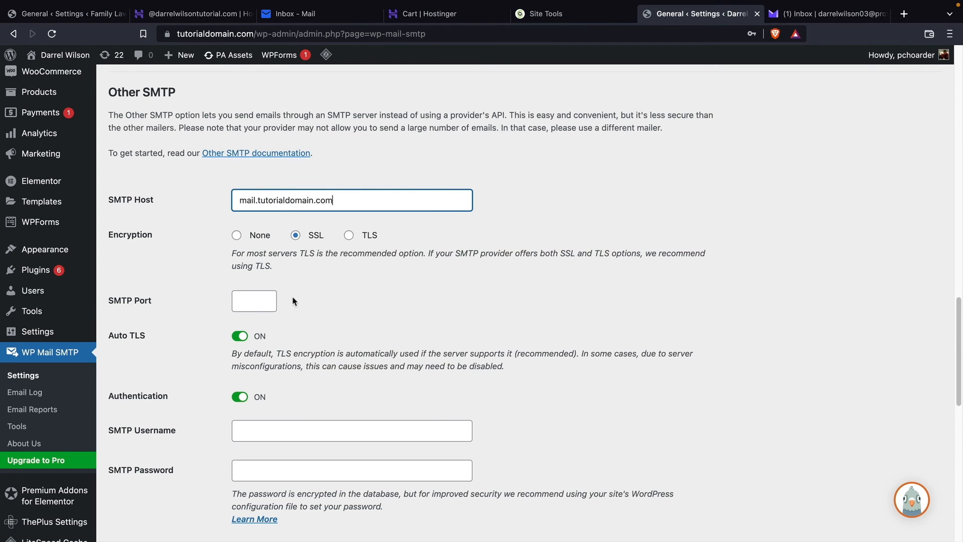
type("465")
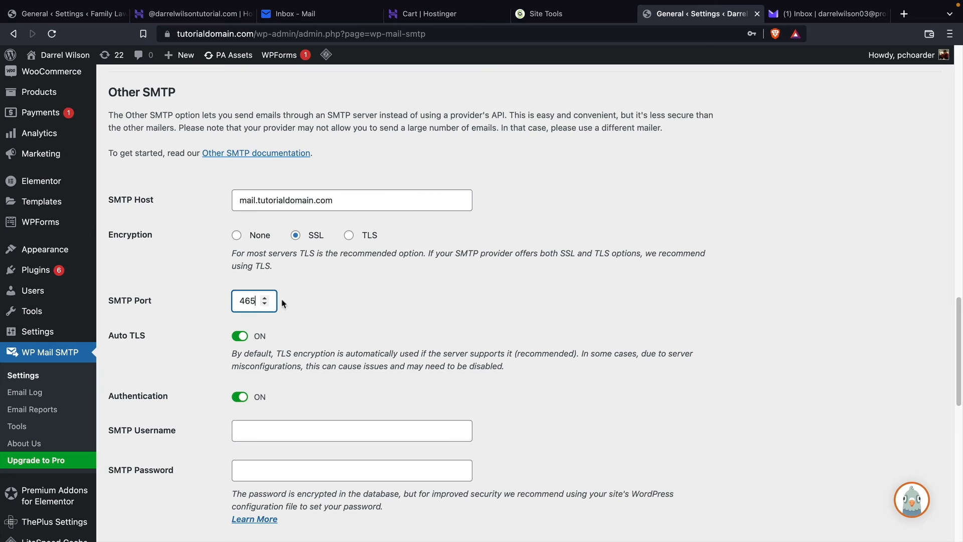
left_click(351, 430)
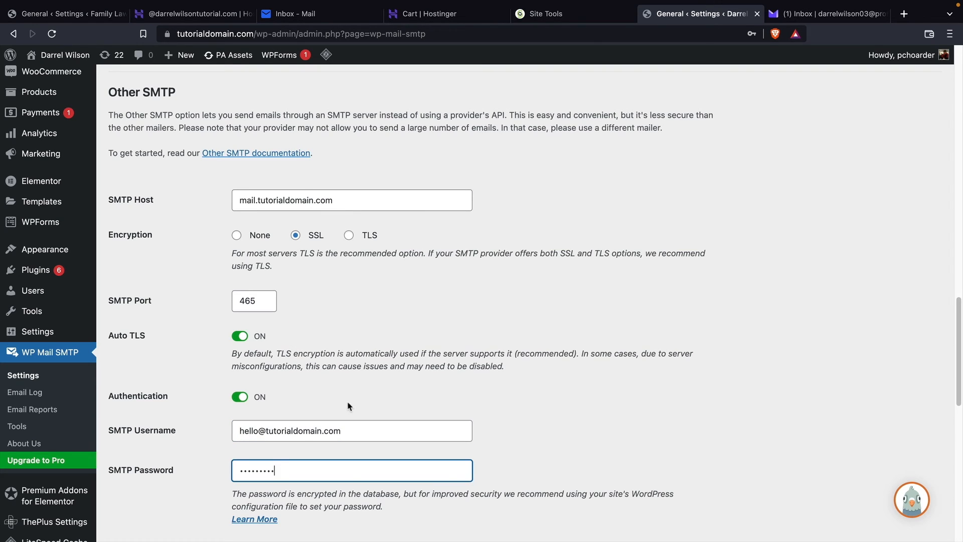
scroll("down", 3)
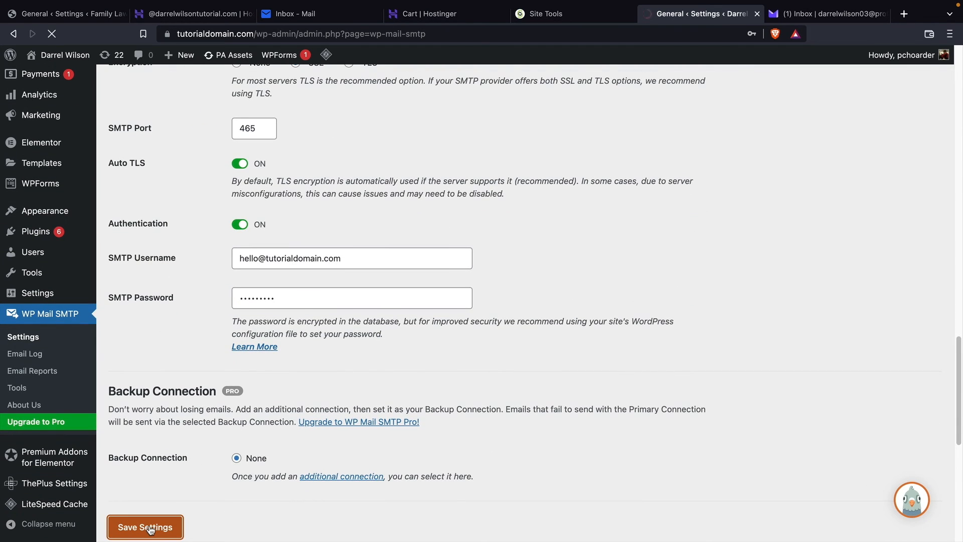
left_click(145, 526)
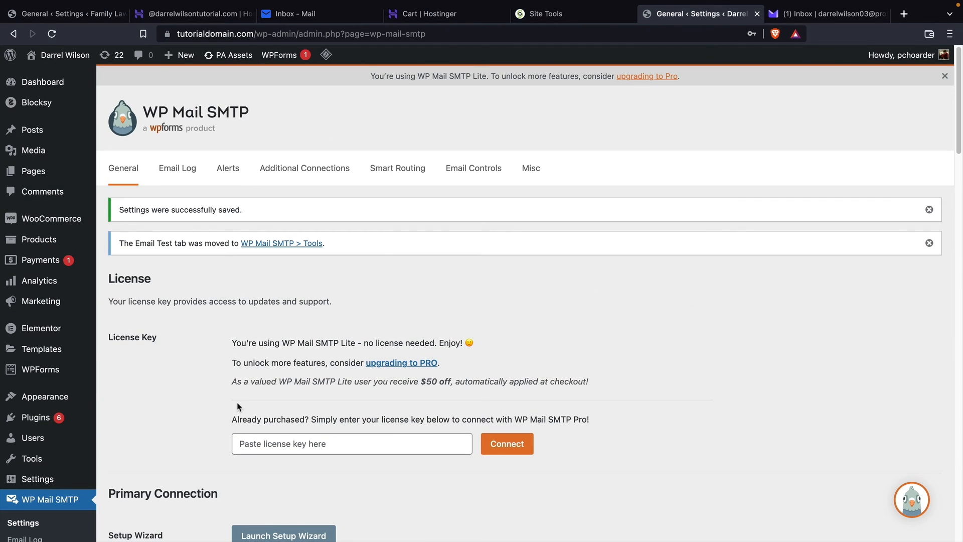
Open the WP Mail SMTP email test page and copy the Proton Mail address
scroll("down", 3)
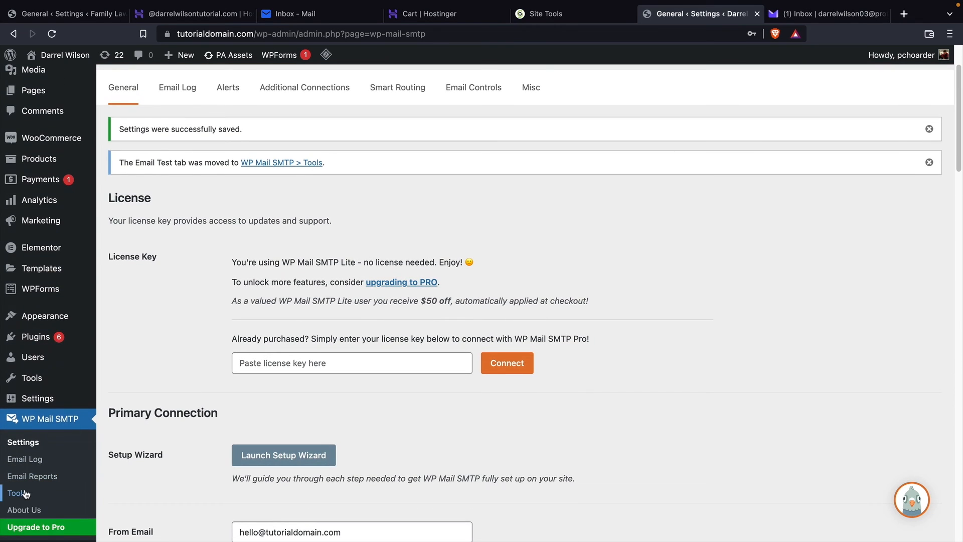
left_click(20, 493)
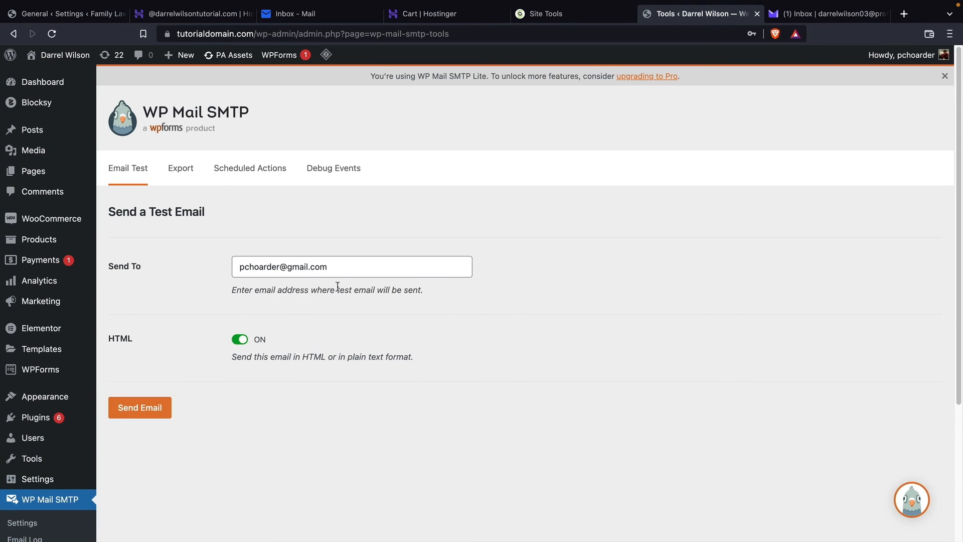
left_click(827, 13)
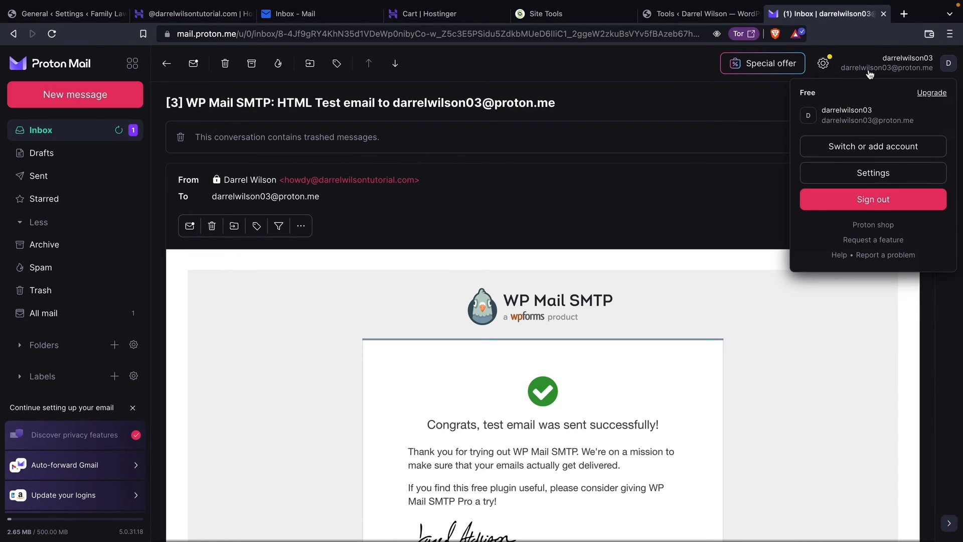
right_click(867, 121)
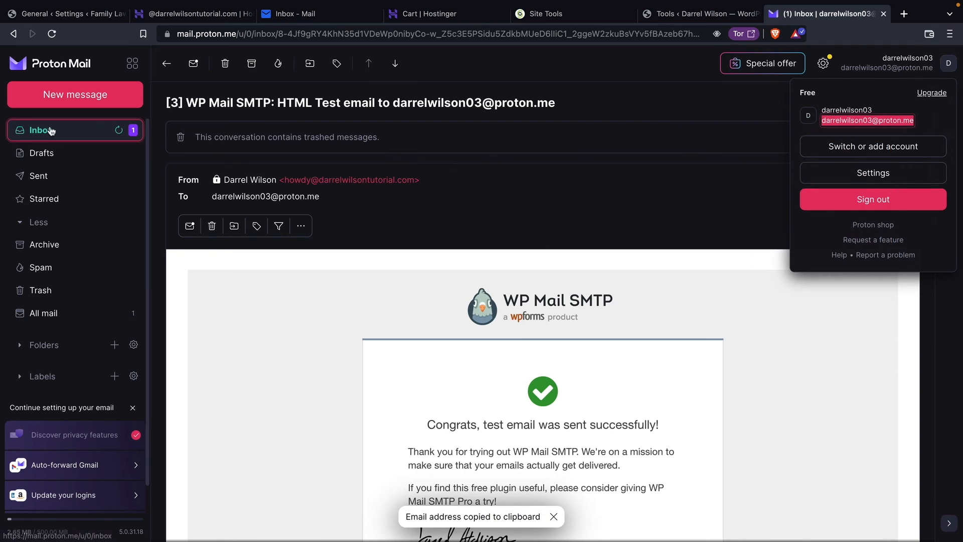
left_click(42, 130)
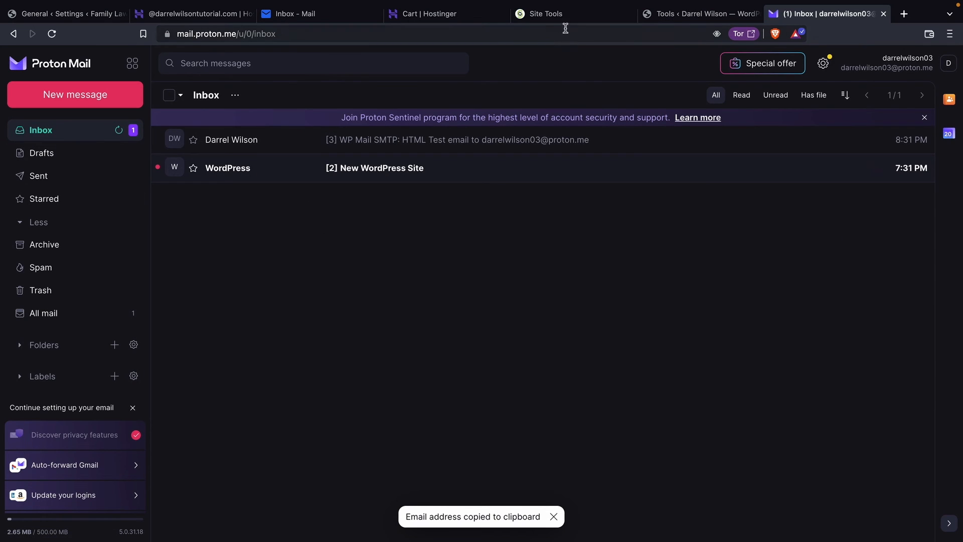
Paste the Proton address as recipient and send the test email
left_click(700, 14)
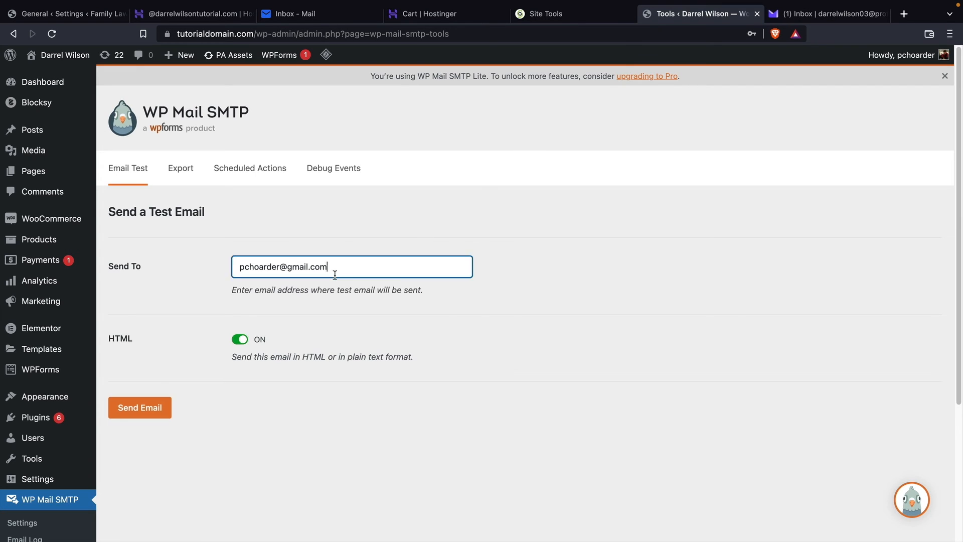
right_click(335, 266)
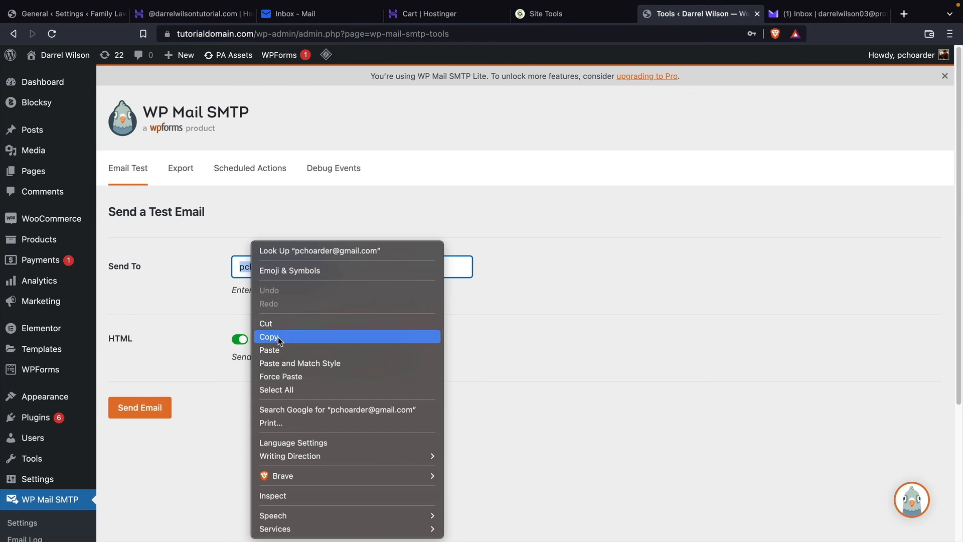
left_click(271, 337)
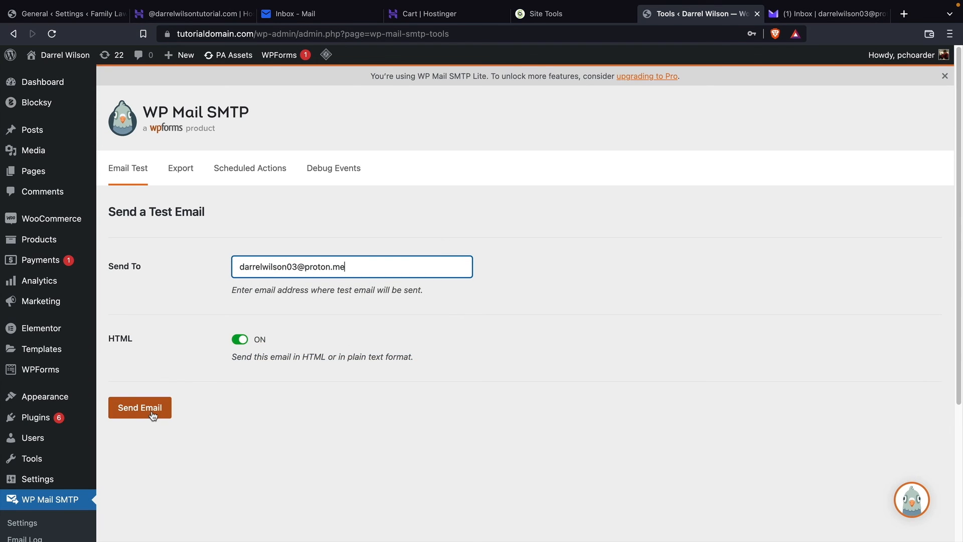
left_click(139, 407)
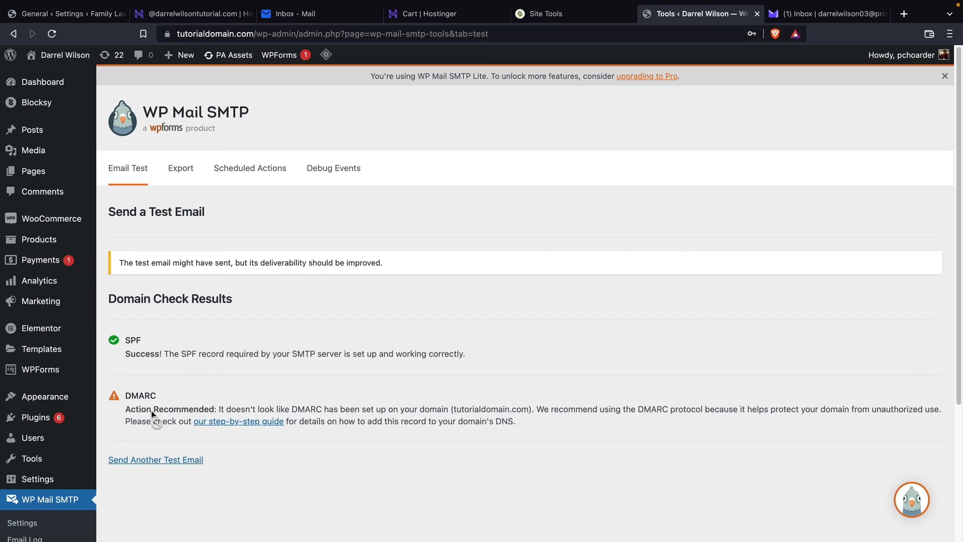
mouse_move(828, 13)
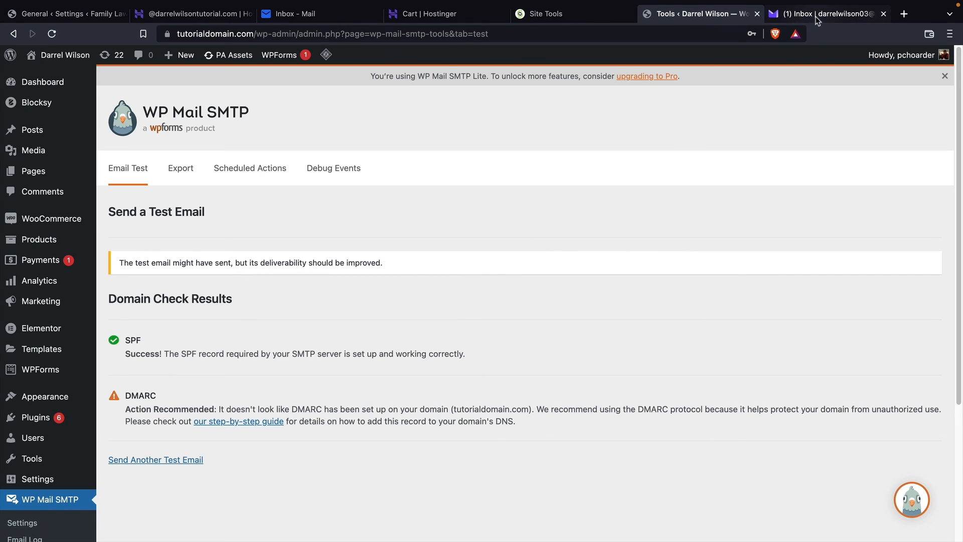
left_click(826, 13)
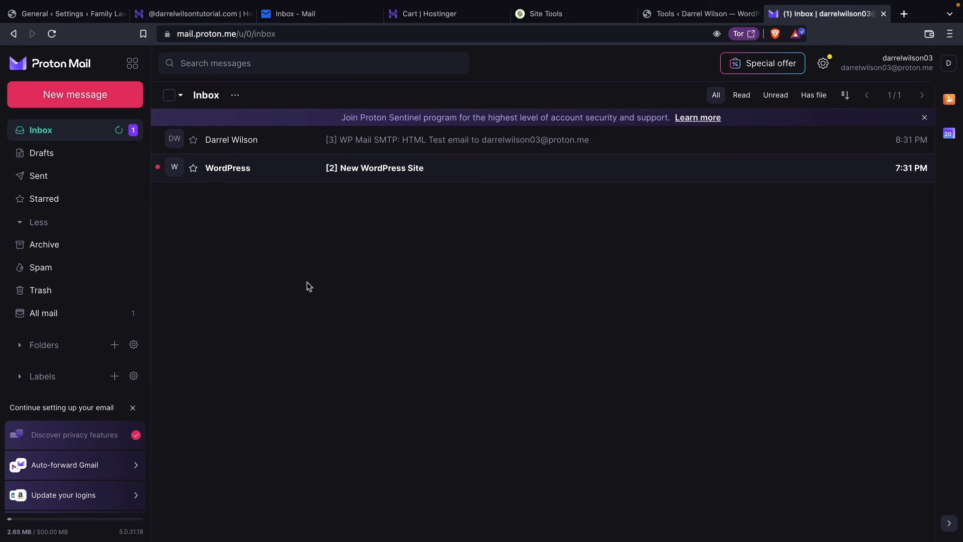
mouse_move(402, 328)
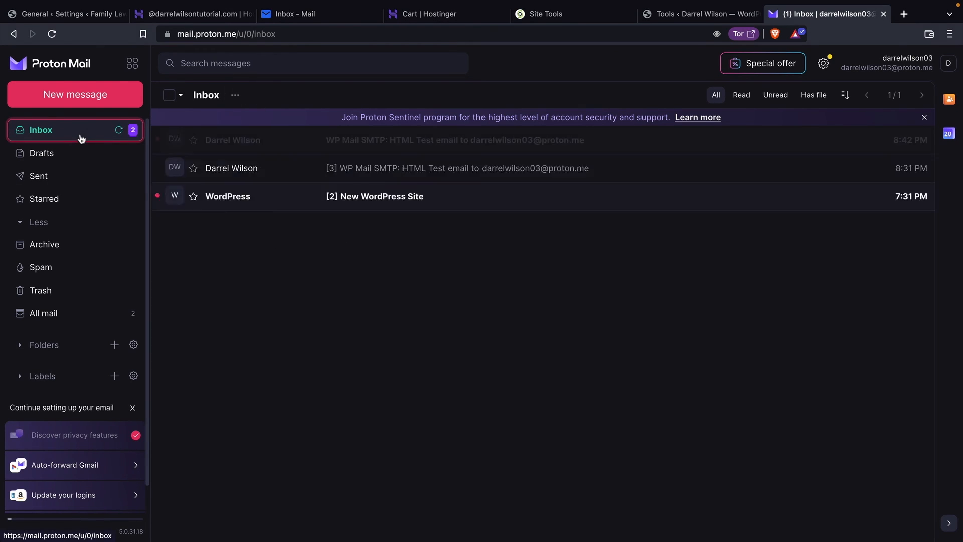
left_click(455, 139)
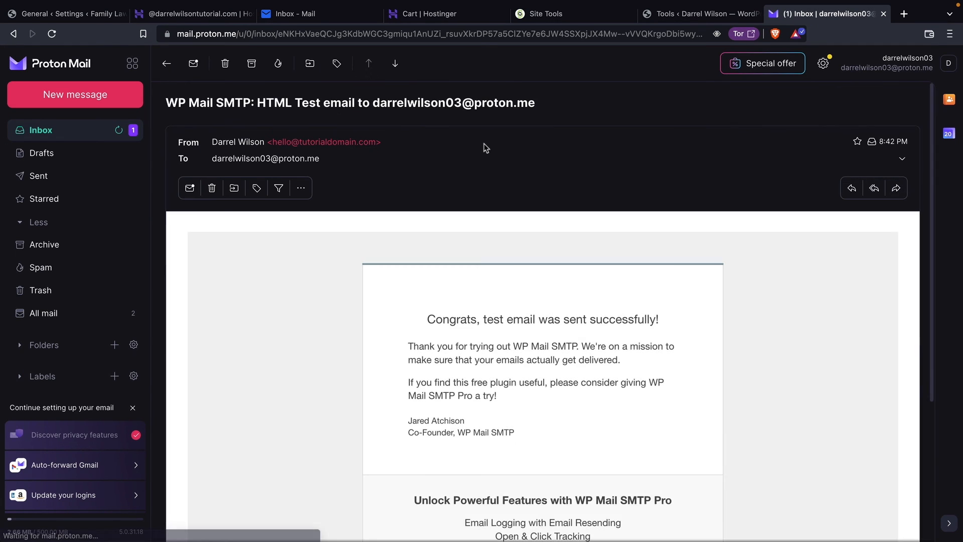
scroll("down", 3)
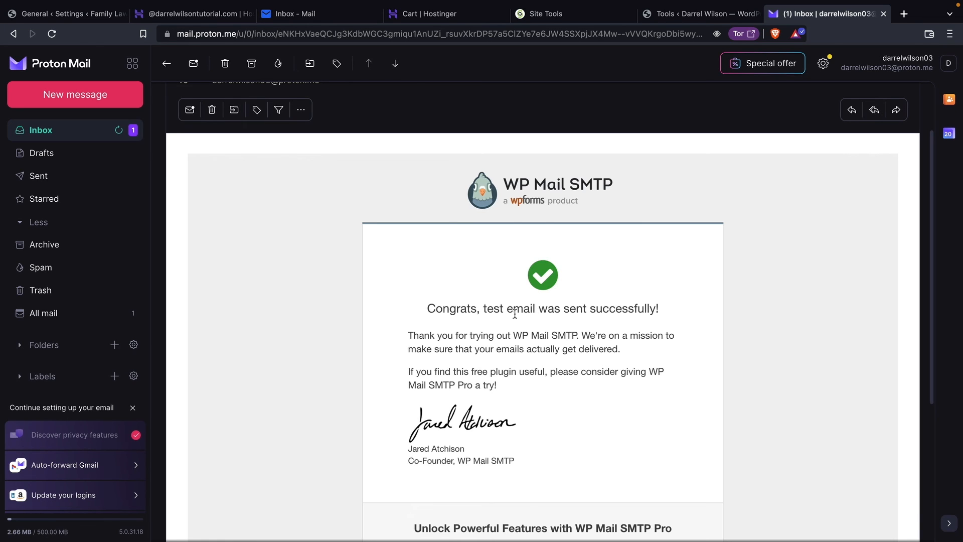
left_click(43, 13)
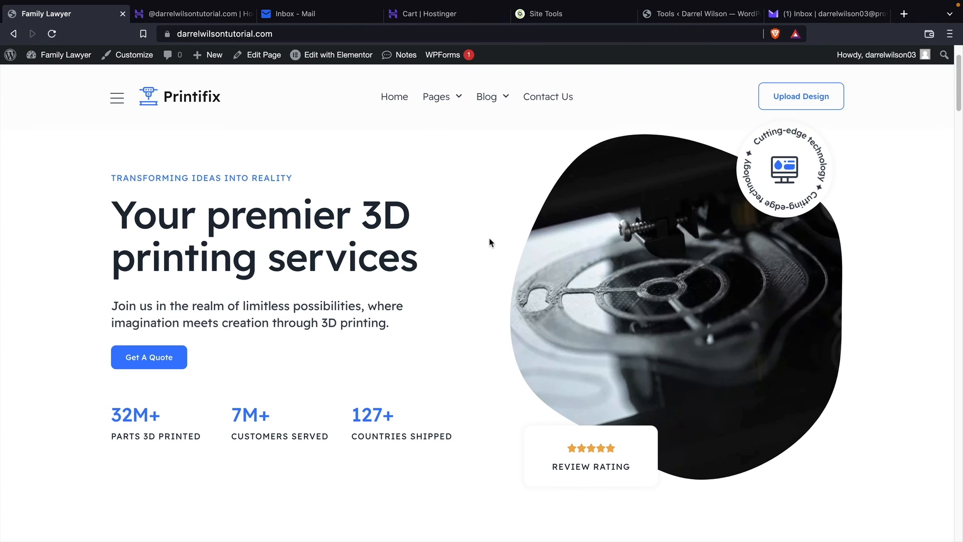